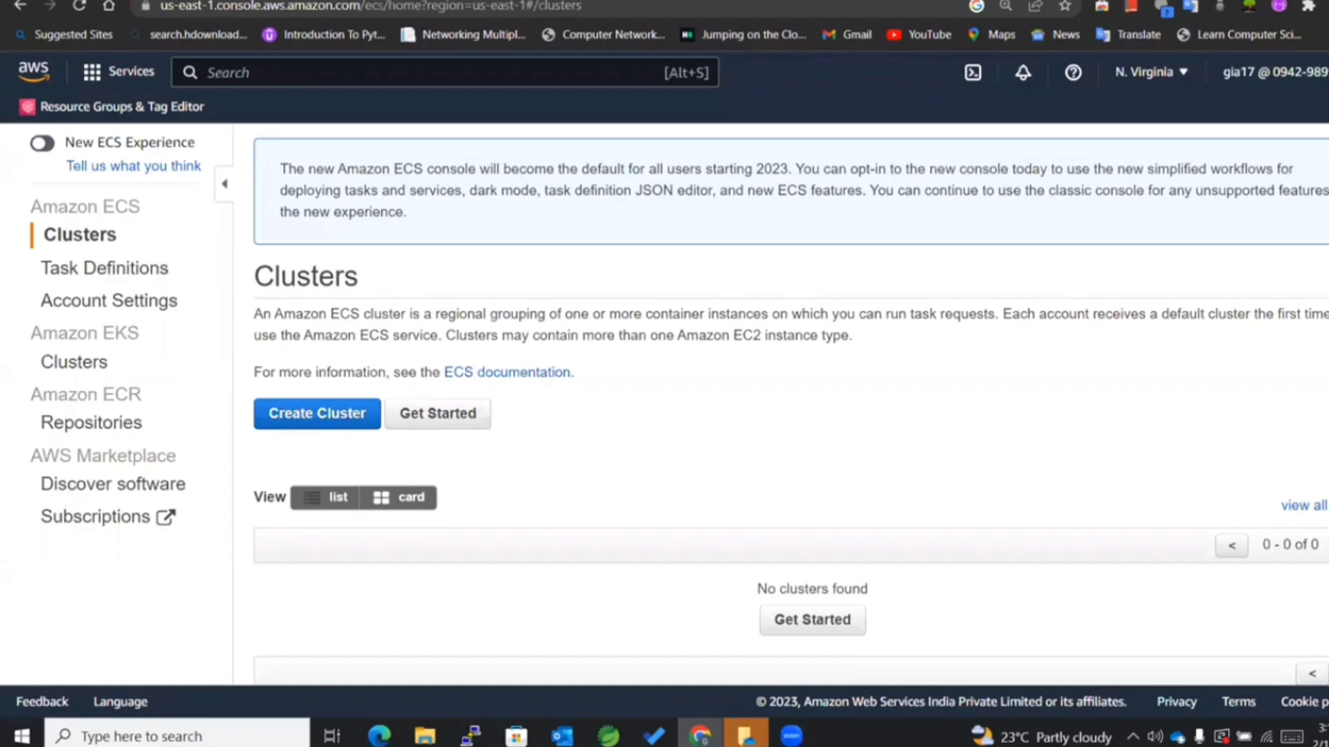
{"action": "mouse_move", "coordinate": [1119, 447]}
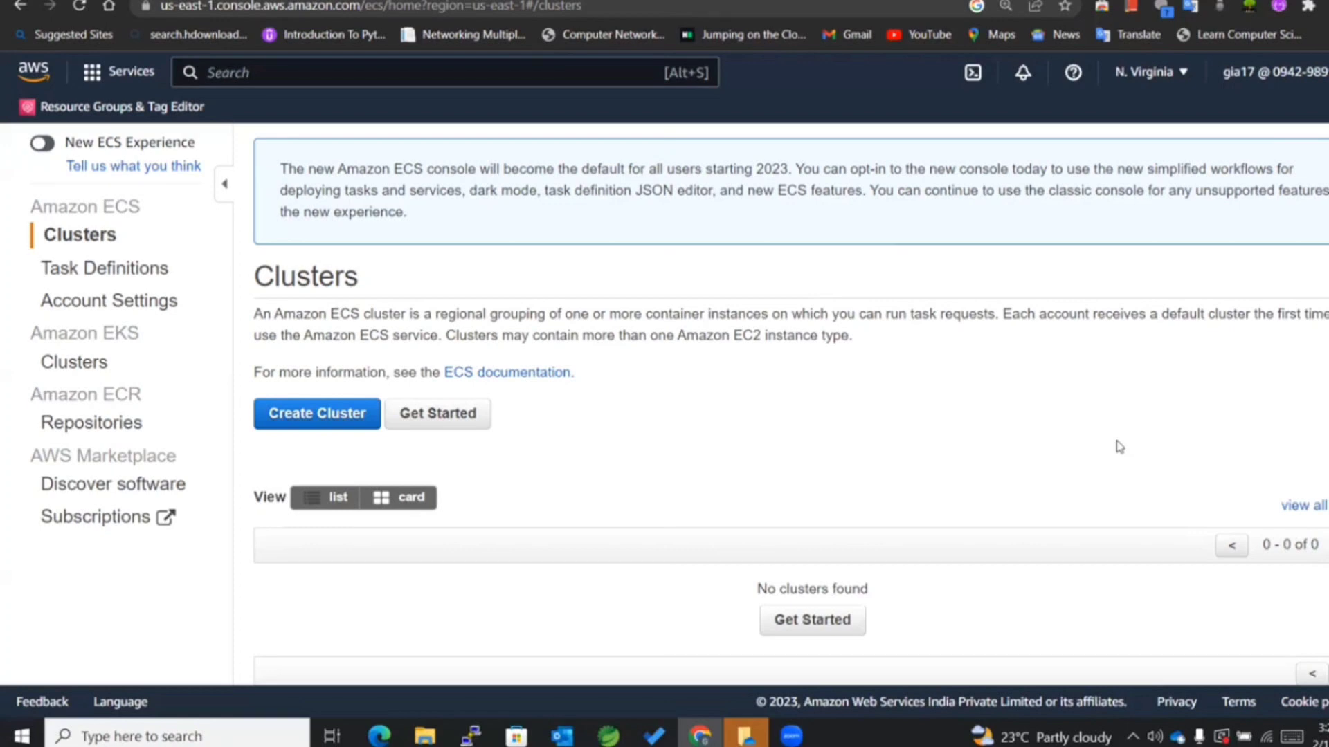
{"action": "mouse_move", "coordinate": [329, 263]}
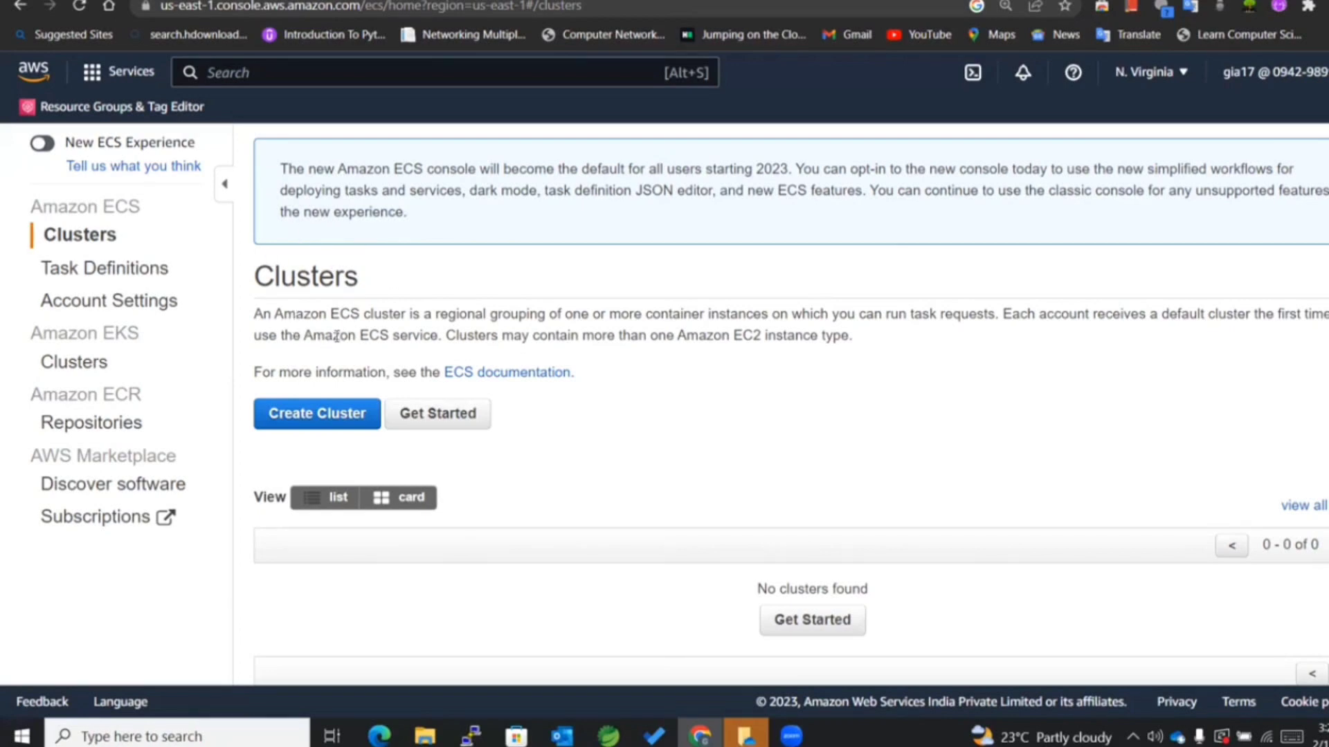
Show the Task Definitions list, which is still empty.
{"action": "left_click", "coordinate": [103, 267]}
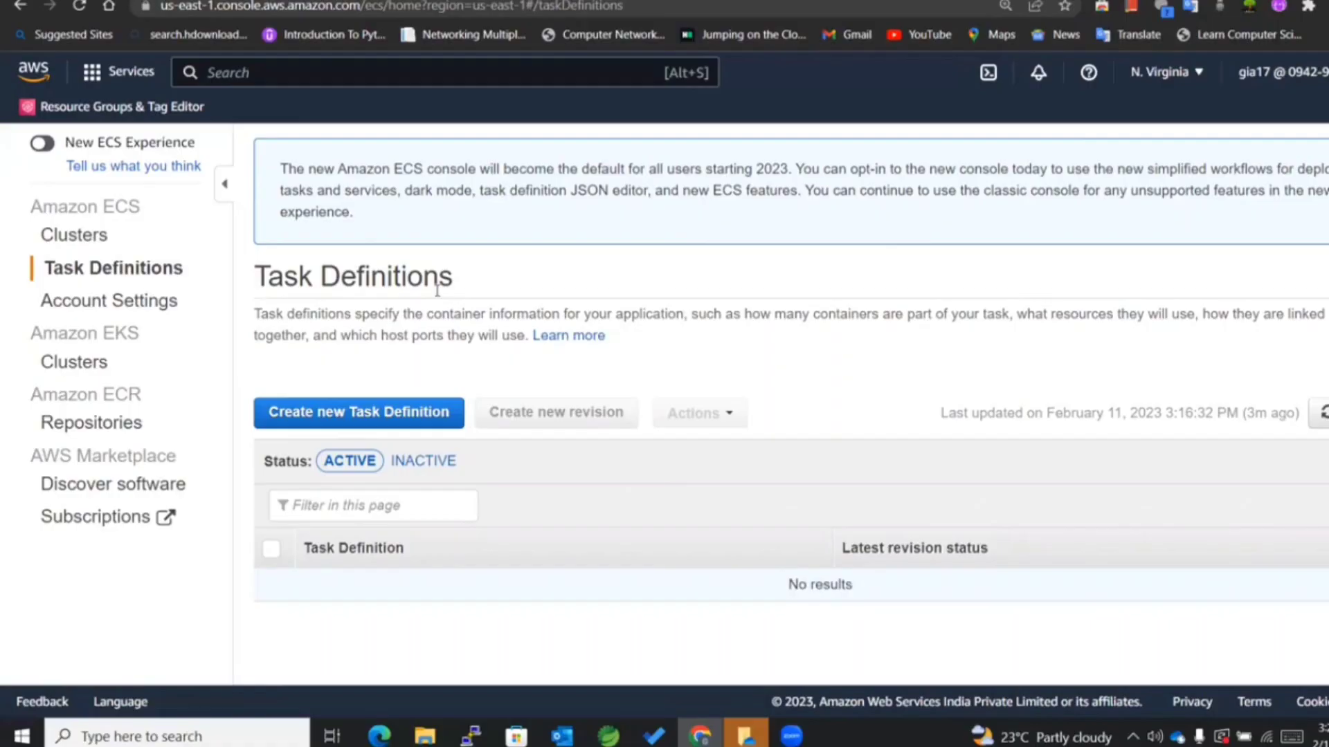
{"action": "mouse_move", "coordinate": [456, 296]}
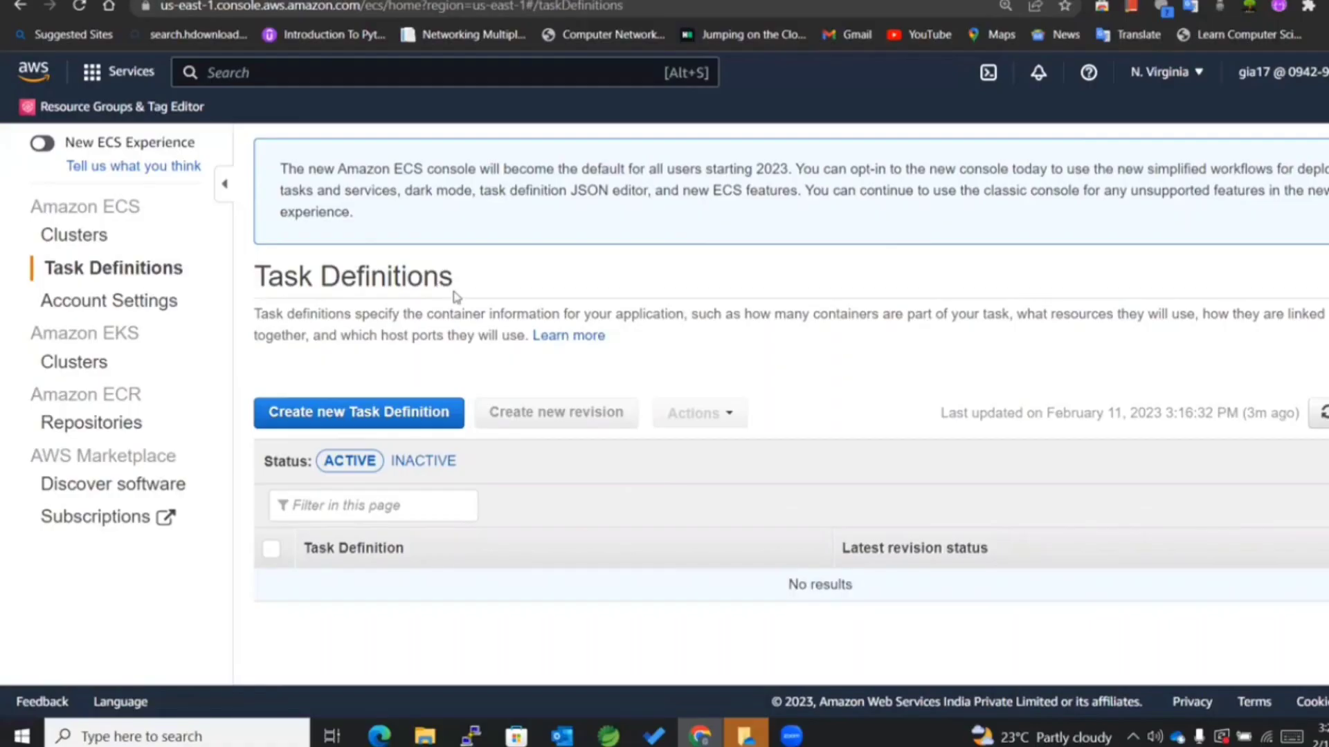
{"action": "mouse_move", "coordinate": [455, 288]}
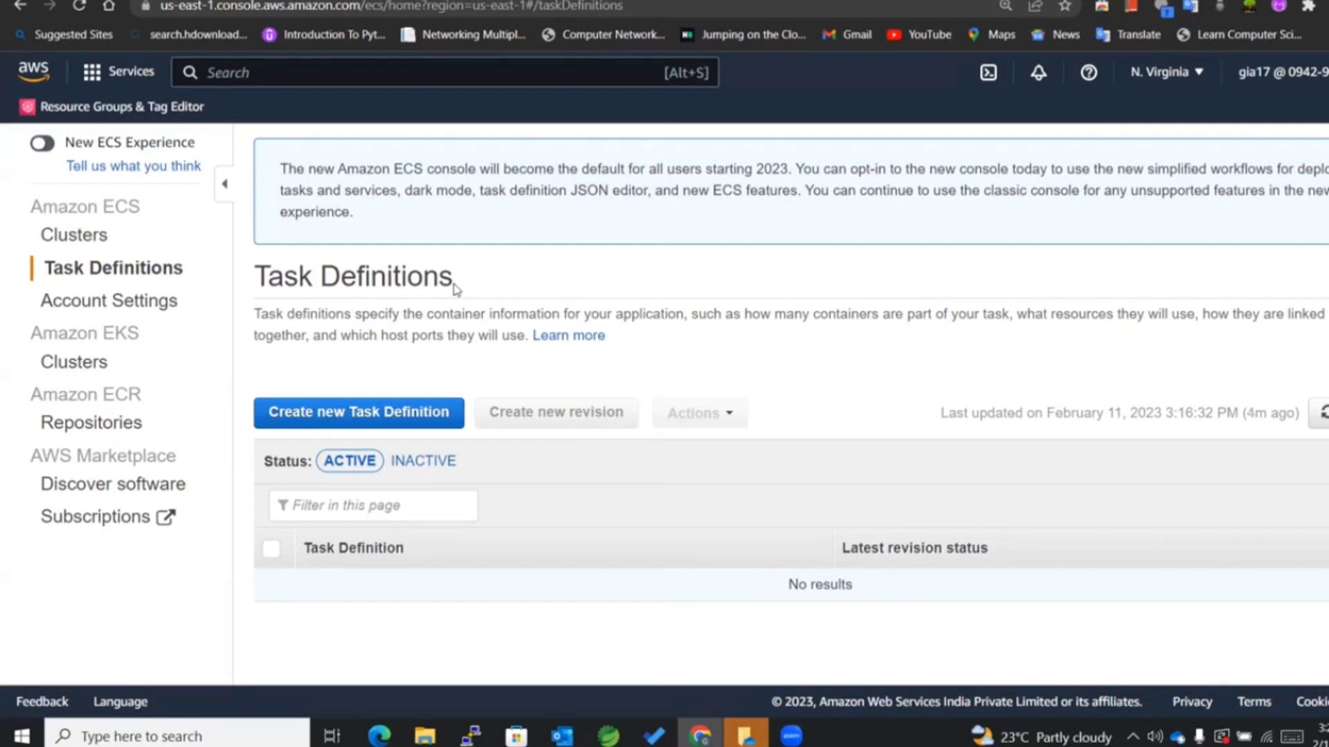
{"action": "double_click", "coordinate": [353, 277]}
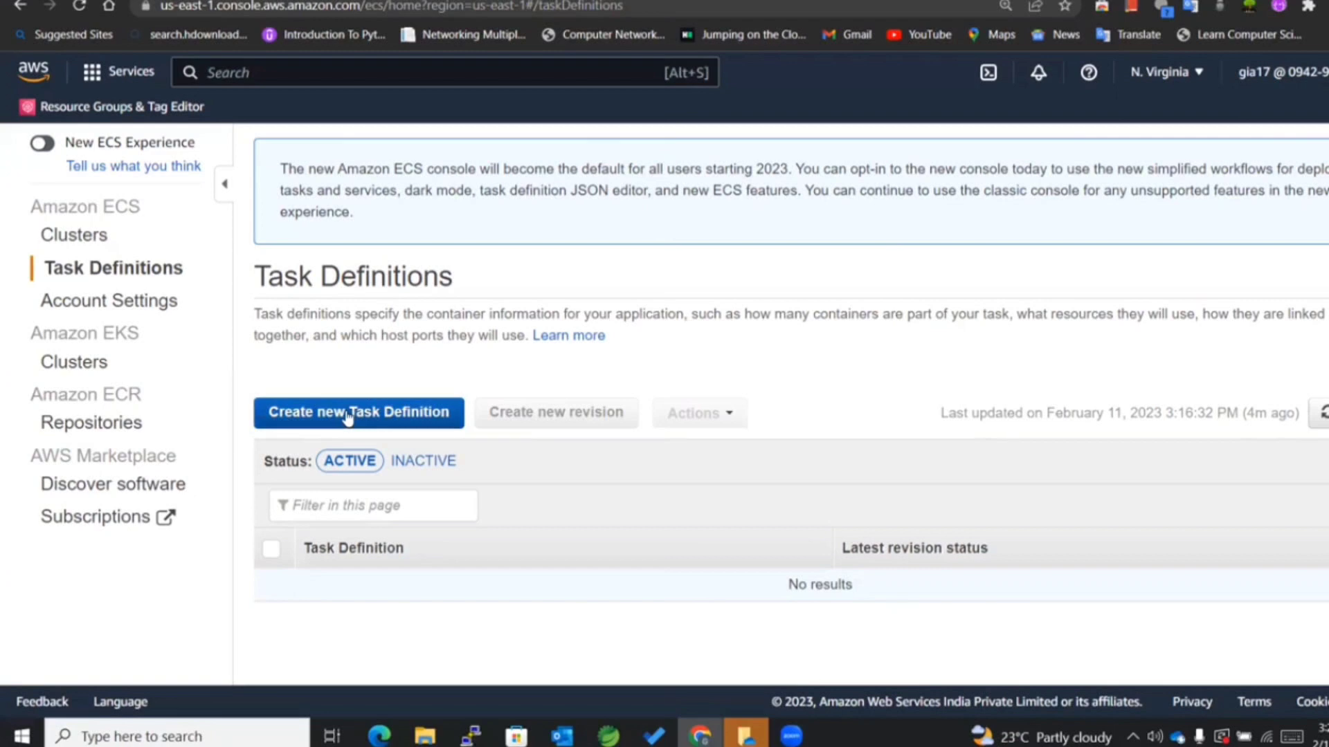
{"action": "mouse_move", "coordinate": [204, 465]}
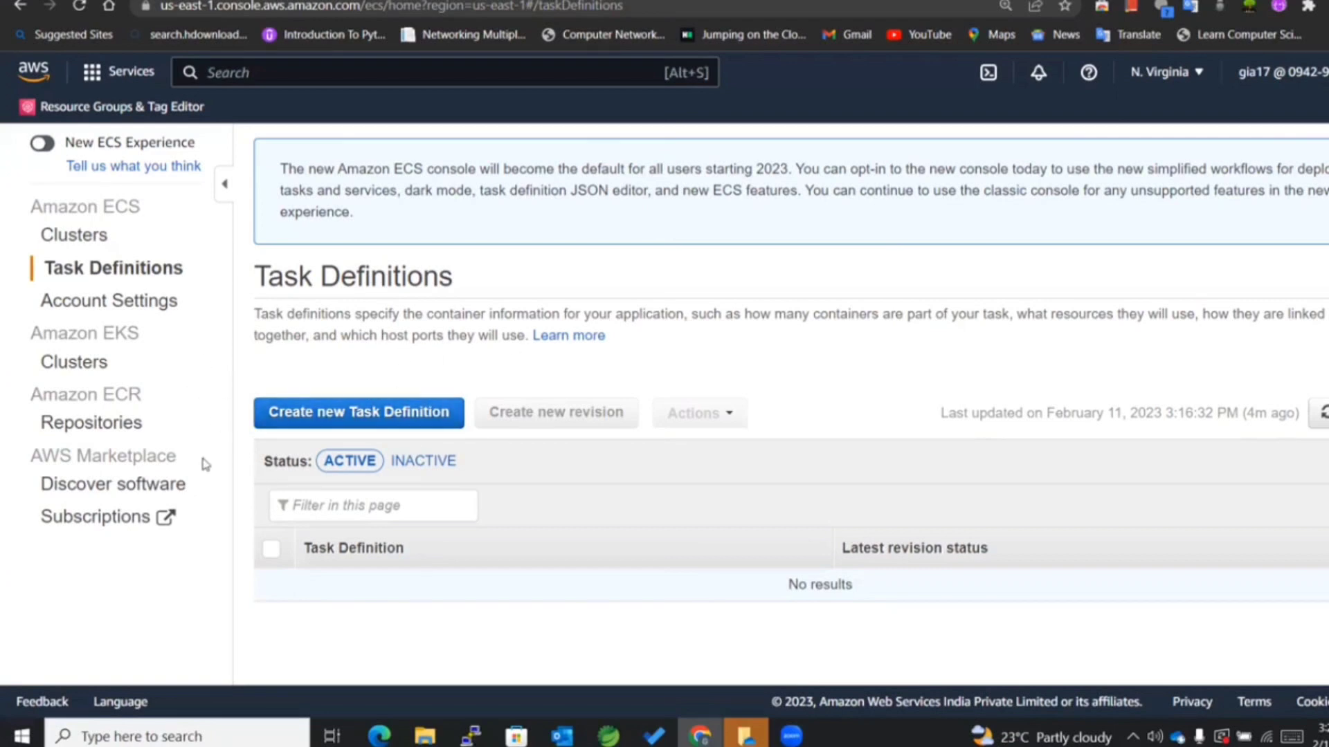
Begin a new task definition with the FARGATE launch type.
{"action": "left_click", "coordinate": [357, 413]}
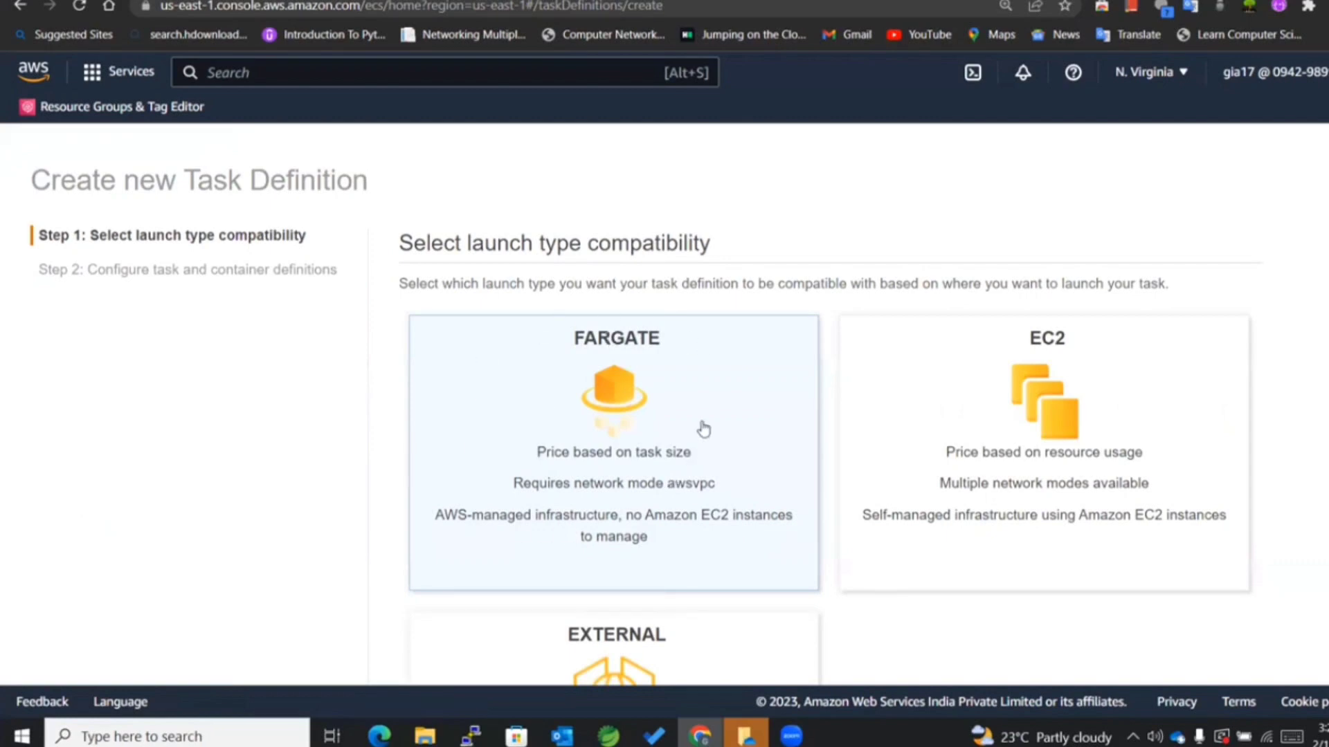
{"action": "scroll", "scroll_direction": "down", "scroll_amount": 3}
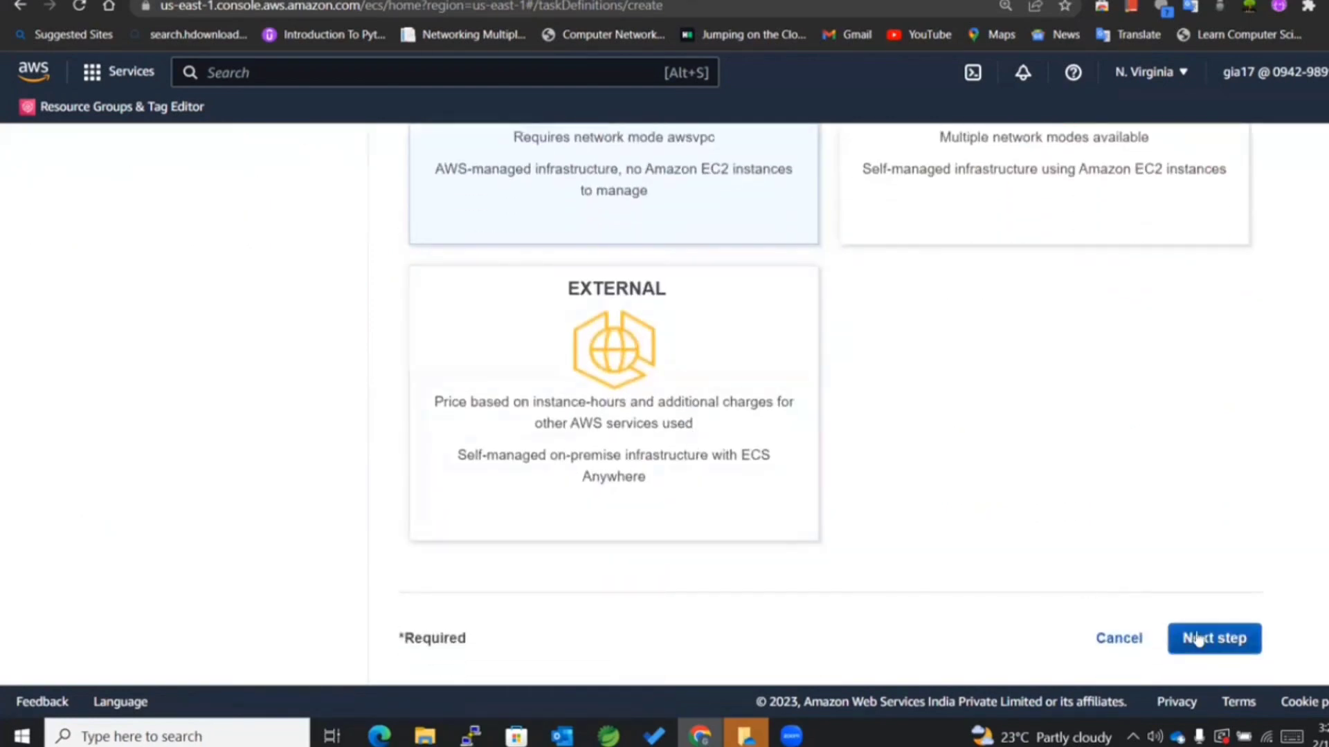
{"action": "left_click", "coordinate": [1212, 638]}
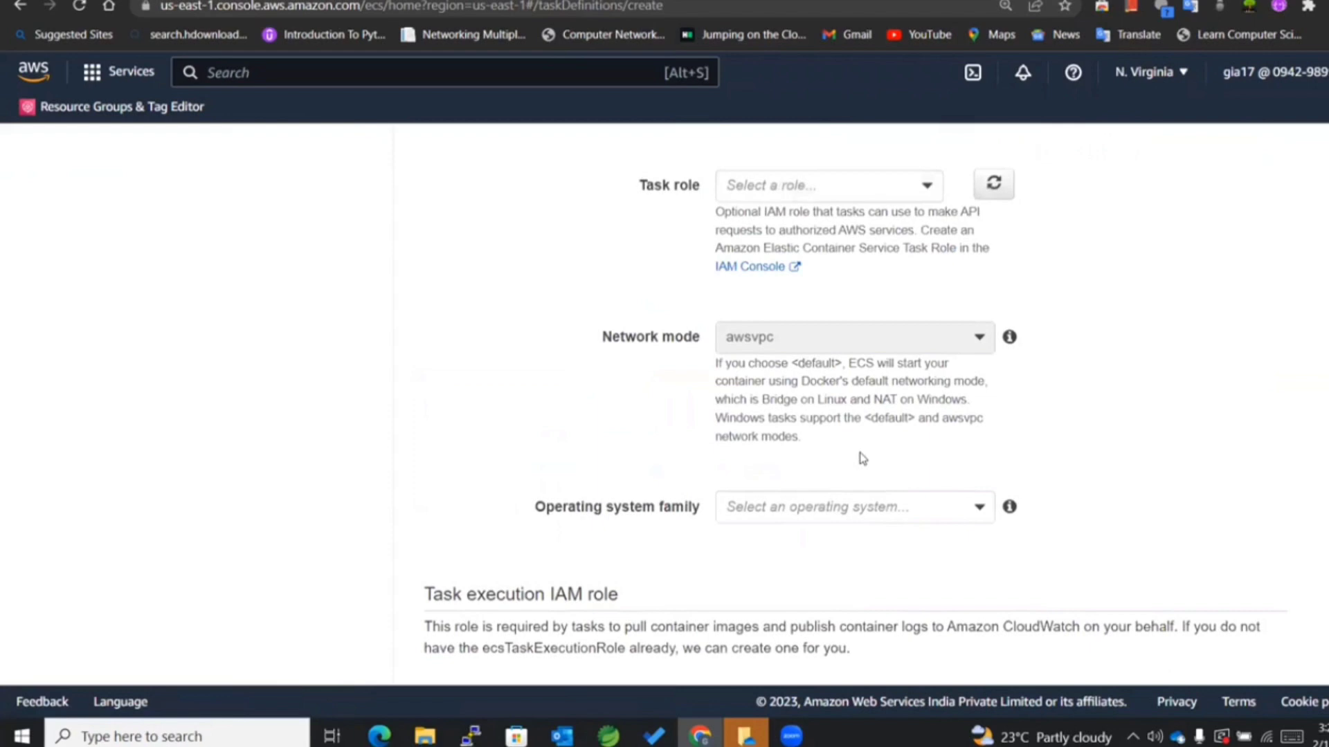
{"action": "scroll", "scroll_direction": "up", "scroll_amount": 3}
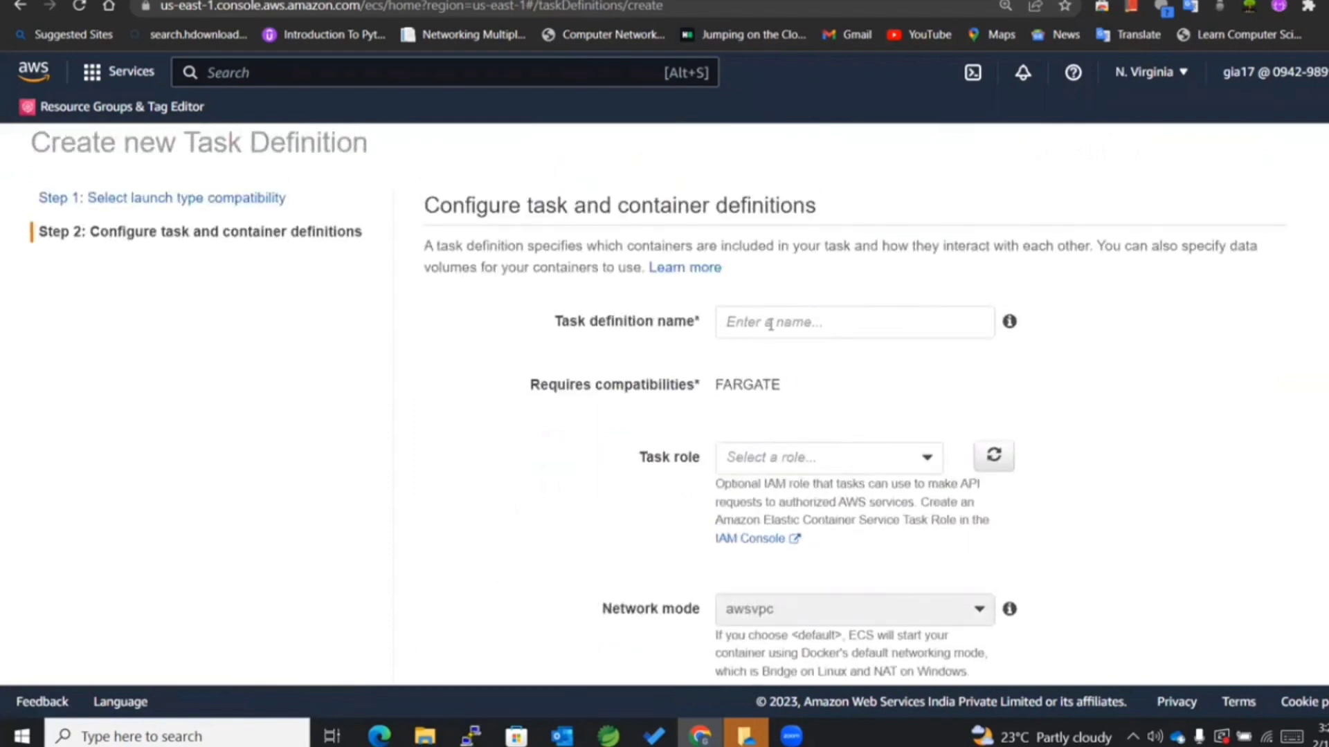
Name it my-task-definition-fargate and set the task role to ecsTaskExecutionRole.
{"action": "left_click", "coordinate": [854, 322]}
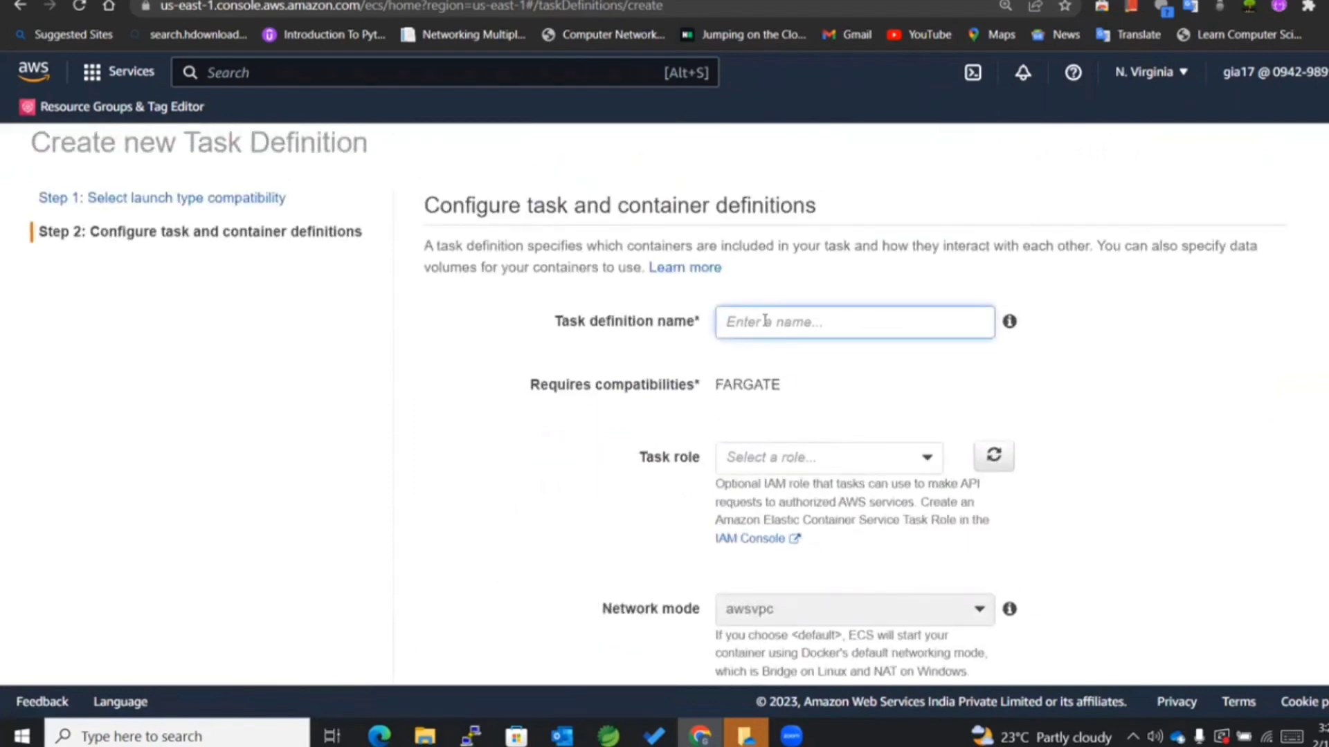
{"action": "type", "text": "my-ta"}
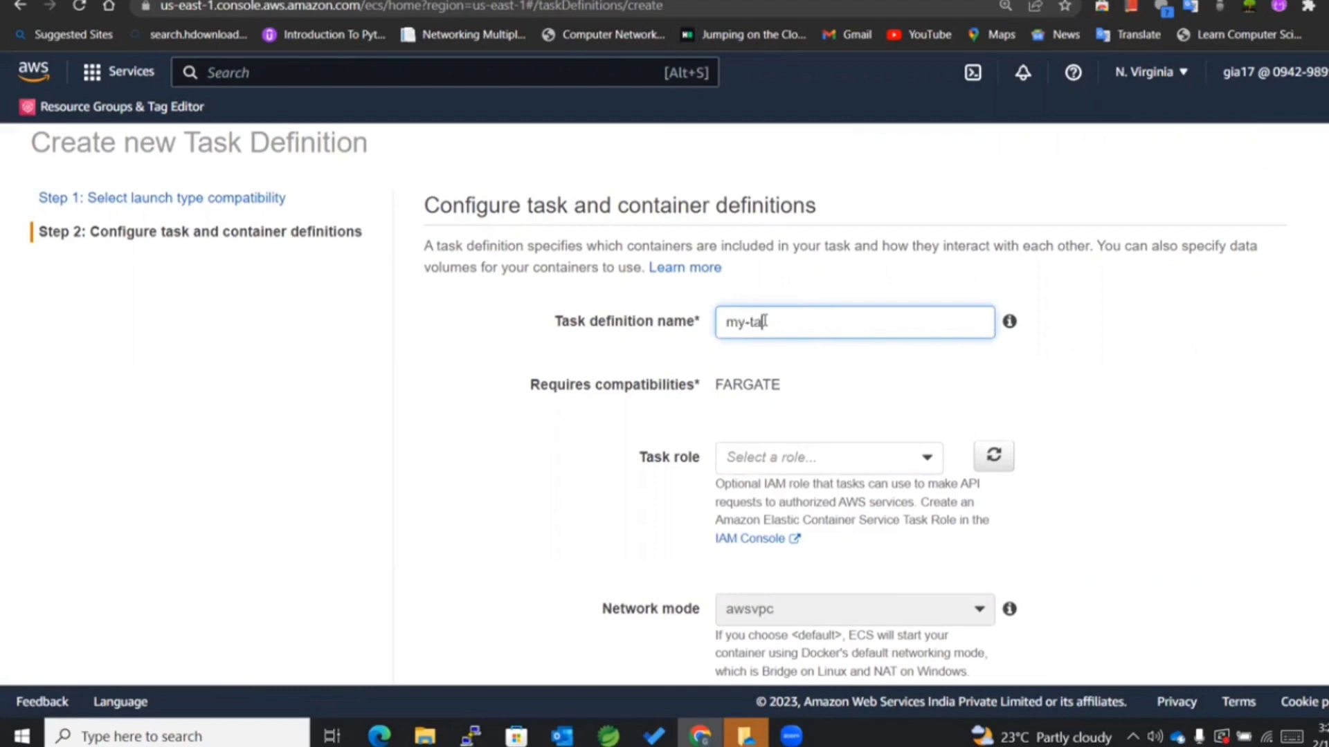
{"action": "type", "text": "sk-de"}
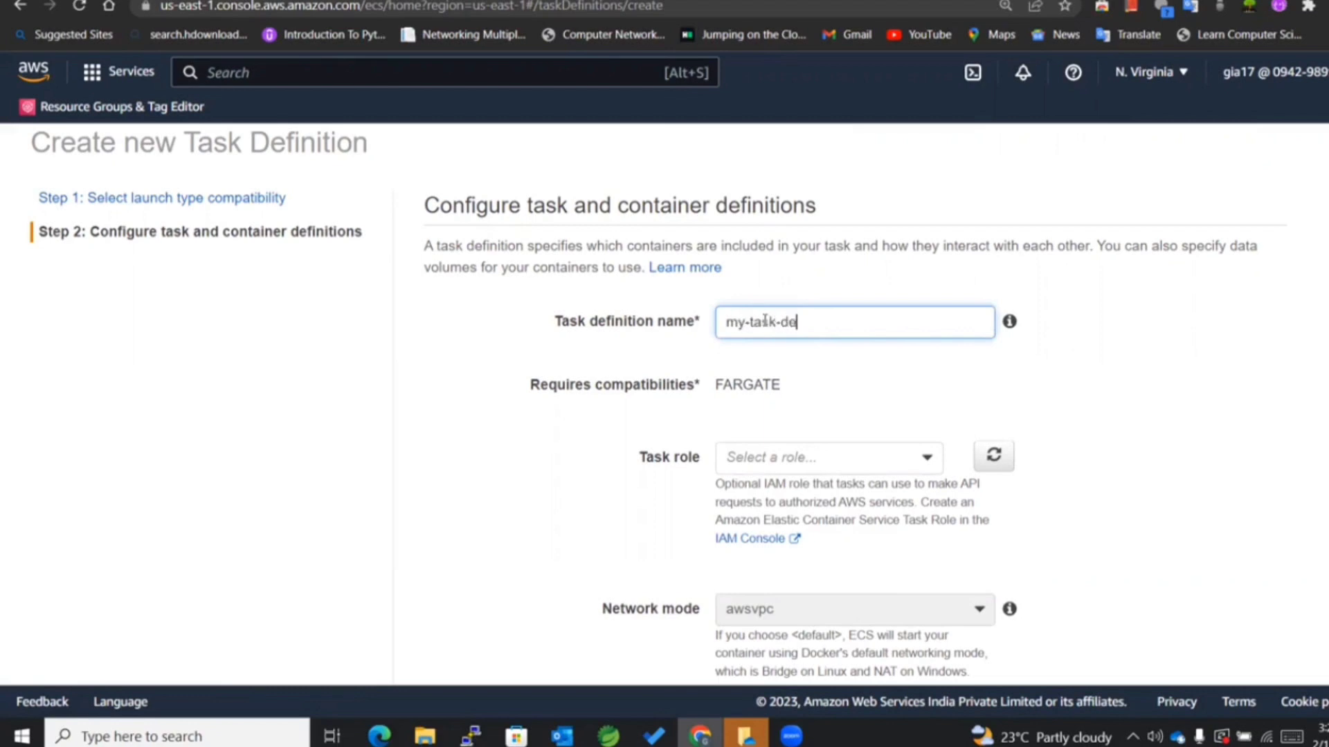
{"action": "type", "text": "finition"}
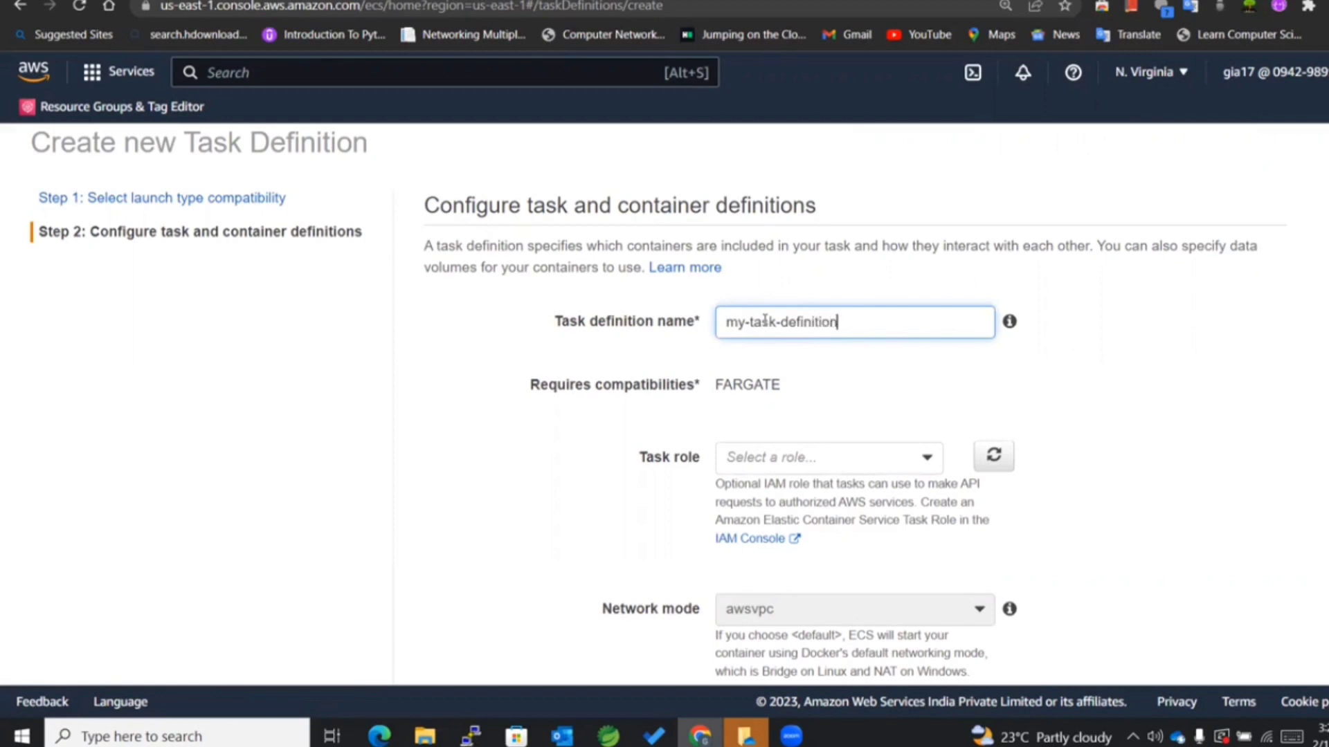
{"action": "type", "text": "-fargate"}
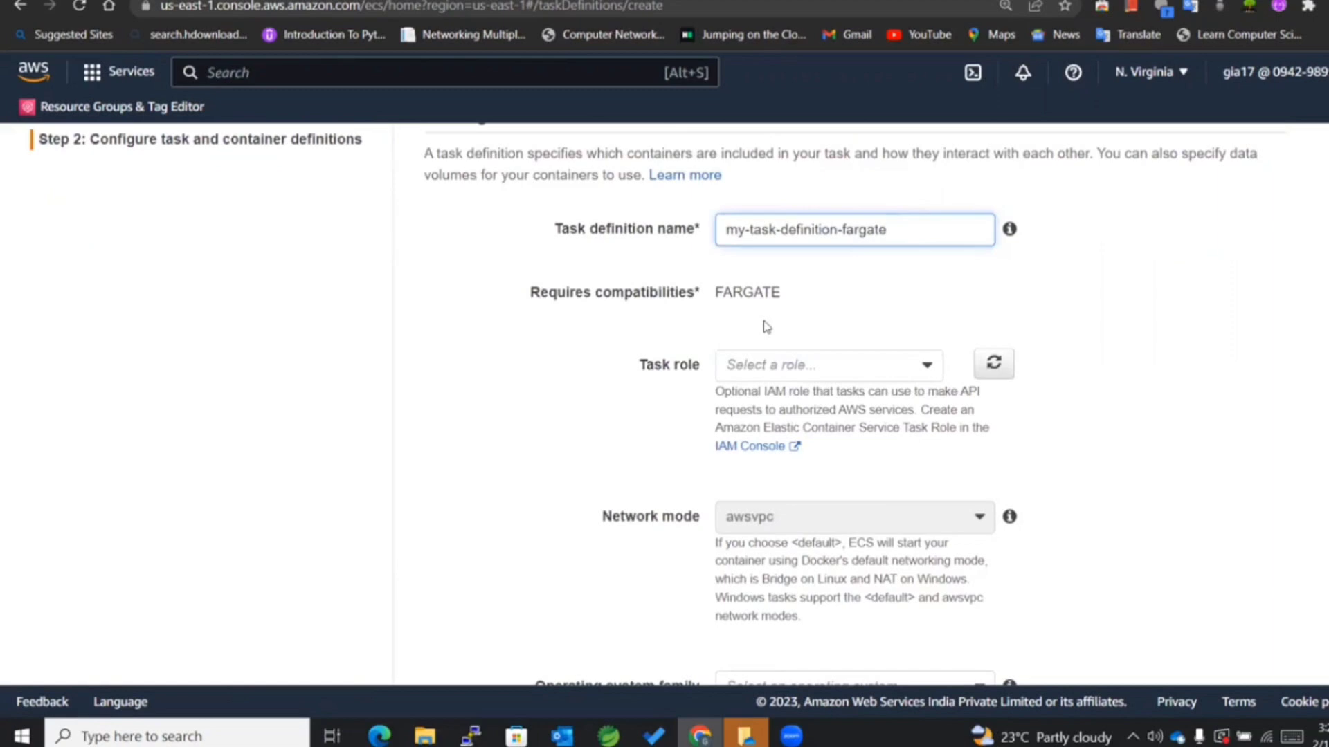
{"action": "left_click", "coordinate": [826, 364]}
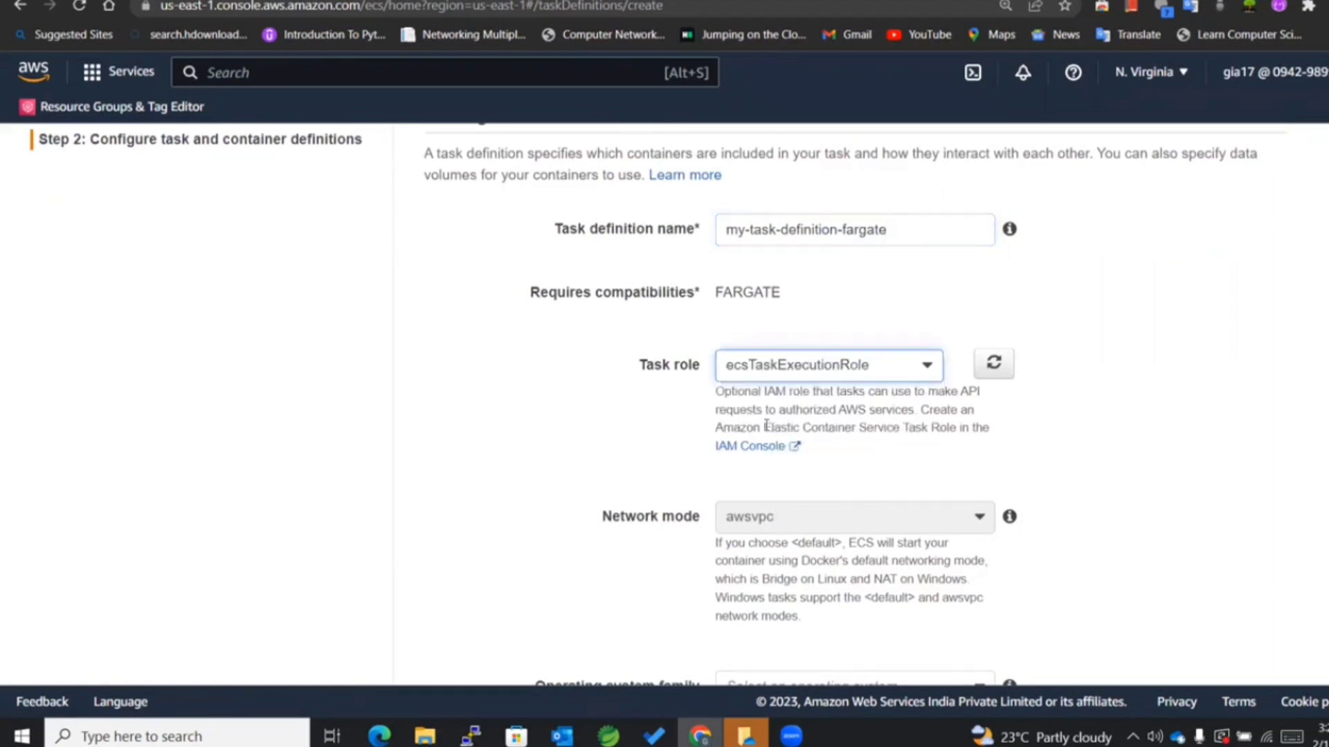
Give the task 1GB memory and 0.5 vCPU.
{"action": "scroll", "scroll_direction": "down", "scroll_amount": 3}
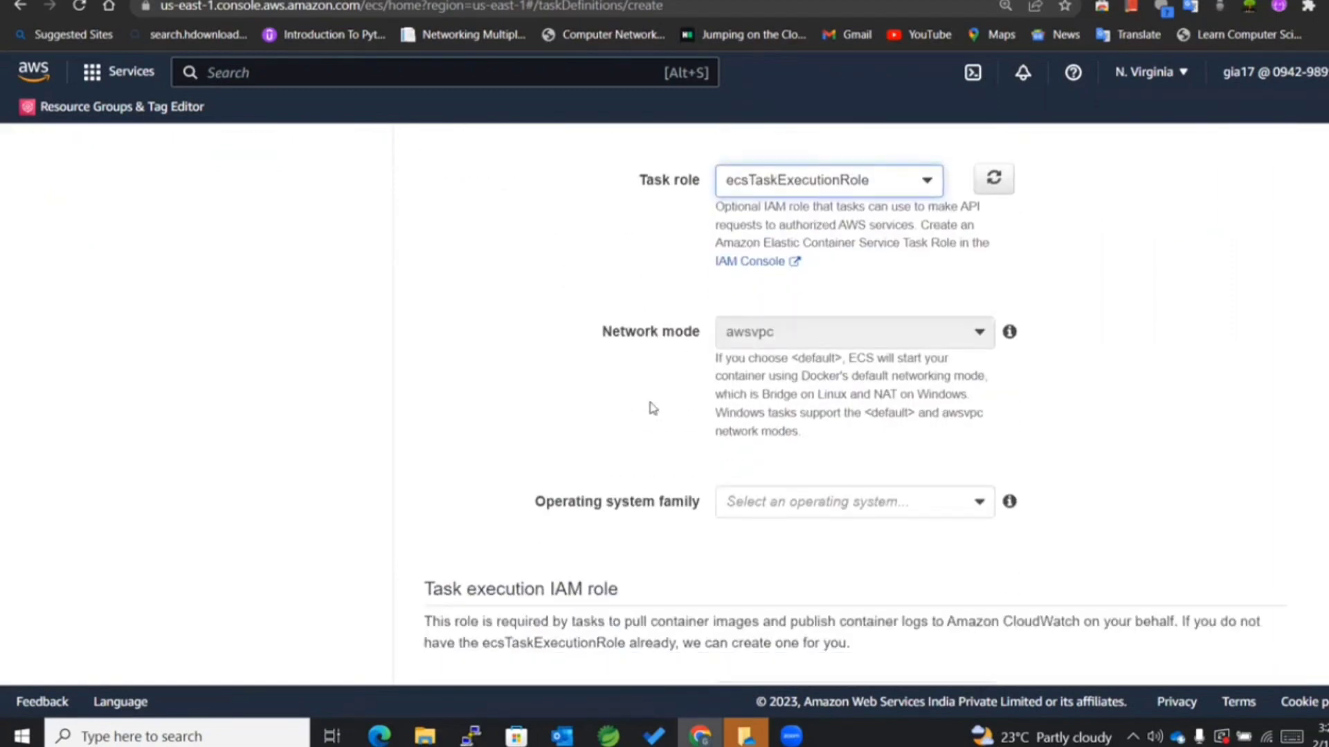
{"action": "scroll", "scroll_direction": "down", "scroll_amount": 3}
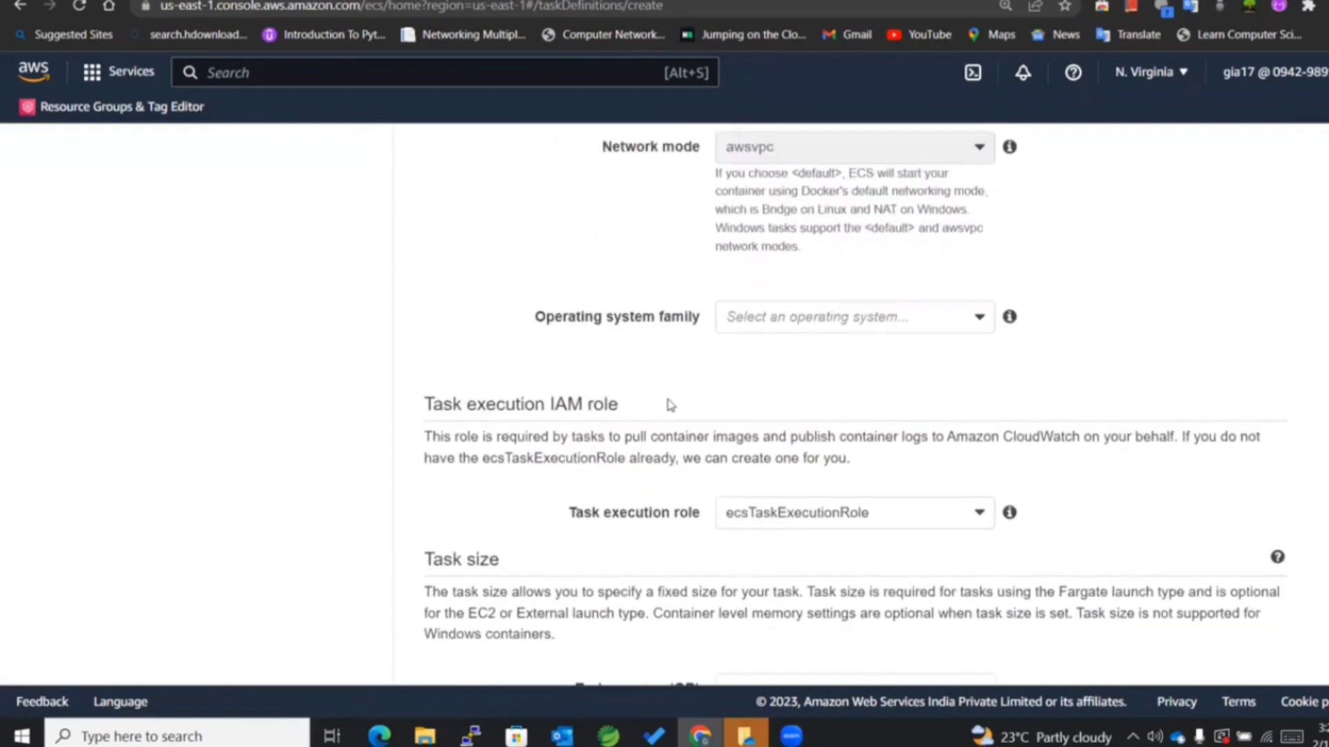
{"action": "left_click", "coordinate": [851, 316]}
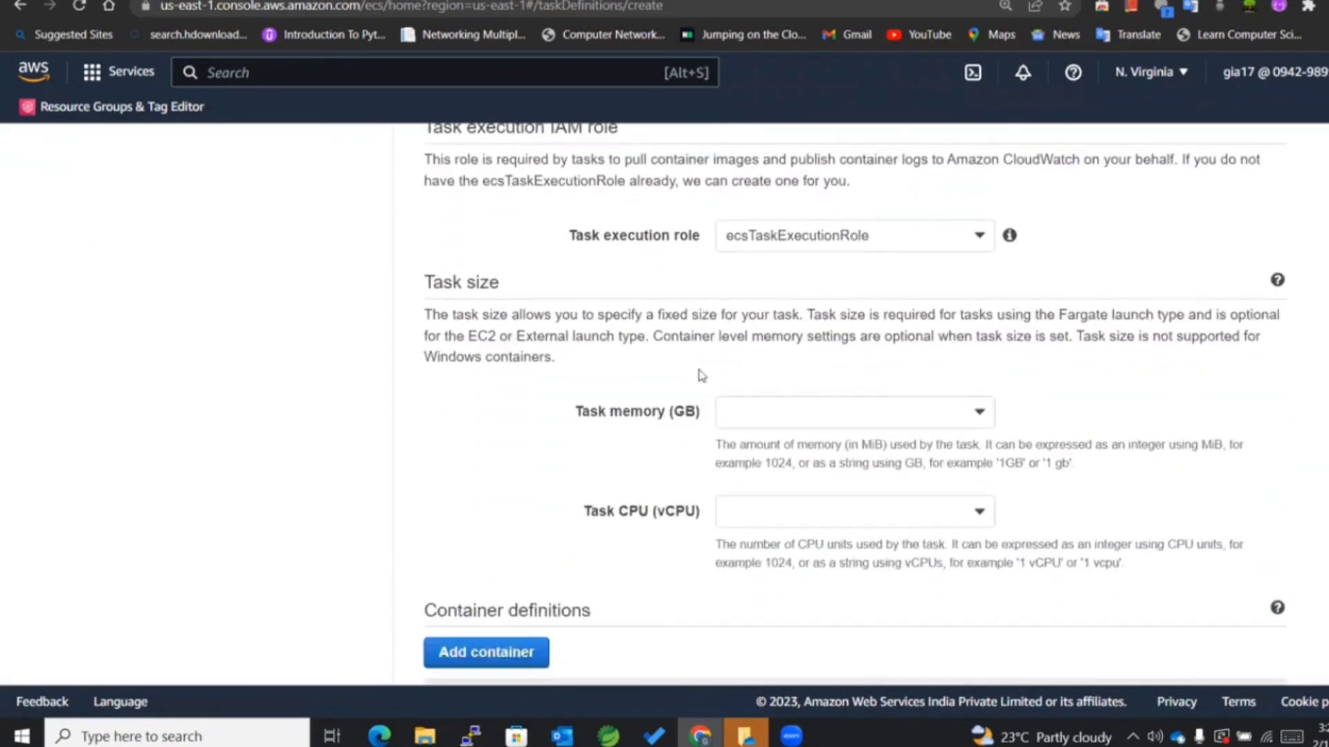
{"action": "left_click", "coordinate": [853, 411]}
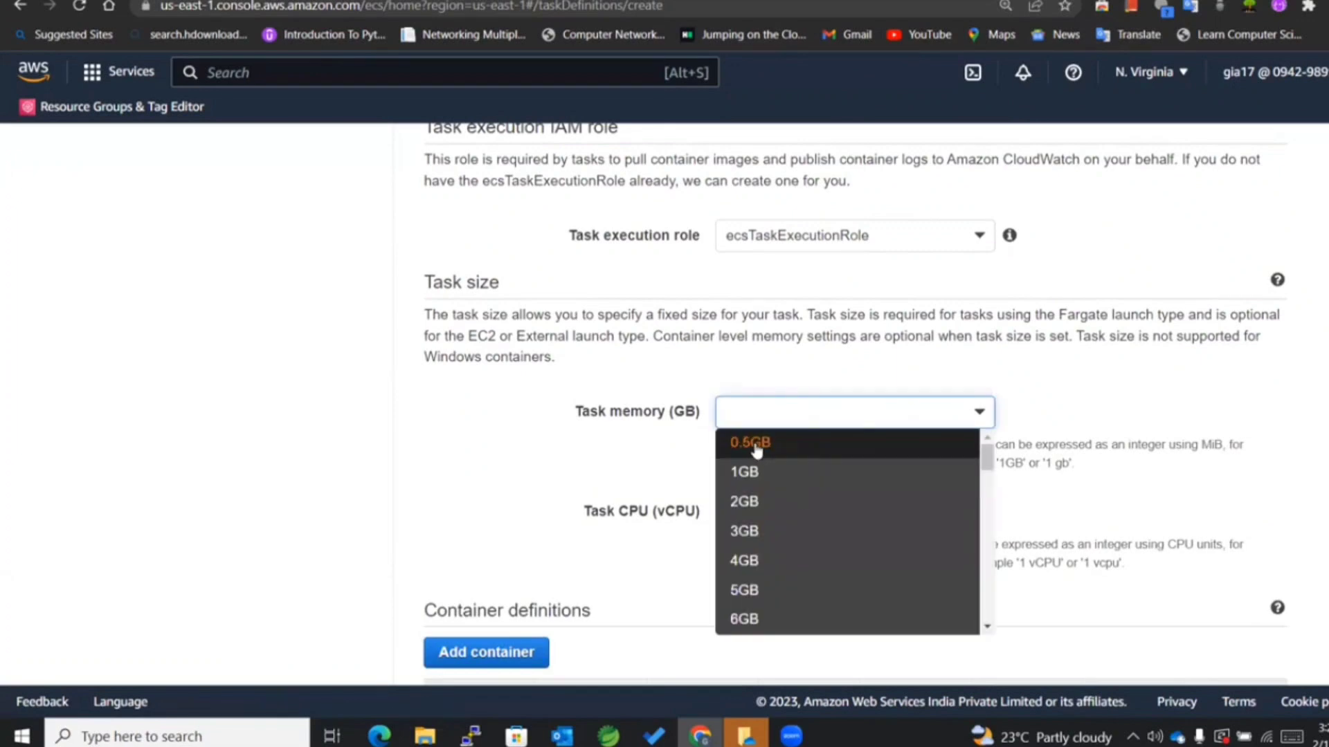
{"action": "left_click", "coordinate": [744, 472]}
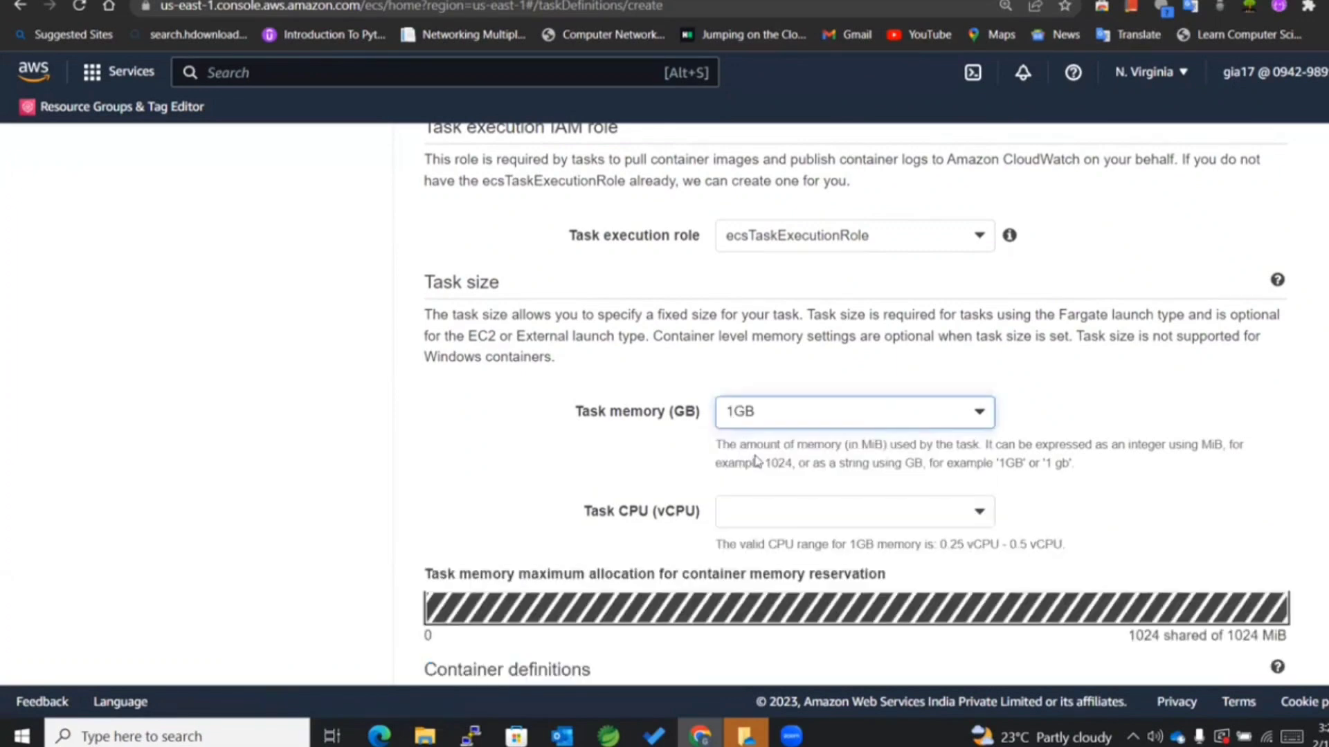
{"action": "left_click", "coordinate": [851, 511]}
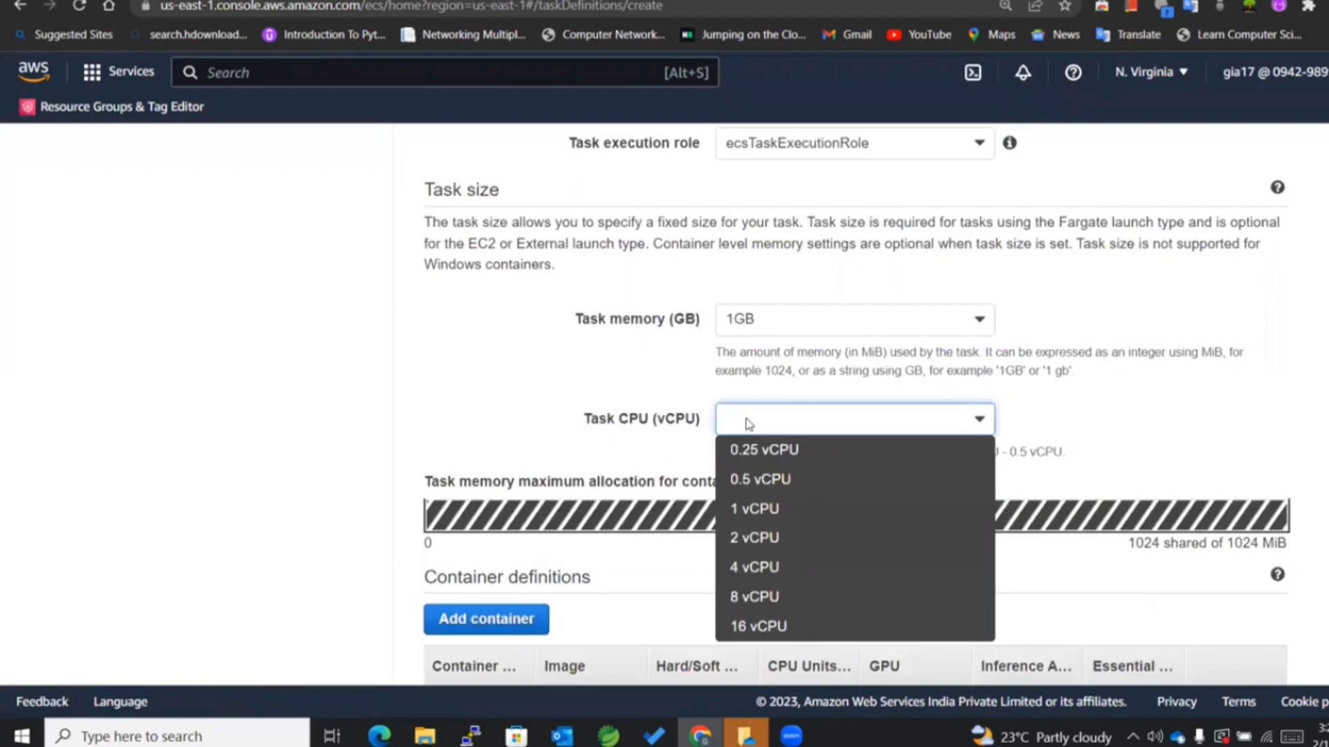
{"action": "mouse_move", "coordinate": [760, 479]}
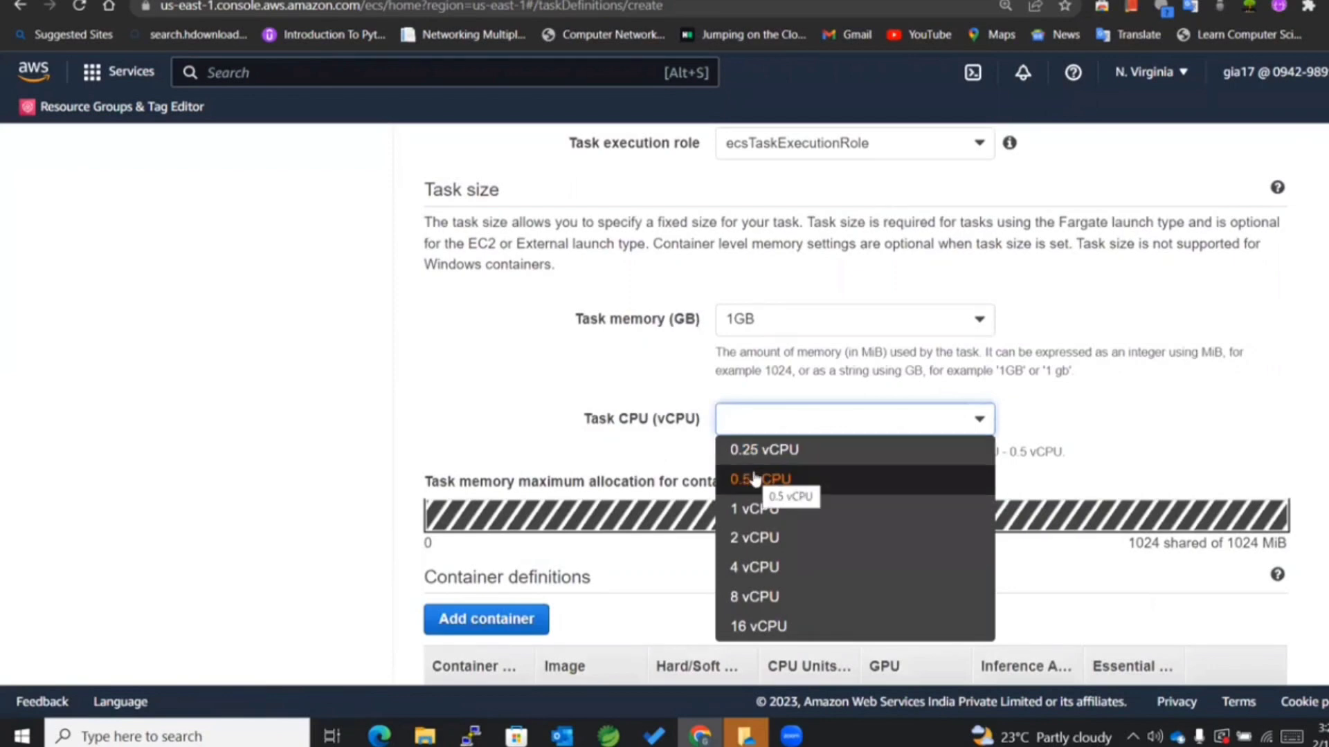
{"action": "left_click", "coordinate": [759, 479]}
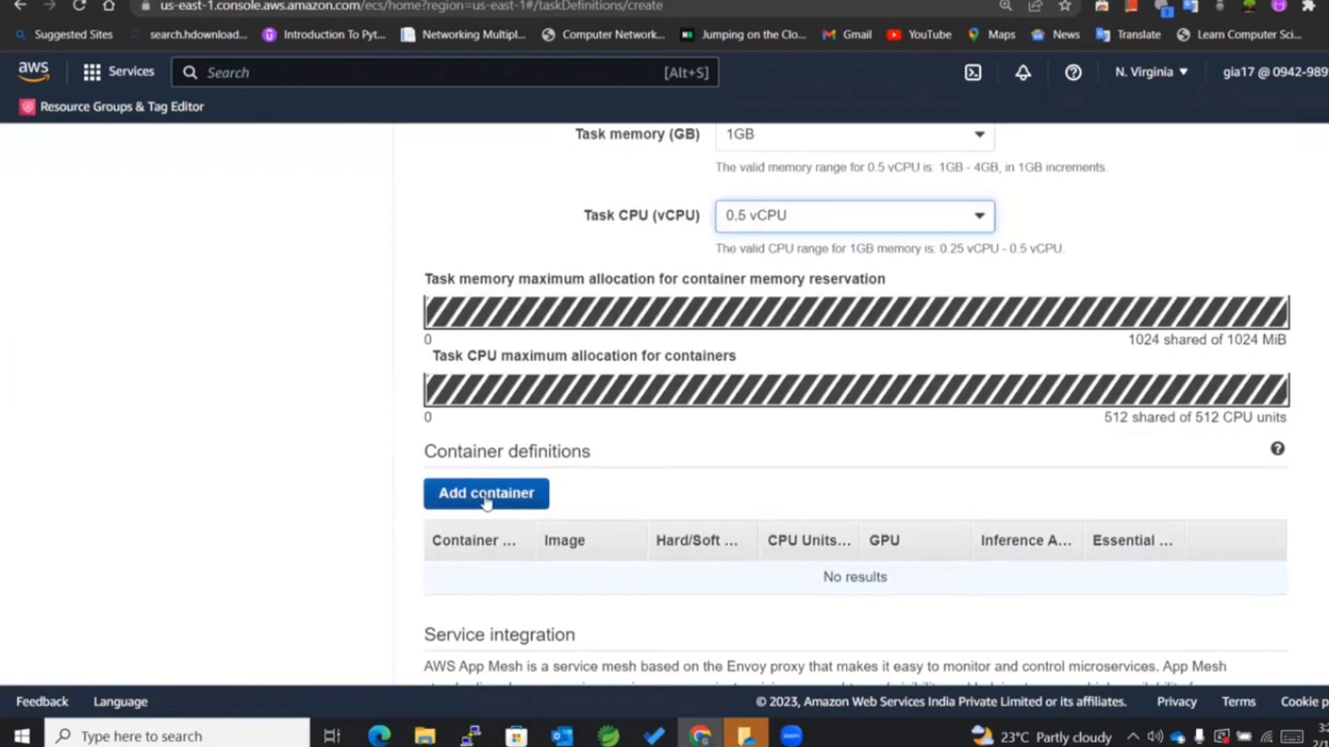
Add a container named nginx using the nginx:latest image.
{"action": "left_click", "coordinate": [486, 493]}
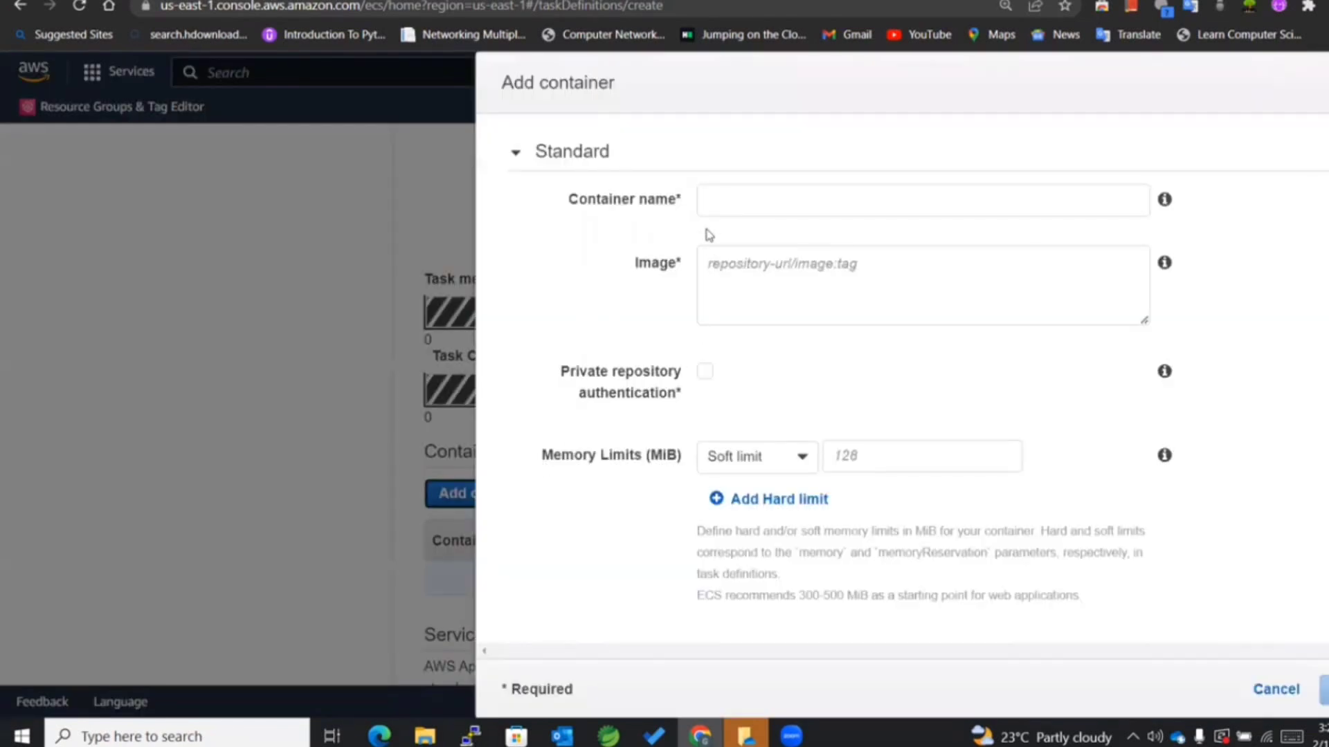
{"action": "left_click", "coordinate": [922, 199]}
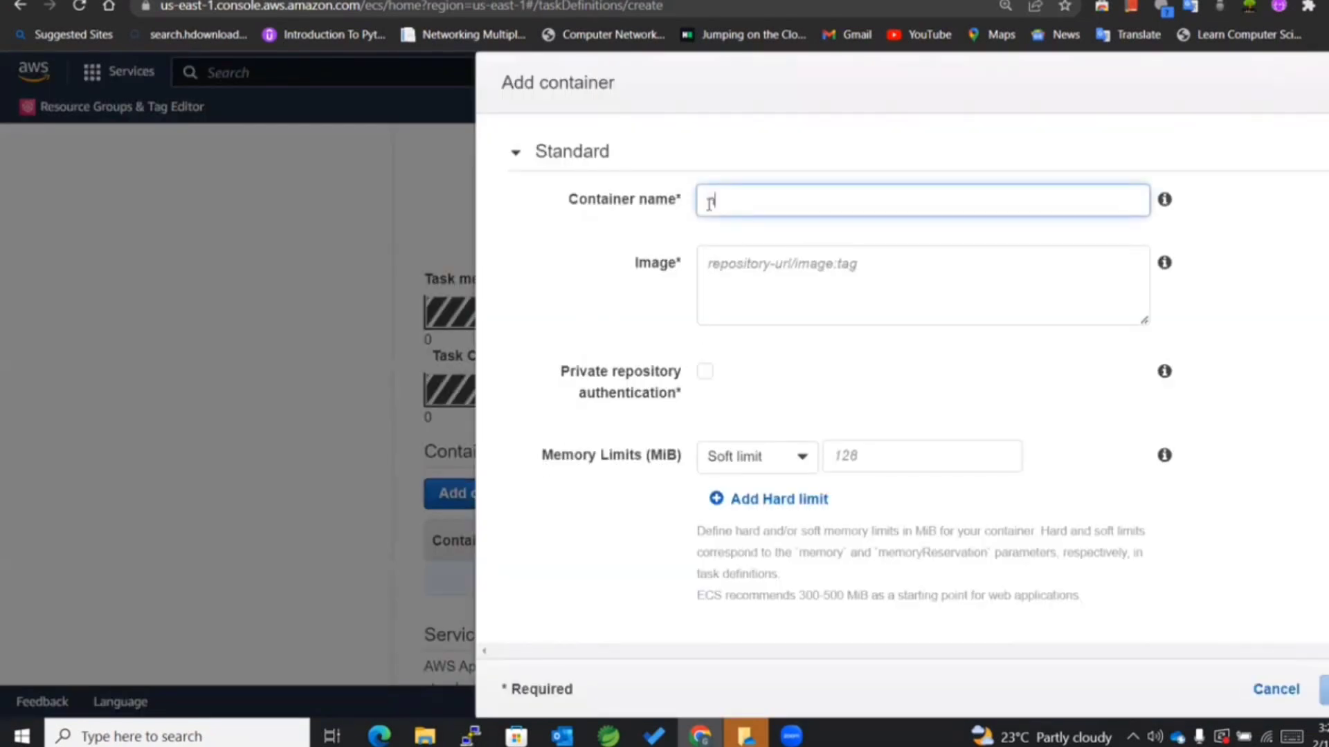
{"action": "type", "text": "nginx"}
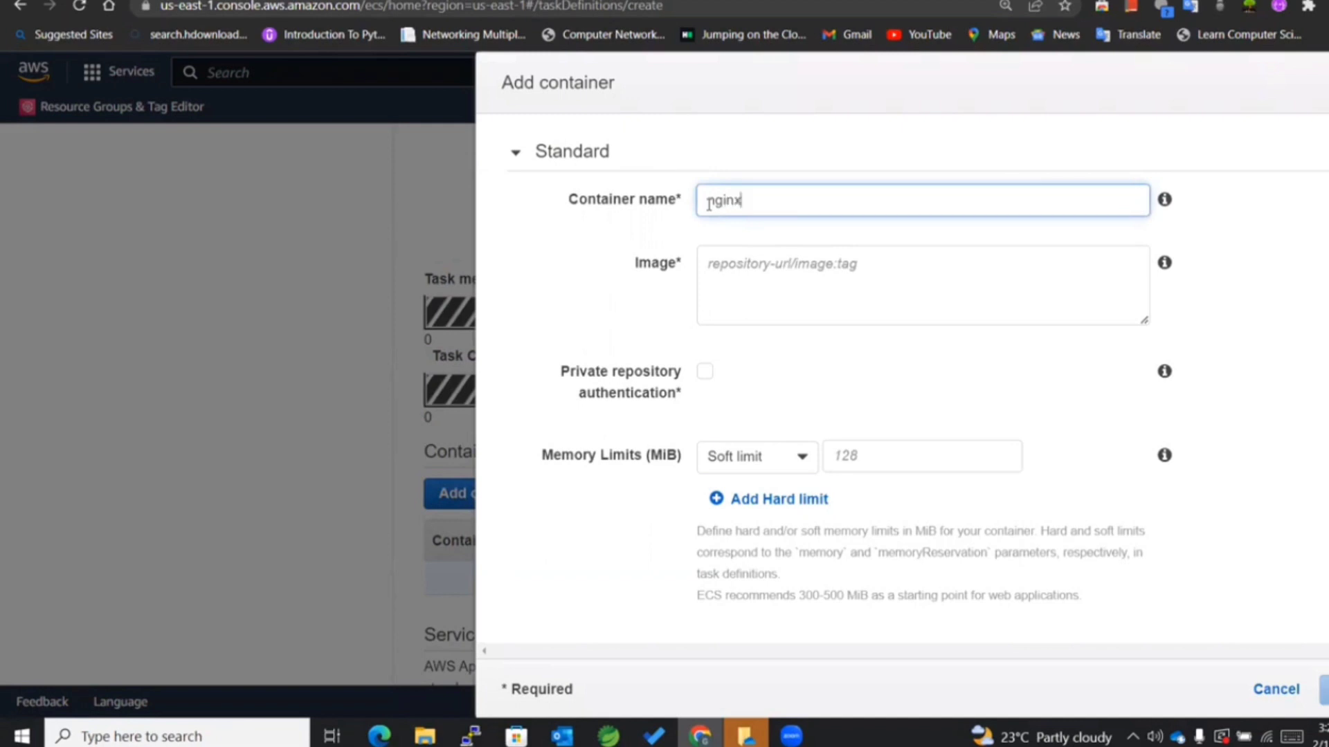
{"action": "left_click", "coordinate": [922, 285]}
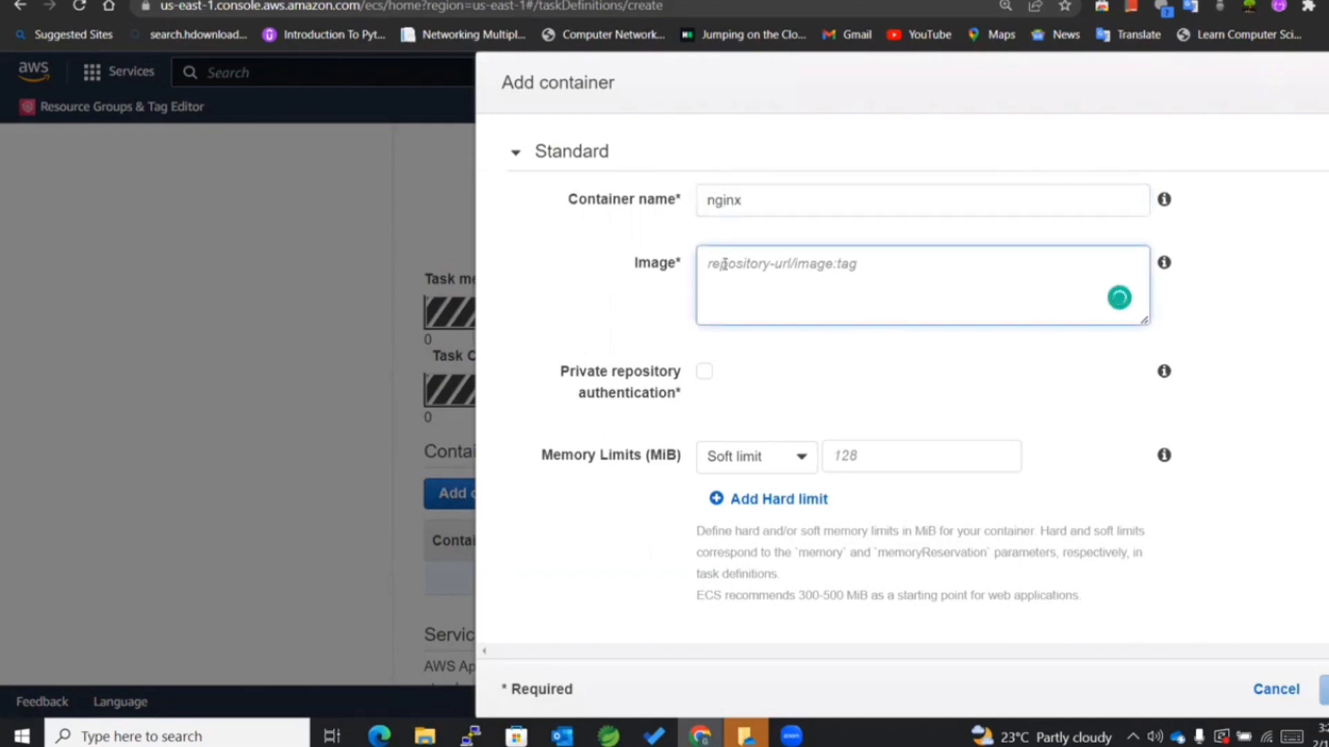
{"action": "type", "text": "ngin"}
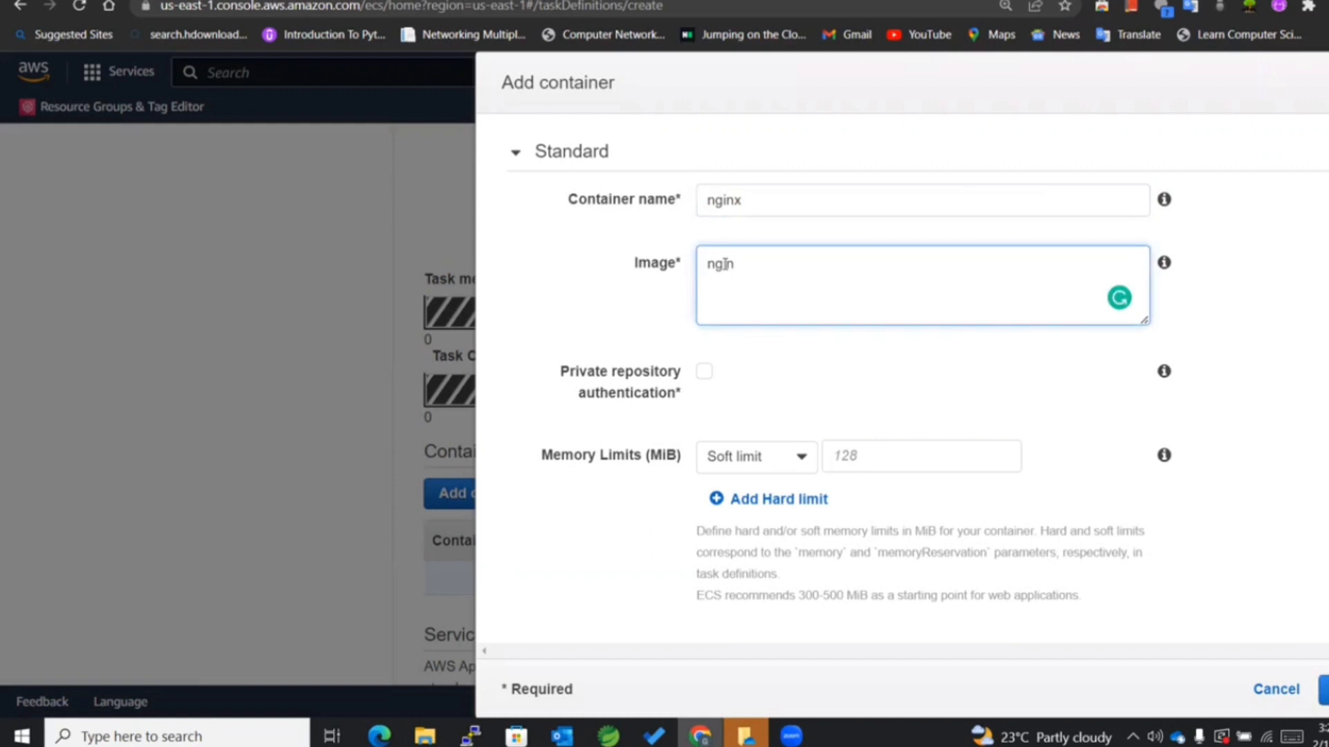
{"action": "type", "text": "x:"}
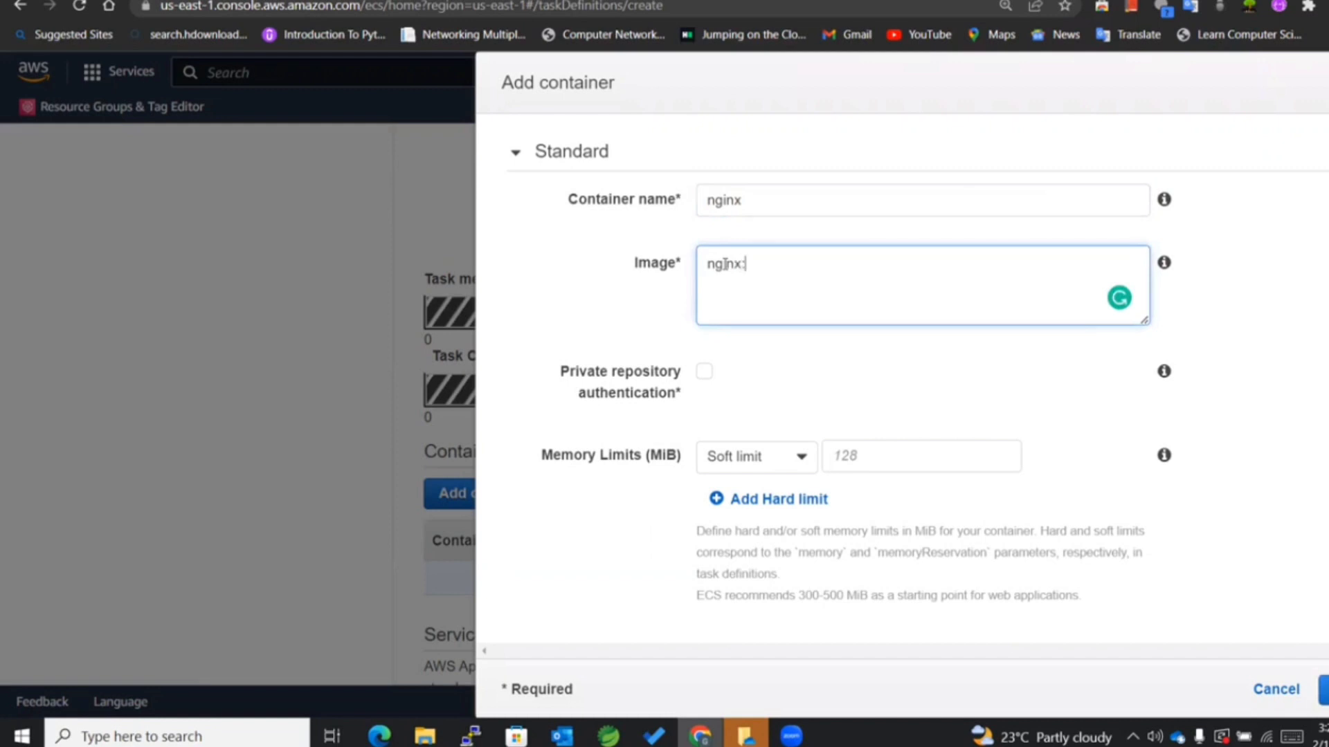
{"action": "type", "text": "latest"}
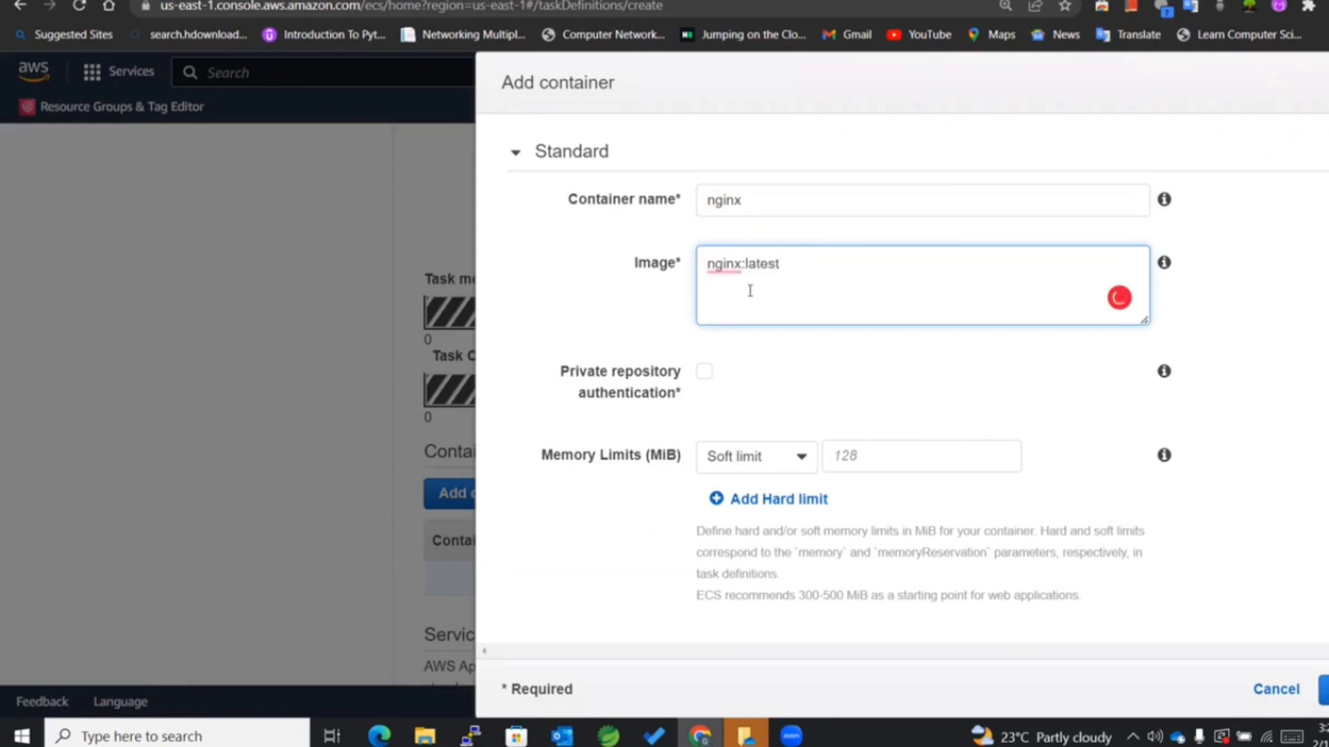
Map container port 80 for the nginx container.
{"action": "scroll", "scroll_direction": "down", "scroll_amount": 3}
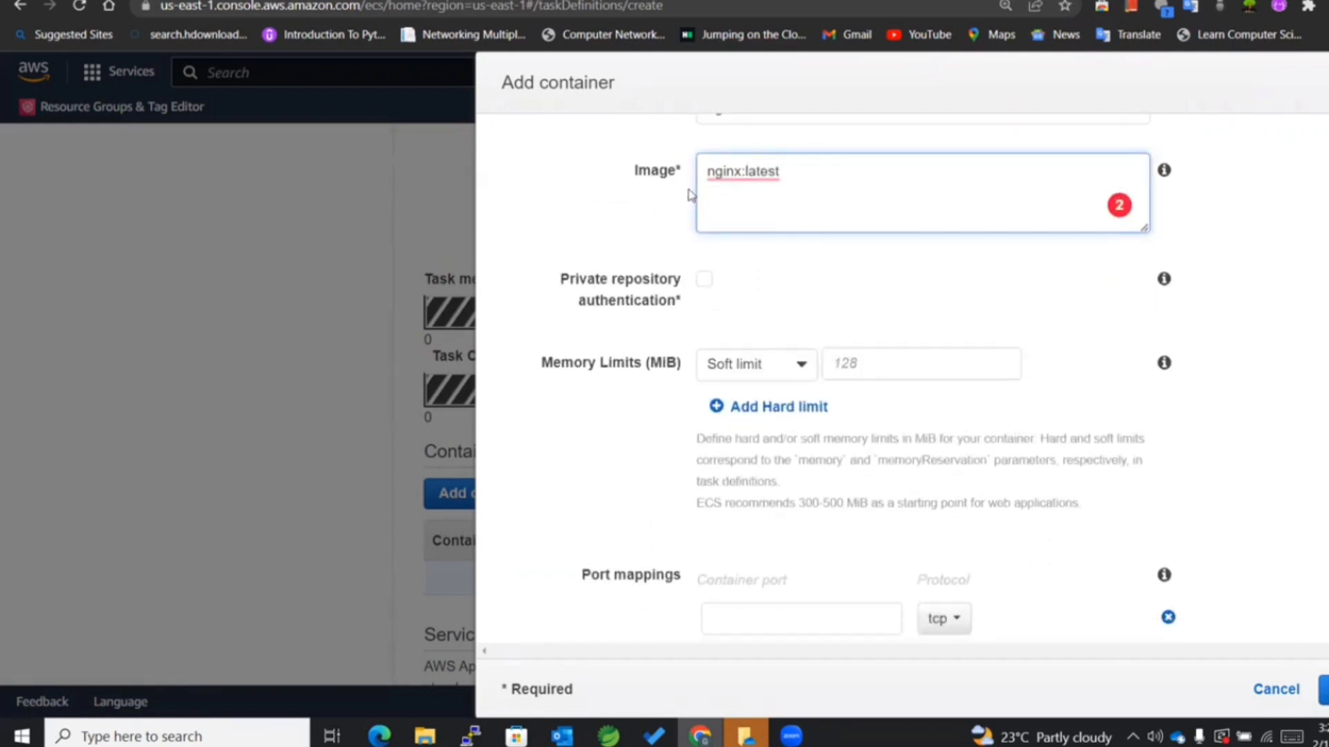
{"action": "scroll", "scroll_direction": "down", "scroll_amount": 3}
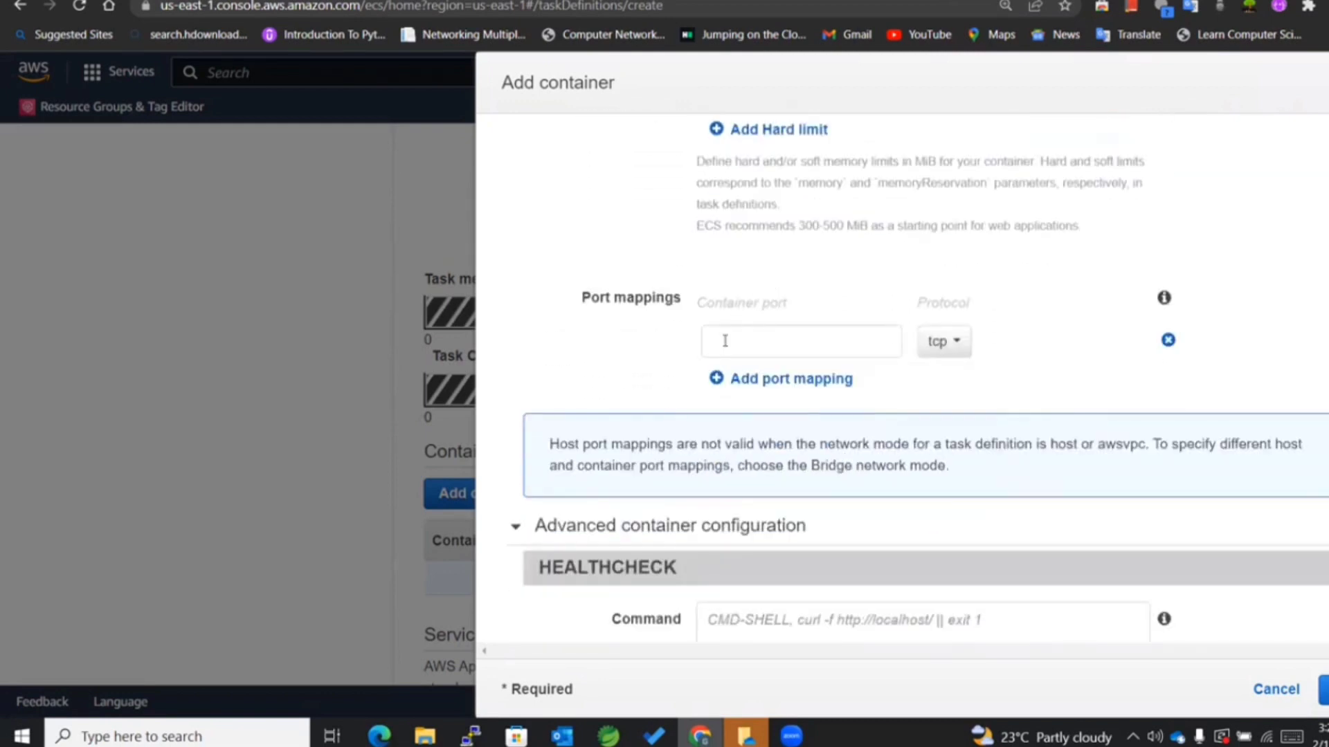
{"action": "type", "text": "80"}
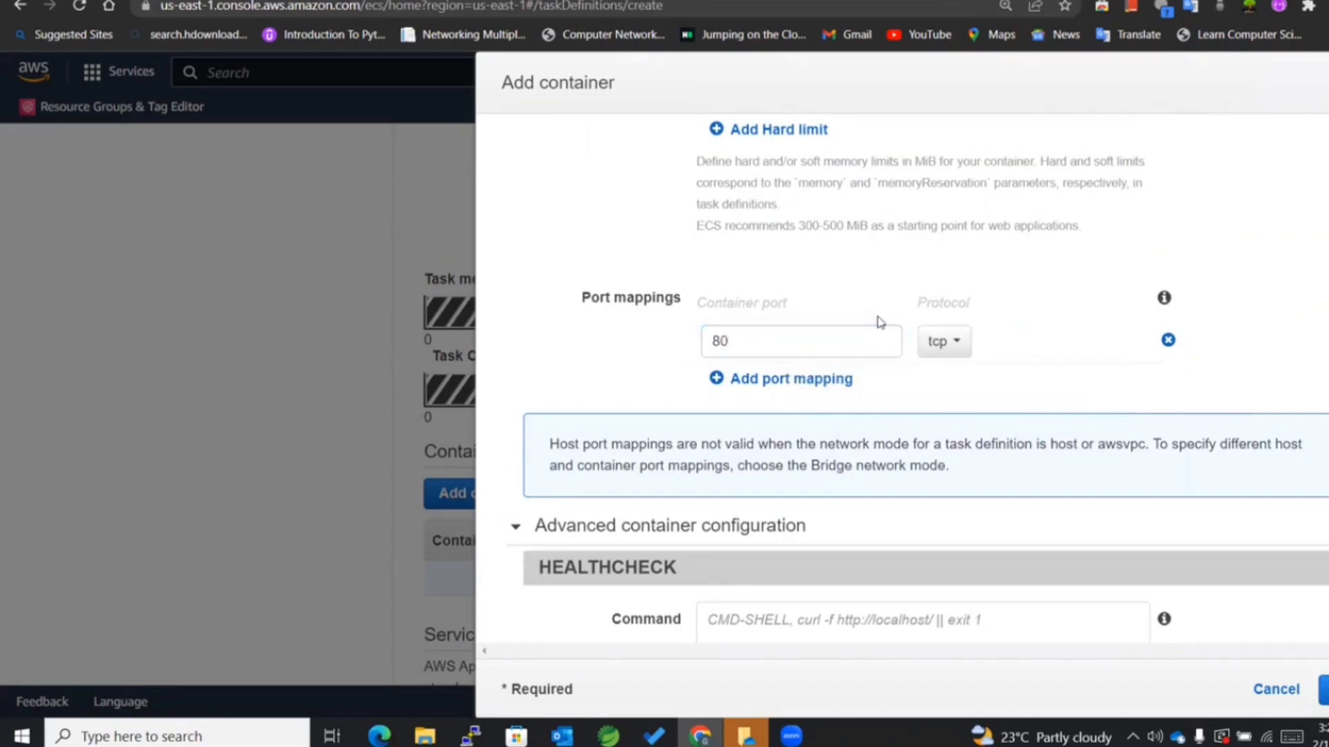
{"action": "scroll", "scroll_direction": "down", "scroll_amount": 3}
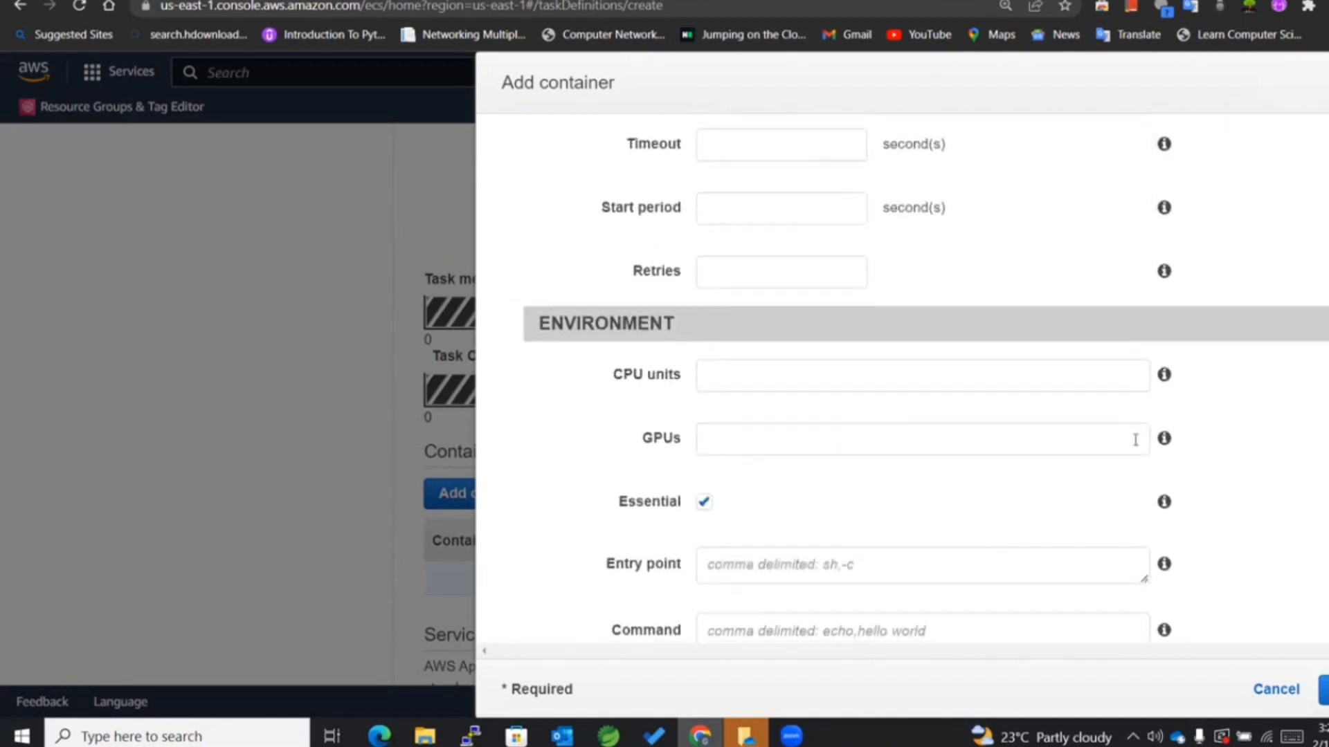
{"action": "scroll", "scroll_direction": "down", "scroll_amount": 3}
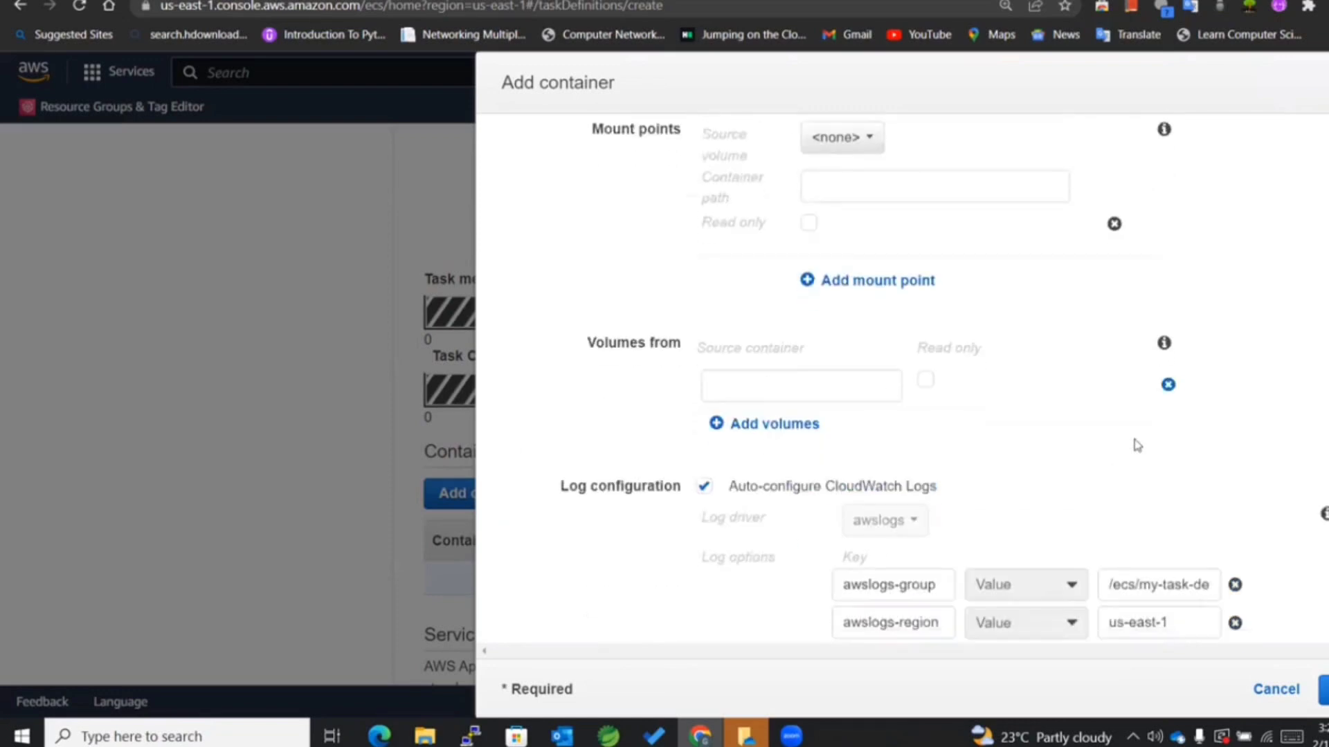
{"action": "scroll", "scroll_direction": "down", "scroll_amount": 3}
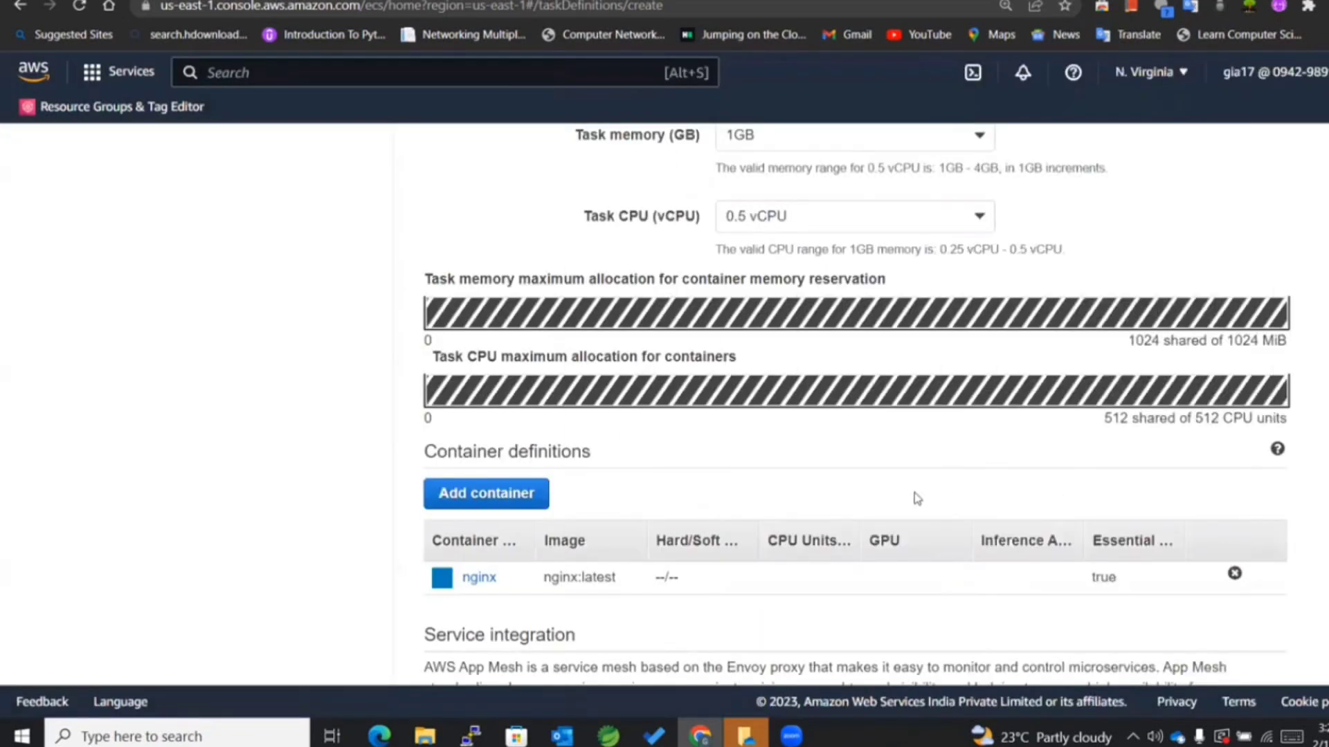
Create my-task-definition-fargate and view its details, revision 1 Active.
{"action": "scroll", "scroll_direction": "down", "scroll_amount": 3}
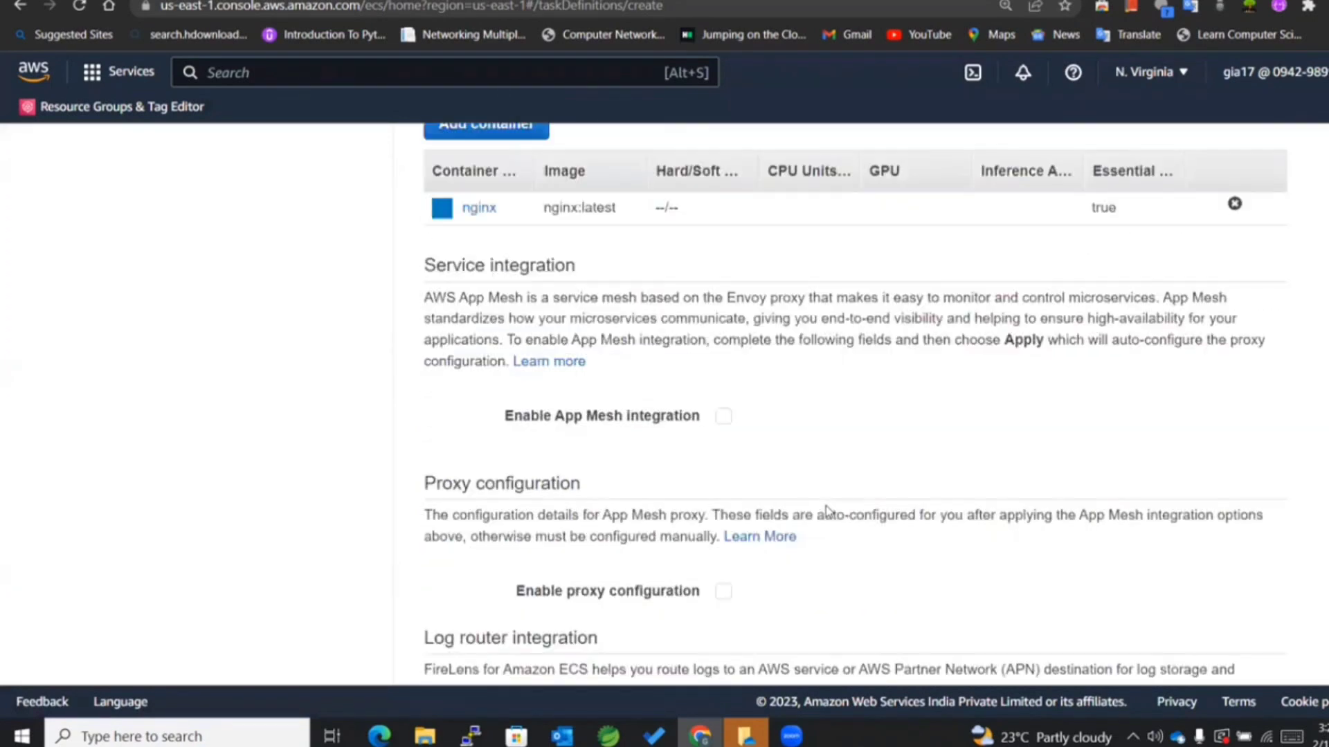
{"action": "scroll", "scroll_direction": "down", "scroll_amount": 3}
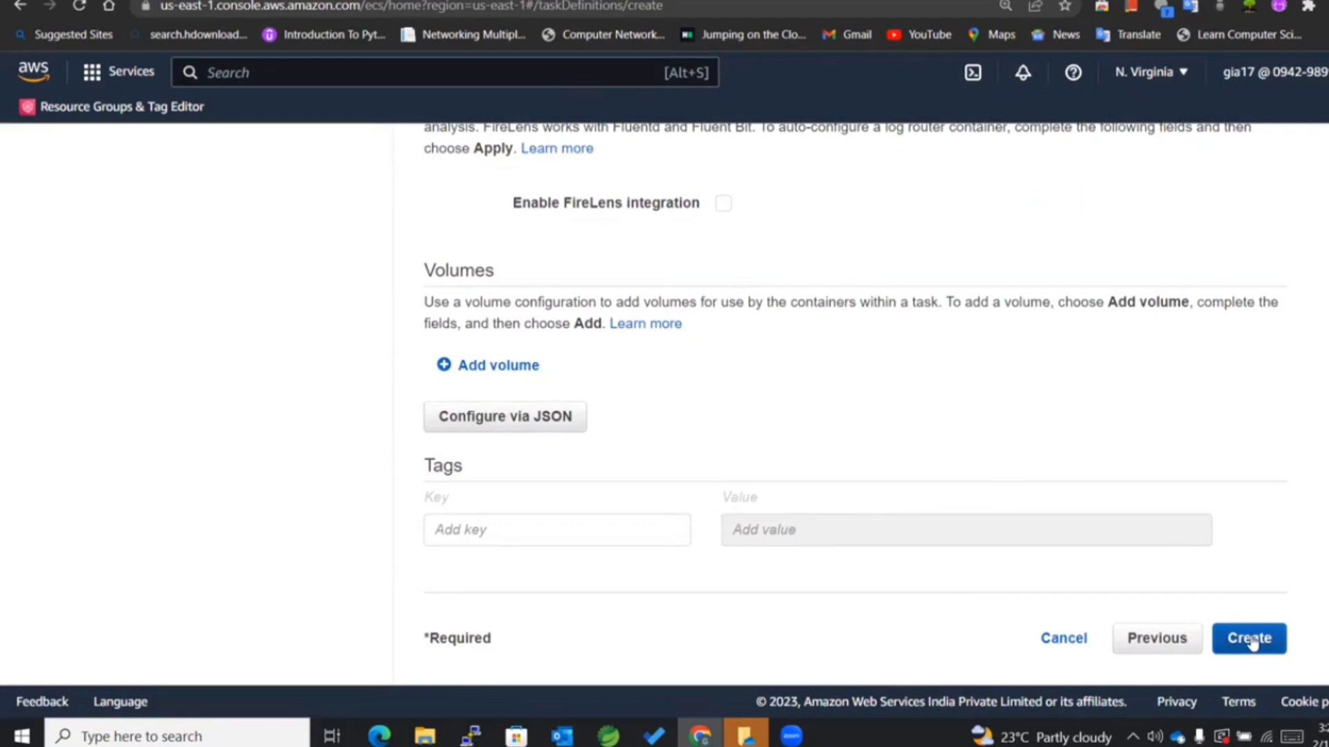
{"action": "left_click", "coordinate": [1248, 638]}
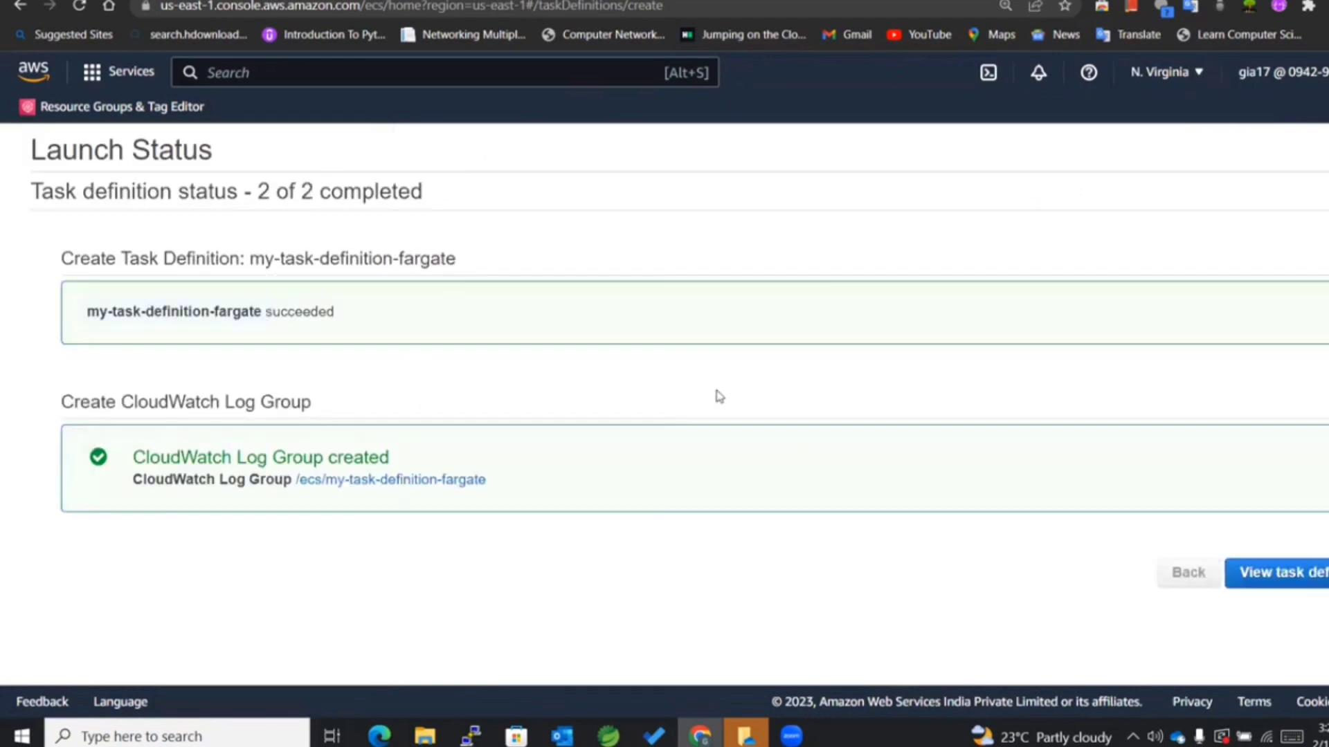
{"action": "left_click", "coordinate": [1281, 571]}
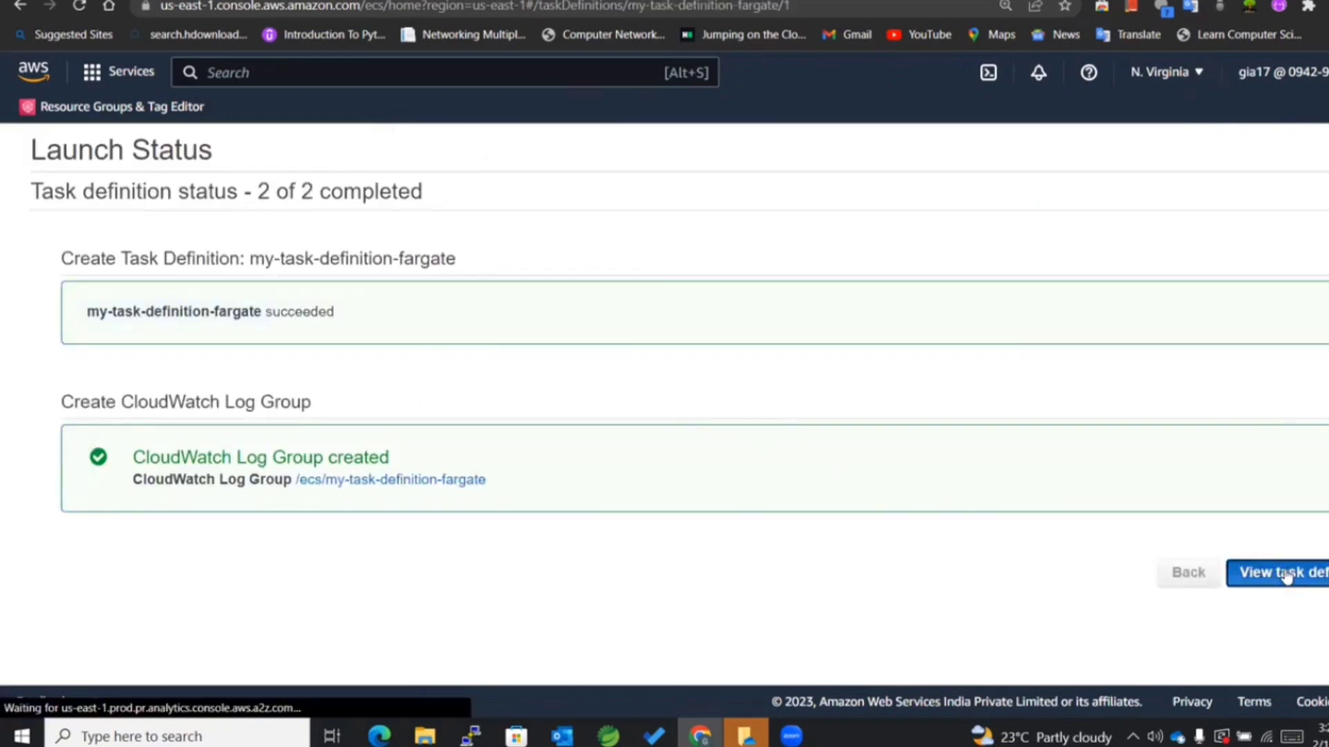
{"action": "left_click", "coordinate": [1285, 571]}
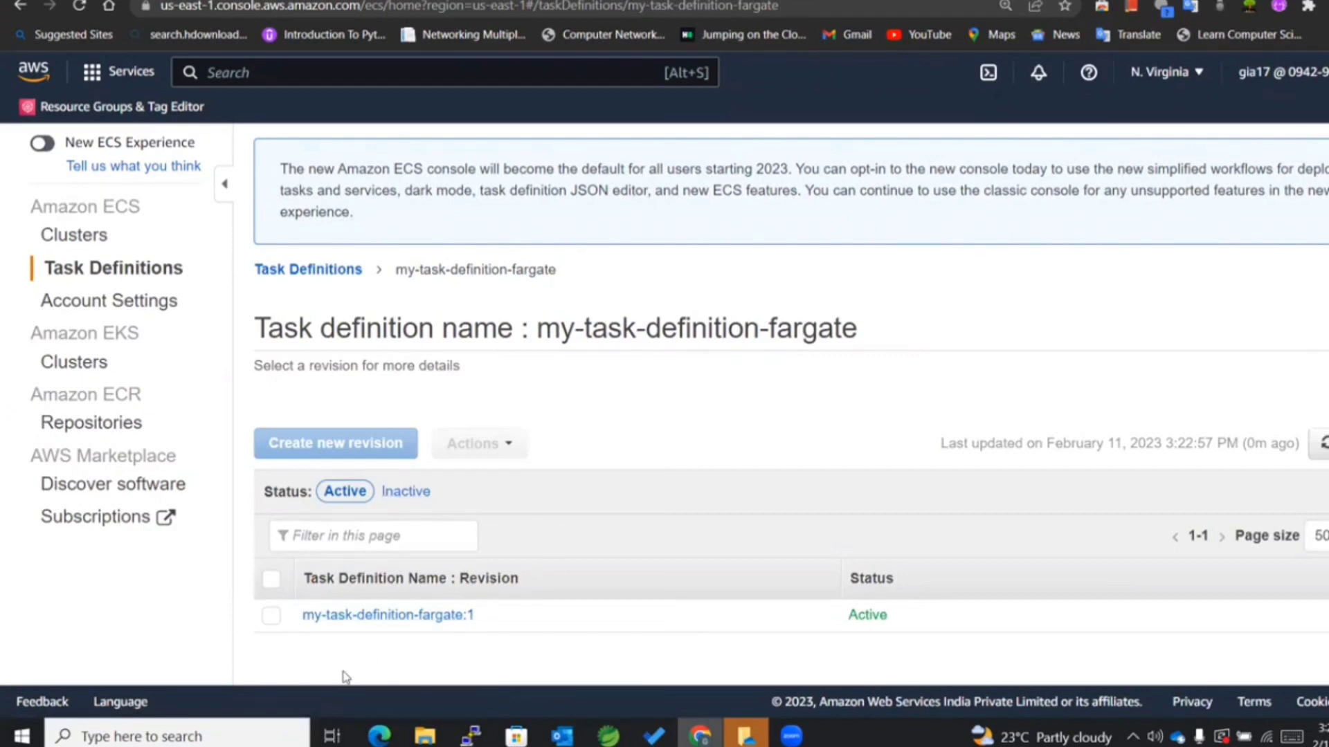
From Clusters, start a new cluster using the Networking only template.
{"action": "left_click", "coordinate": [80, 236]}
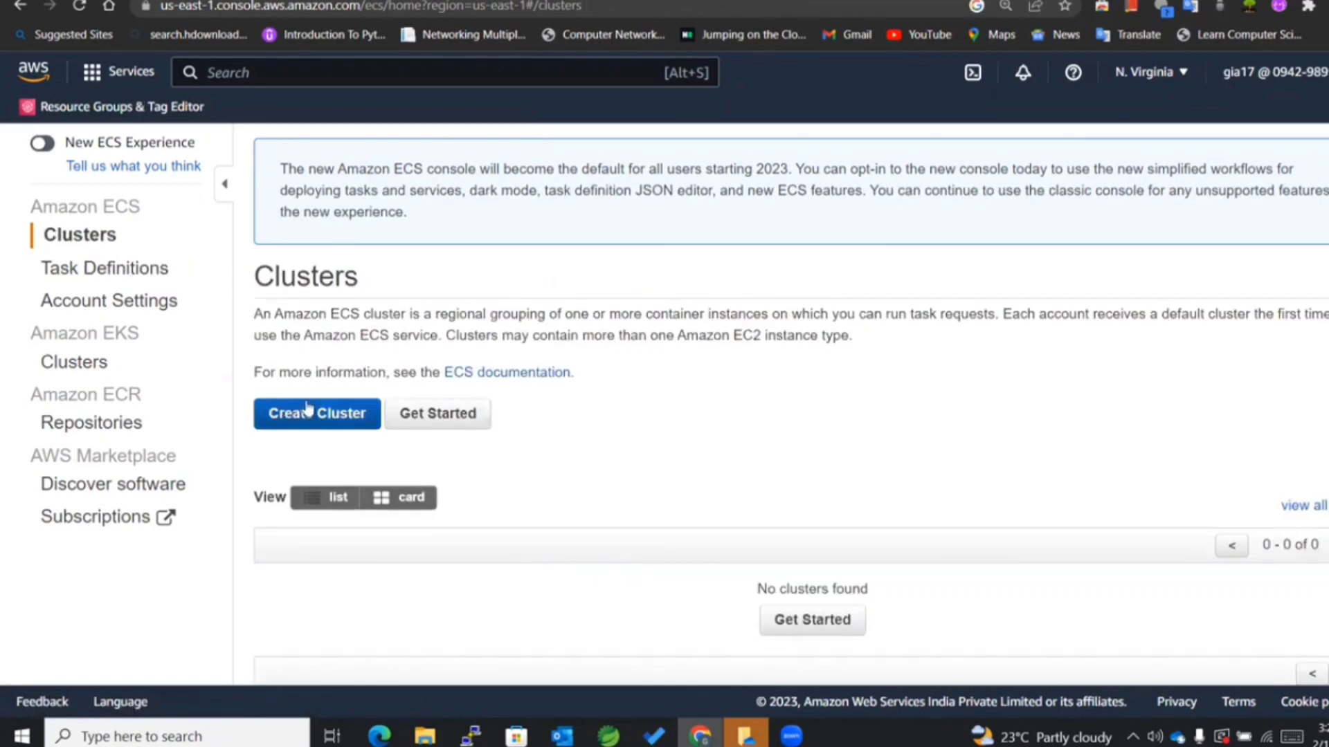
{"action": "left_click", "coordinate": [316, 414]}
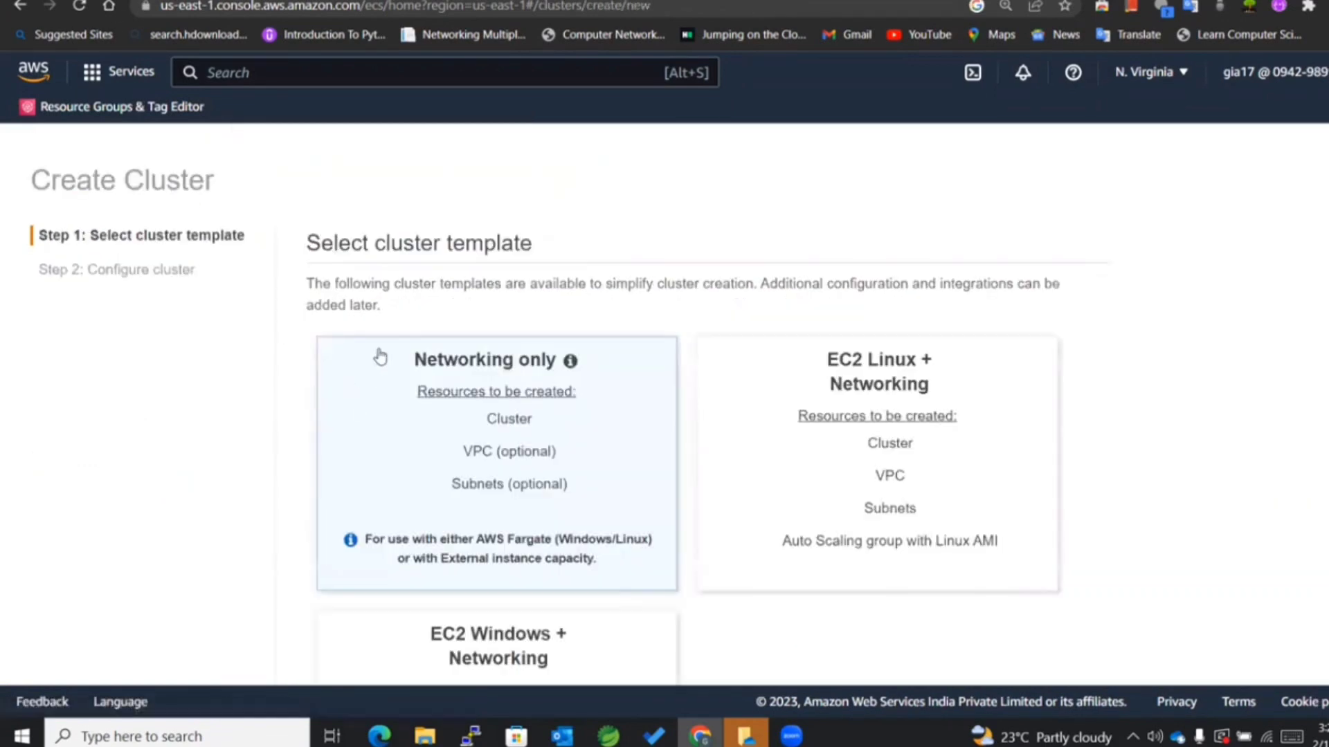
{"action": "scroll", "scroll_direction": "down", "scroll_amount": 3}
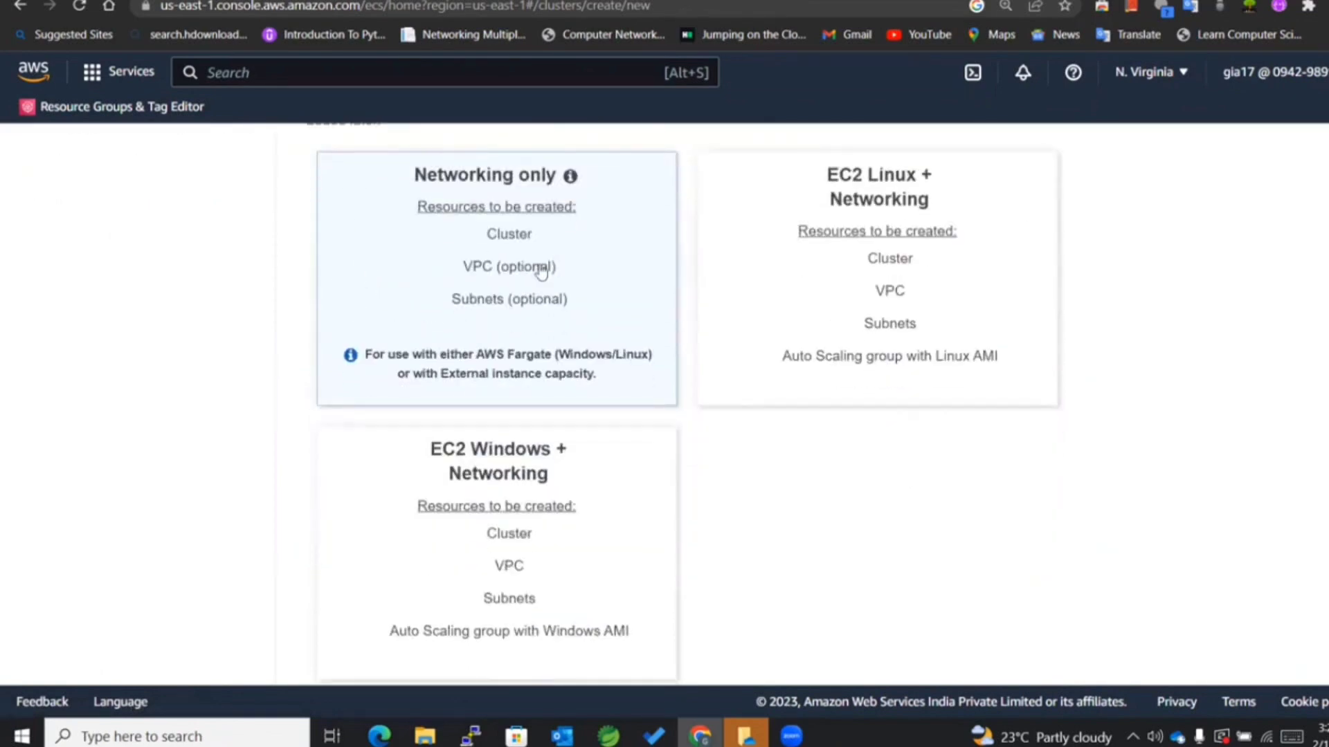
{"action": "scroll", "scroll_direction": "down", "scroll_amount": 3}
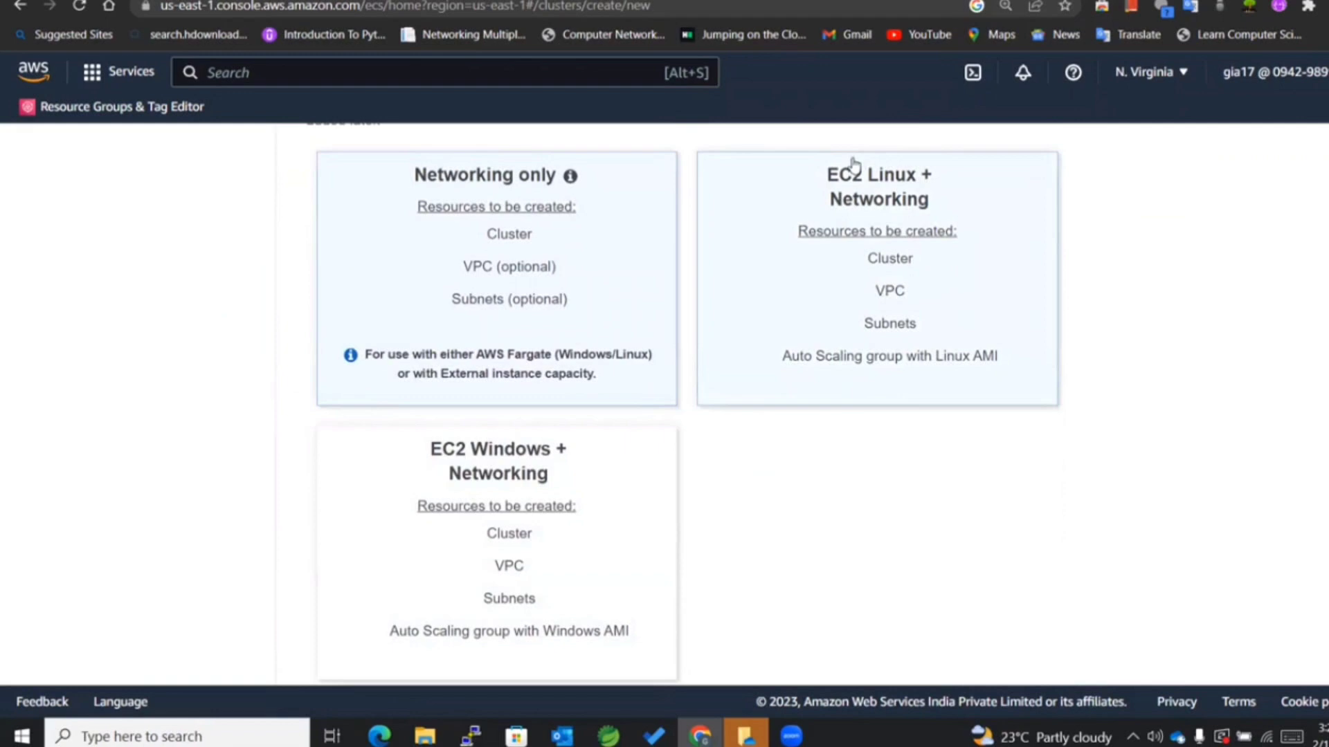
{"action": "mouse_move", "coordinate": [640, 187]}
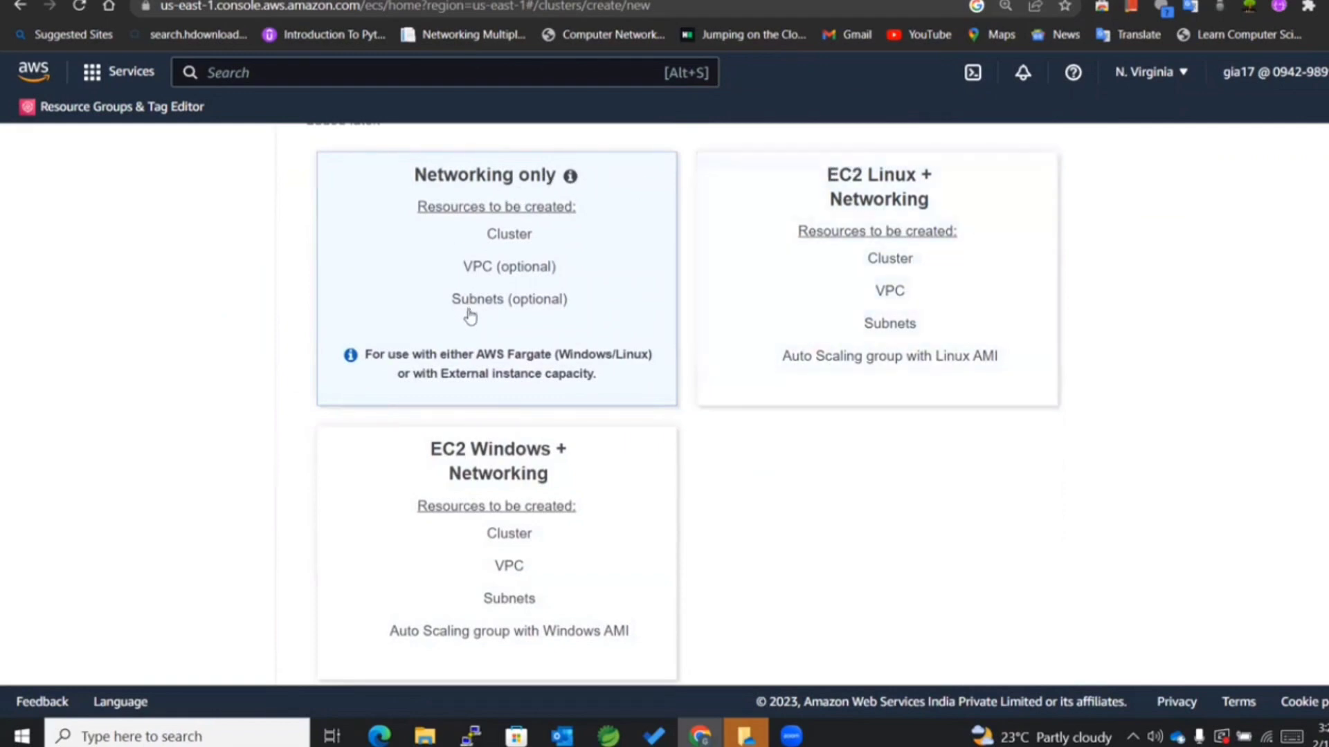
{"action": "mouse_move", "coordinate": [407, 300]}
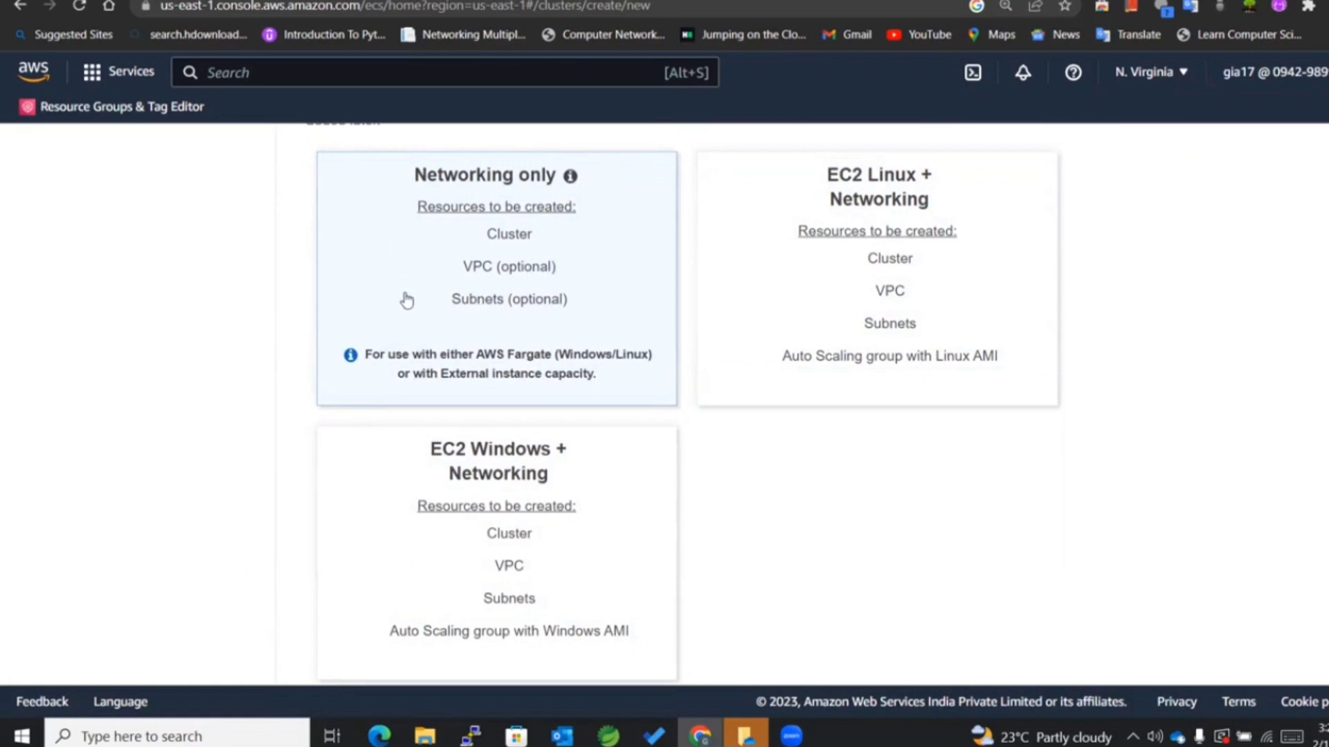
{"action": "scroll", "scroll_direction": "down", "scroll_amount": 3}
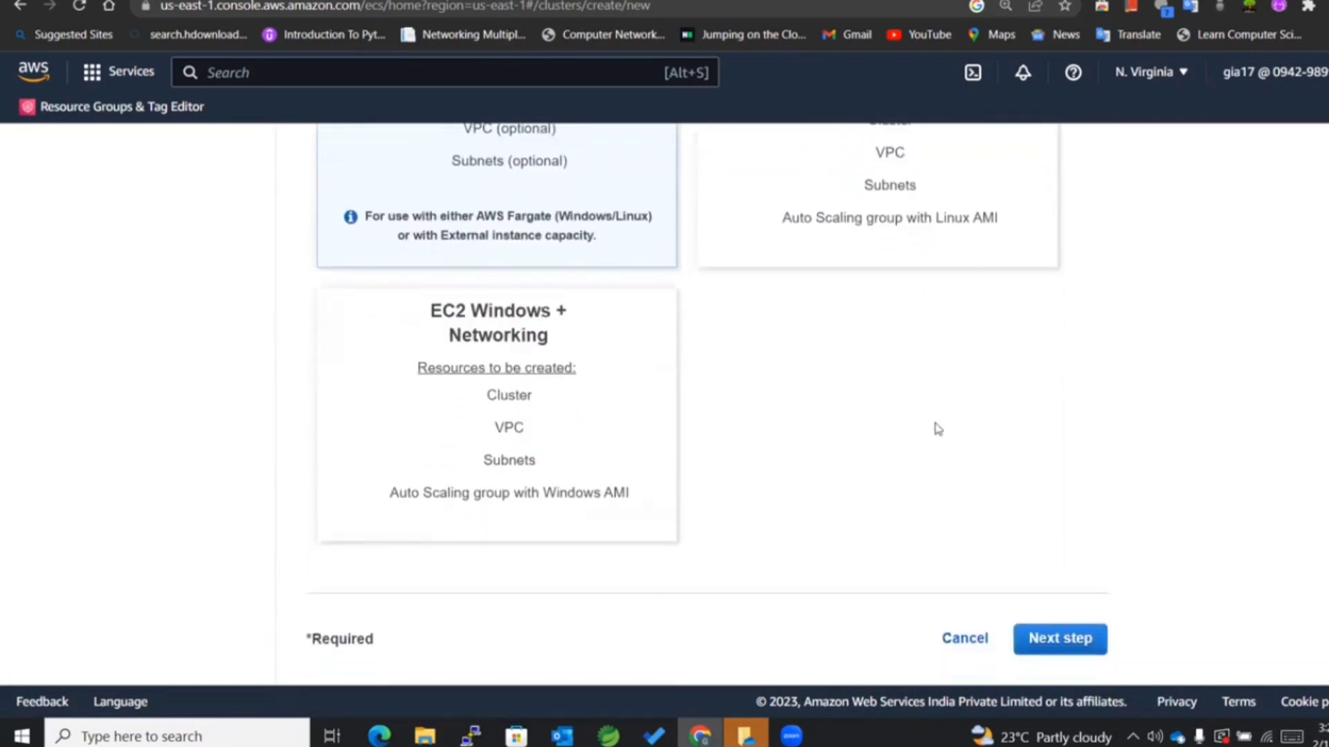
{"action": "left_click", "coordinate": [1059, 638]}
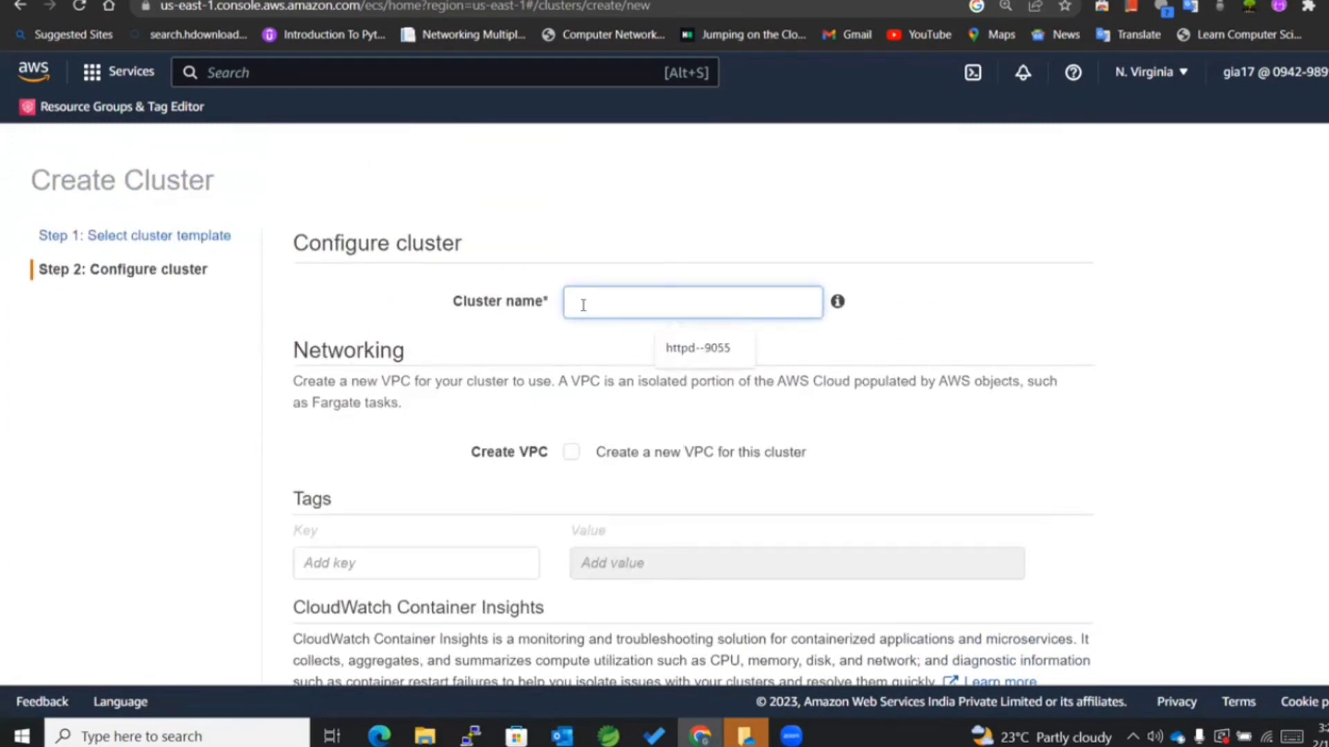
Name the cluster mycluster, enable Container Insights and create it.
{"action": "type", "text": "myc"}
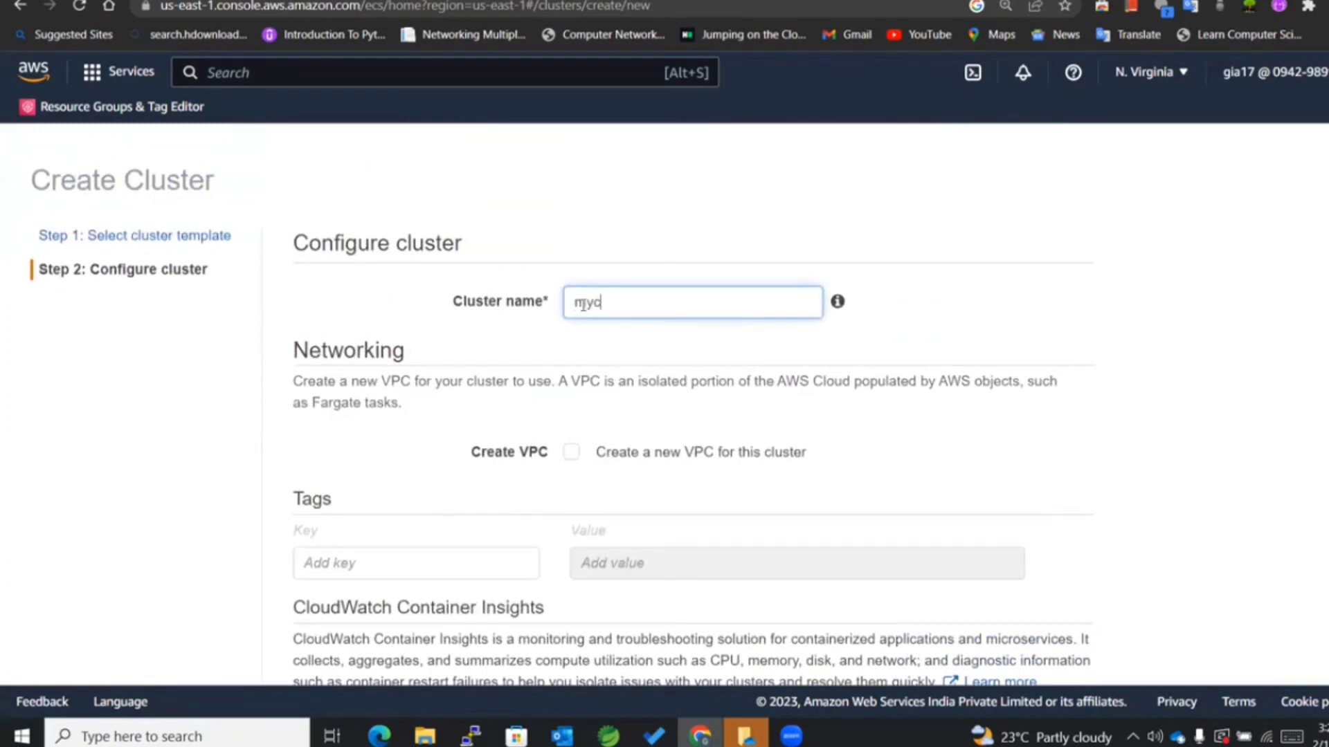
{"action": "type", "text": "luster"}
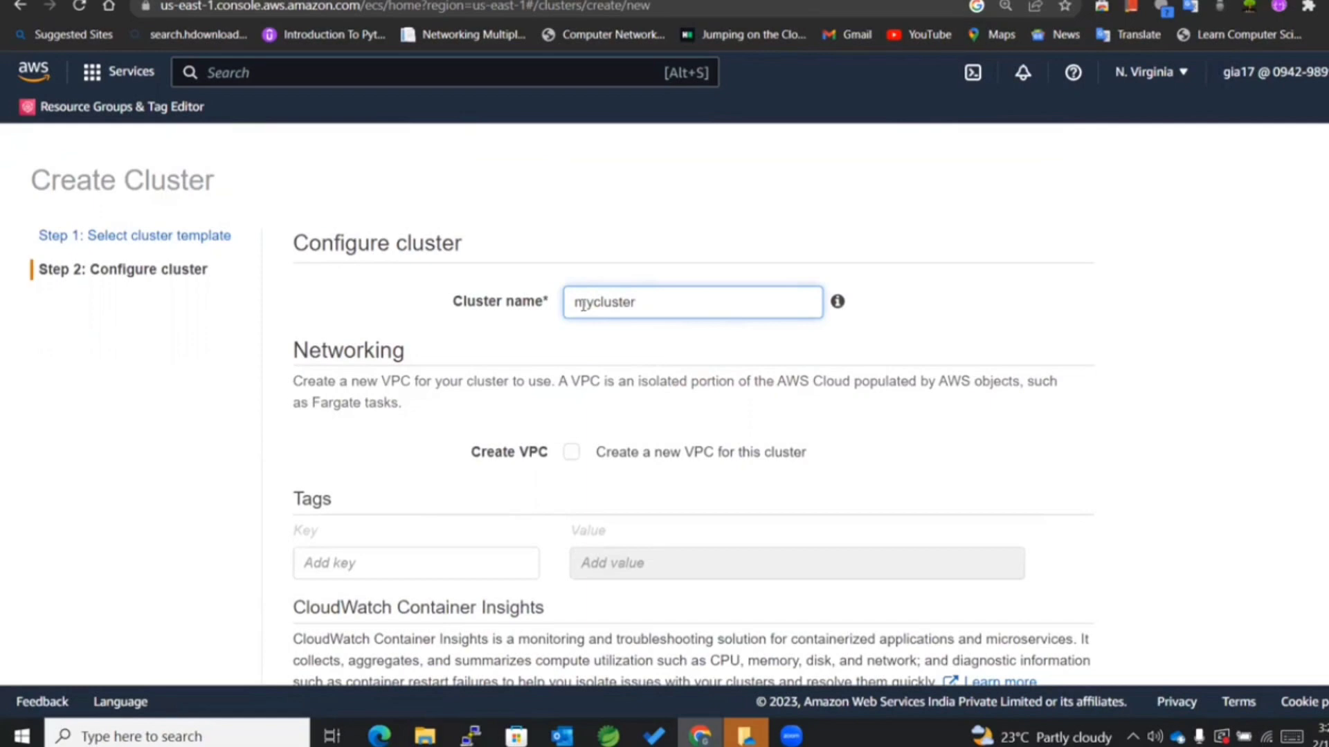
{"action": "scroll", "scroll_direction": "down", "scroll_amount": 3}
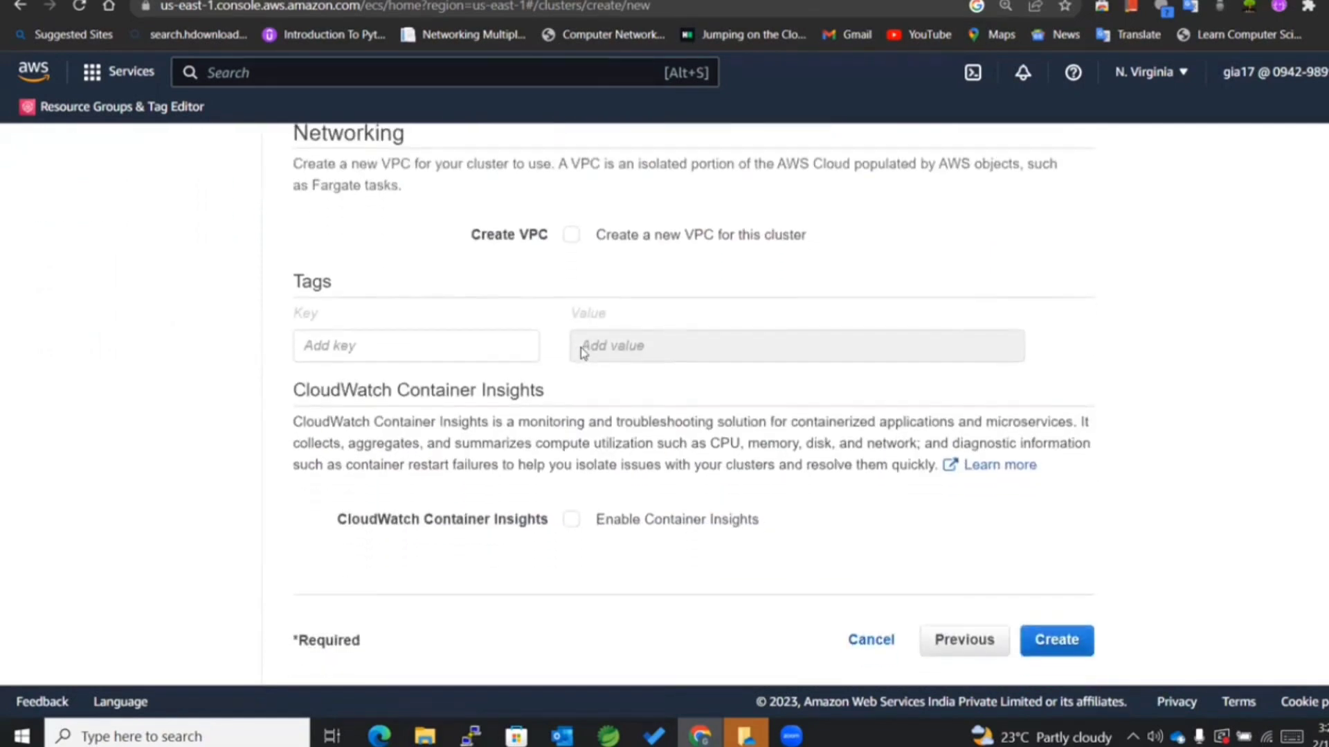
{"action": "left_click", "coordinate": [570, 518]}
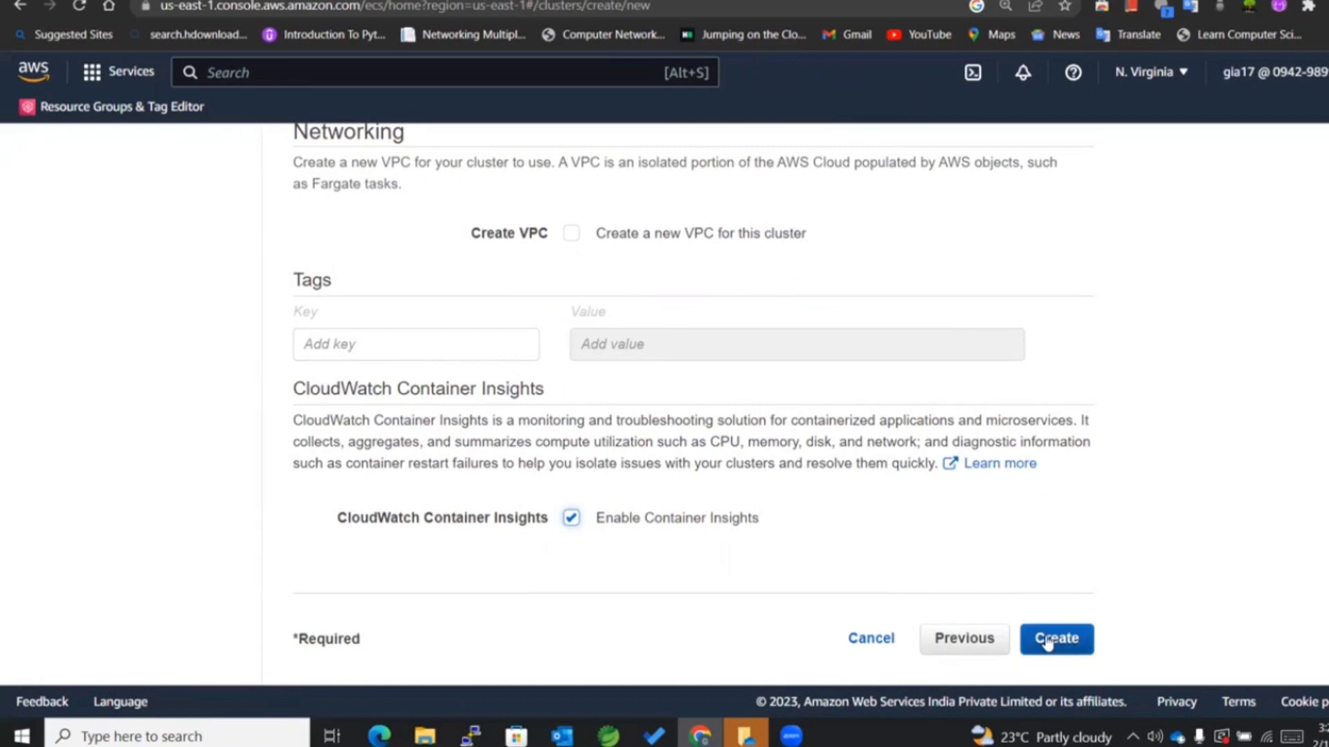
{"action": "left_click", "coordinate": [1055, 638]}
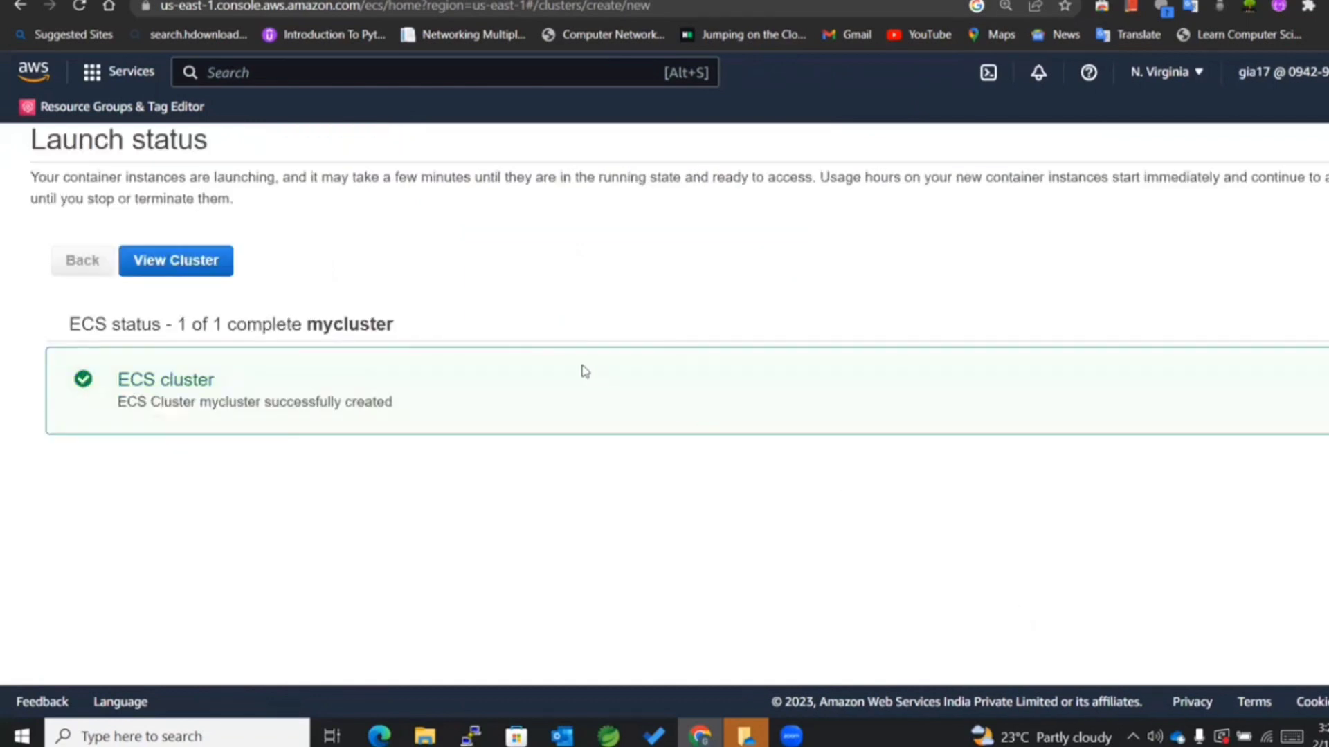
View mycluster, check its empty Tasks list and return to Services.
{"action": "left_click", "coordinate": [176, 260]}
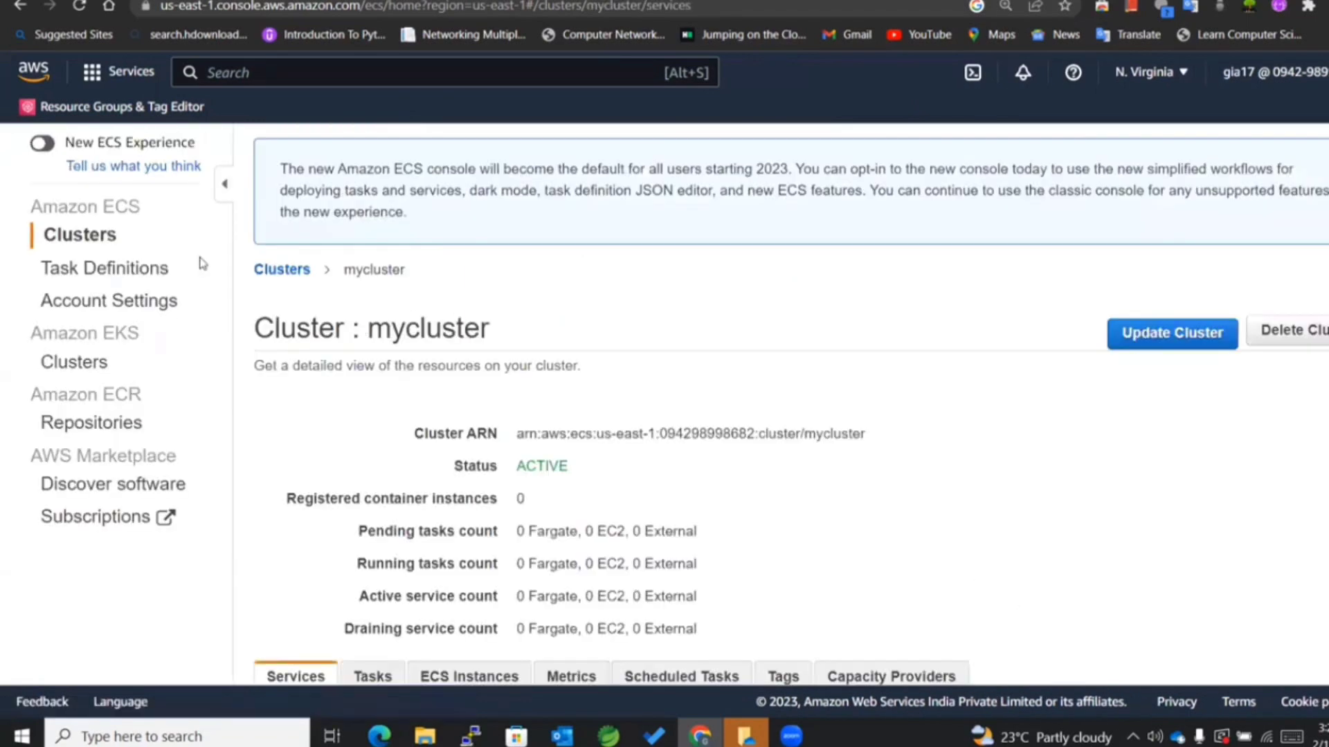
{"action": "scroll", "scroll_direction": "down", "scroll_amount": 3}
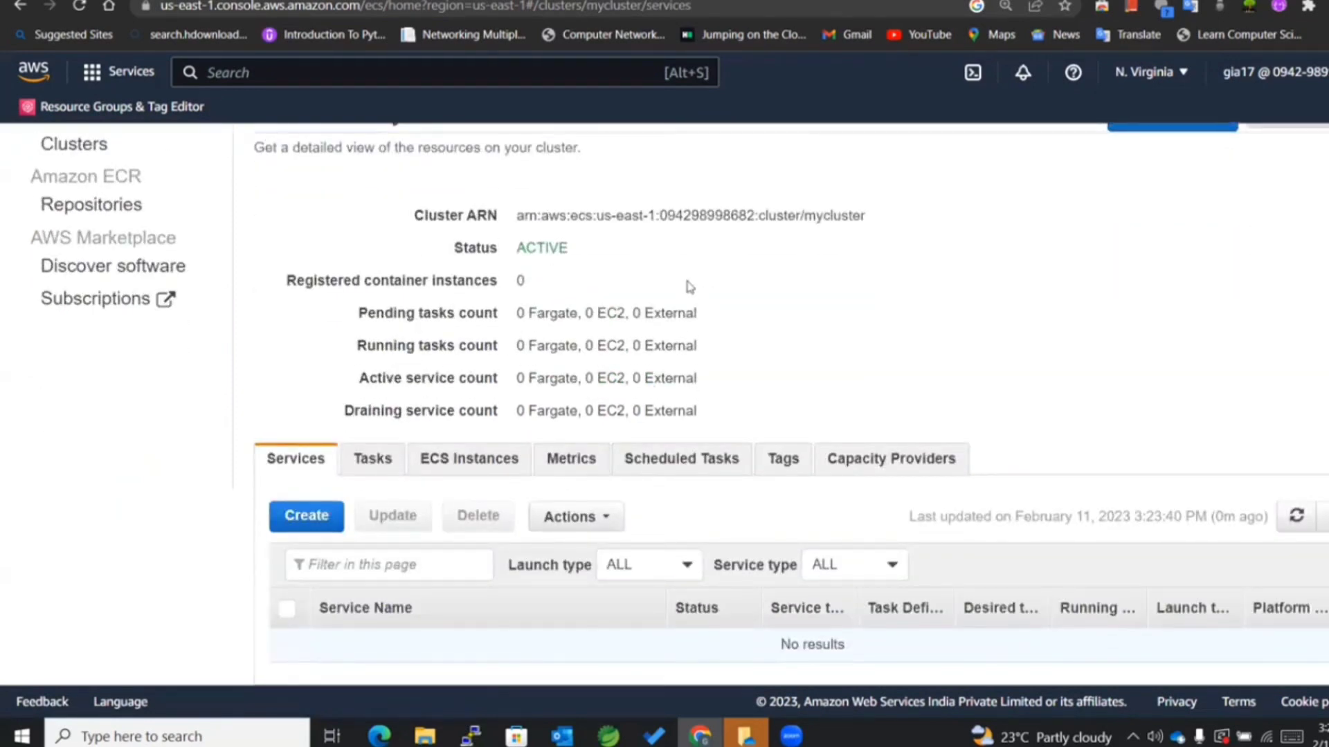
{"action": "double_click", "coordinate": [519, 313]}
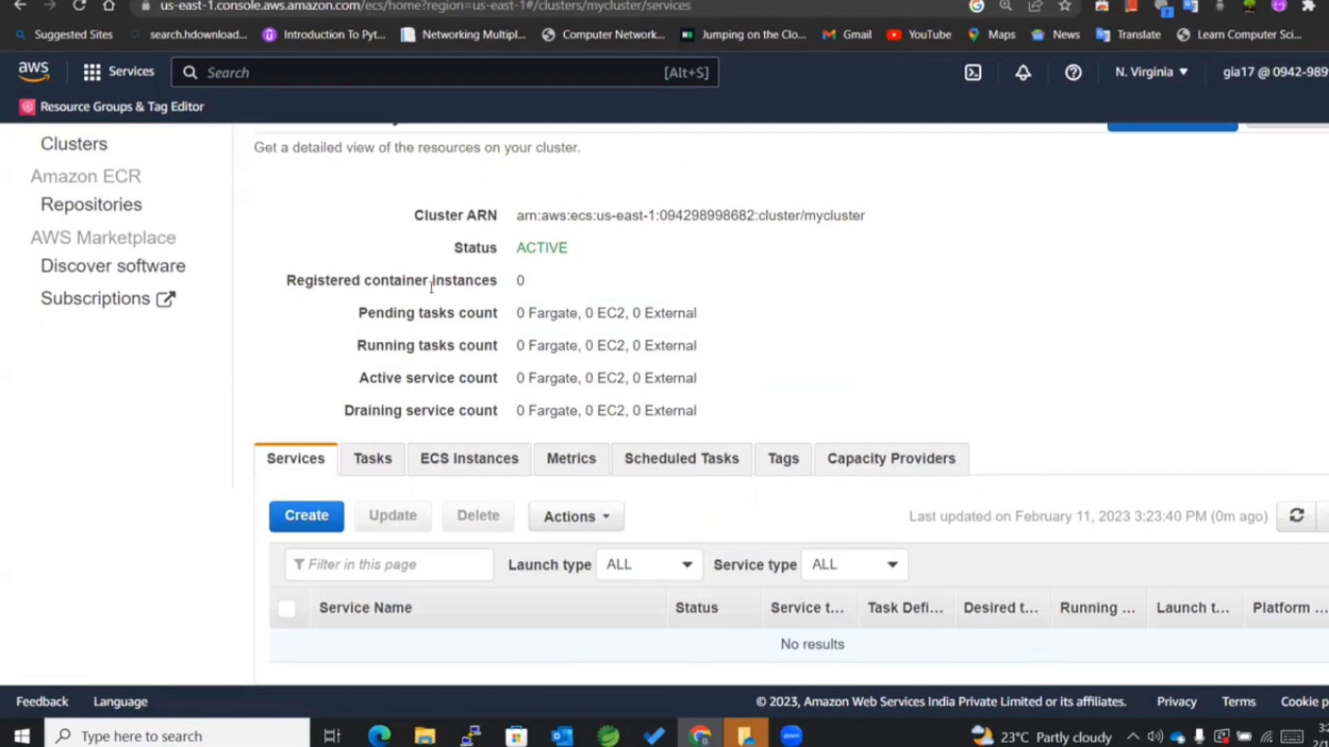
{"action": "mouse_move", "coordinate": [536, 339]}
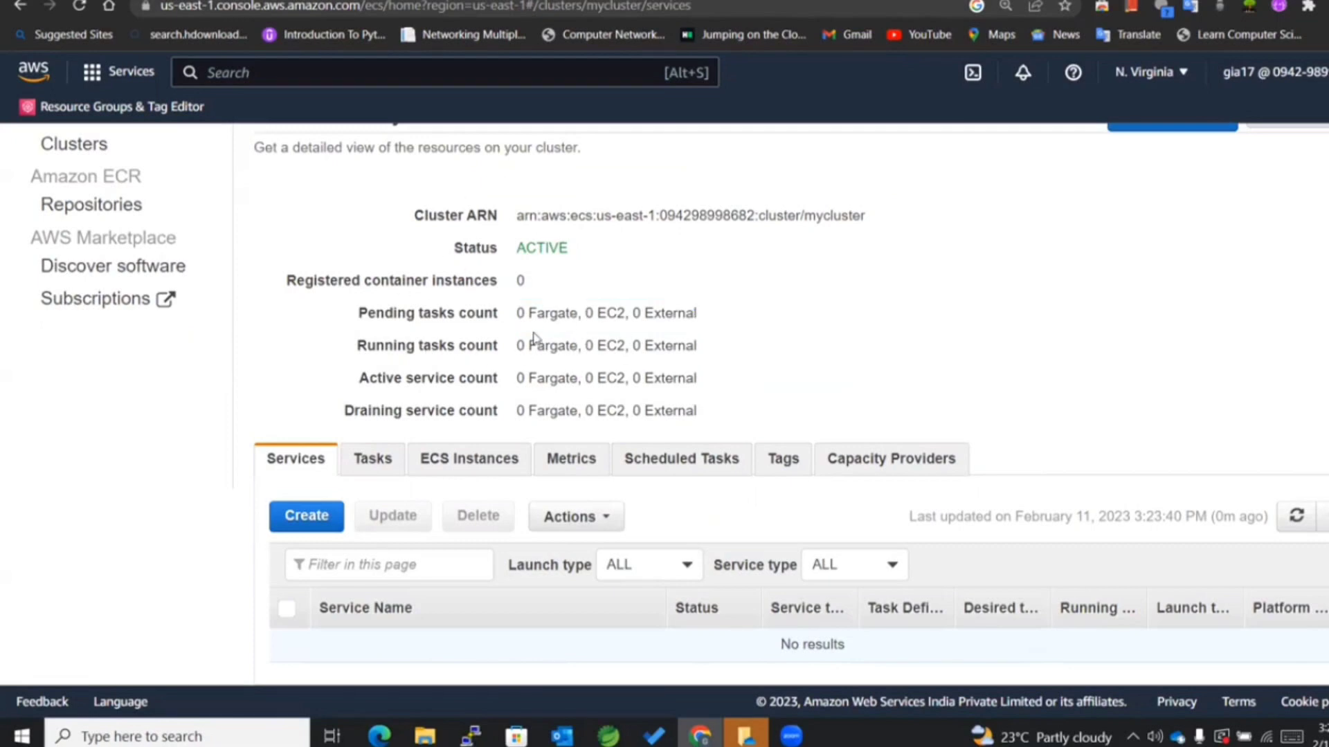
{"action": "left_click", "coordinate": [372, 458]}
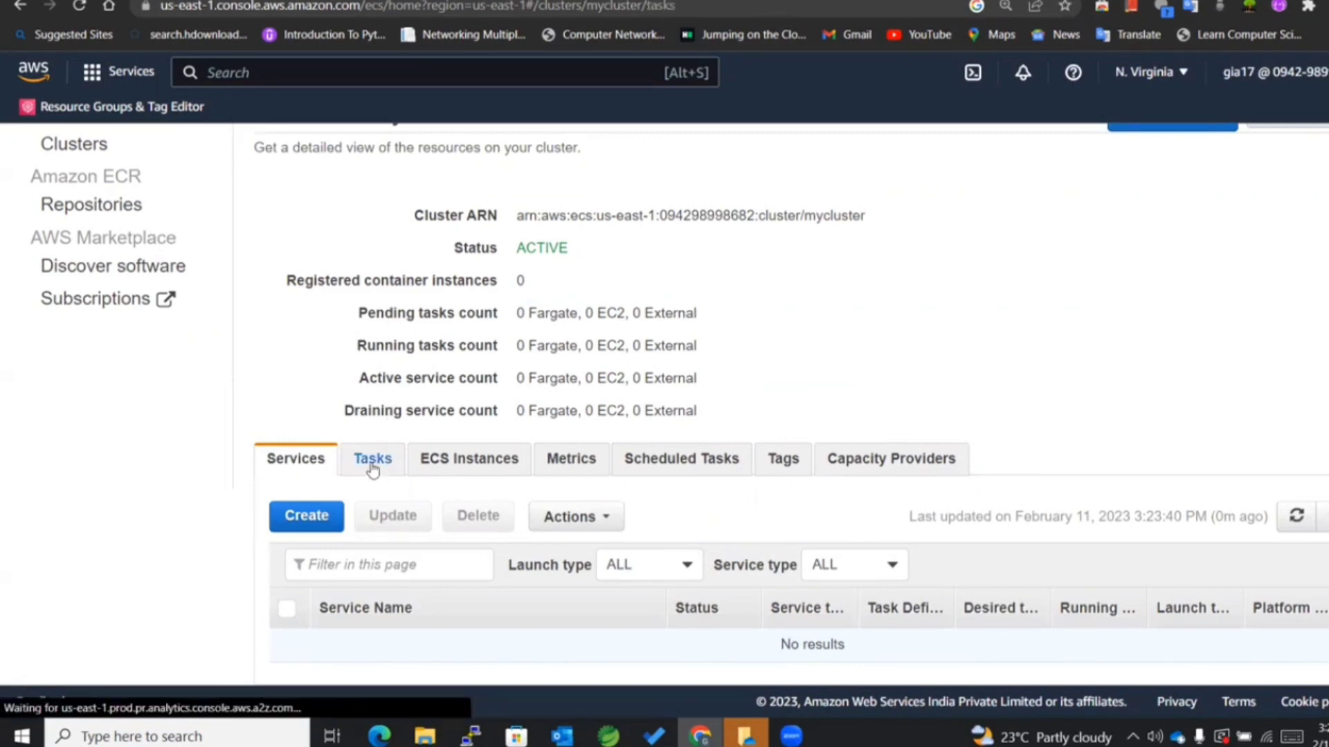
{"action": "left_click", "coordinate": [372, 458]}
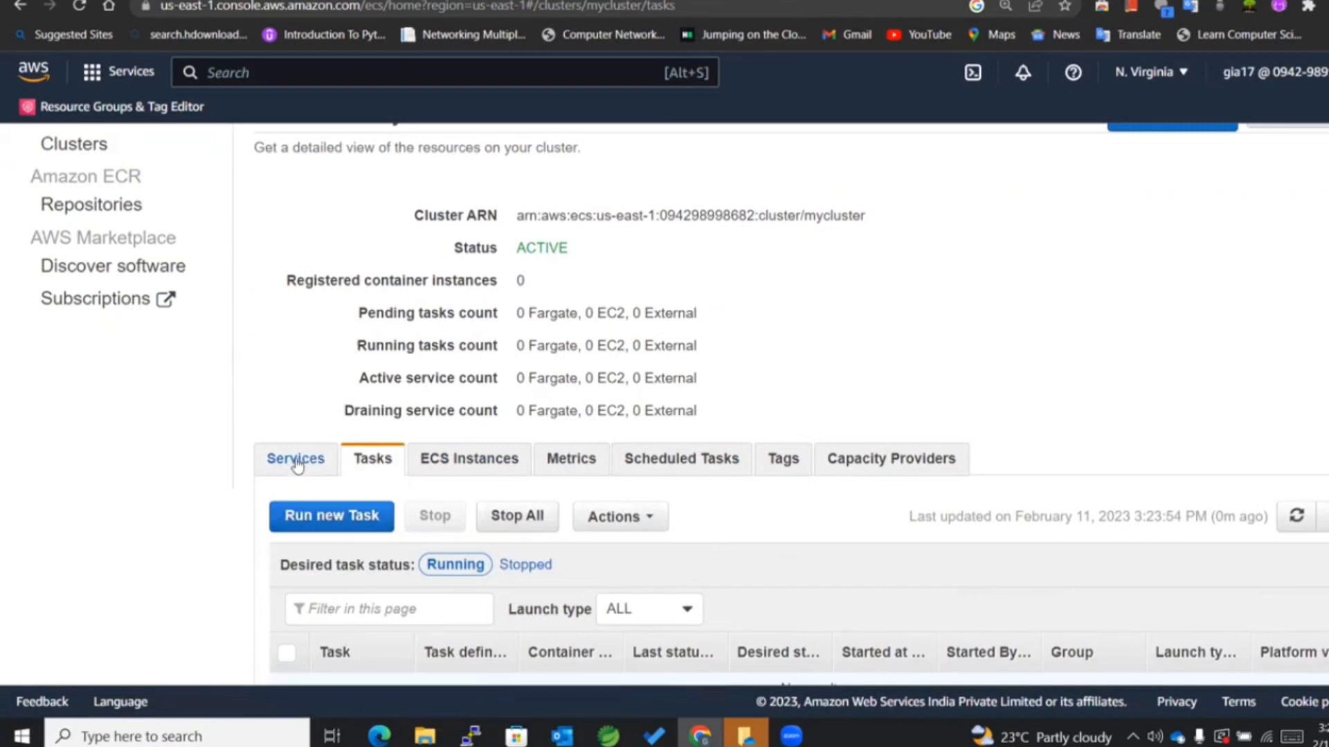
{"action": "left_click", "coordinate": [295, 458]}
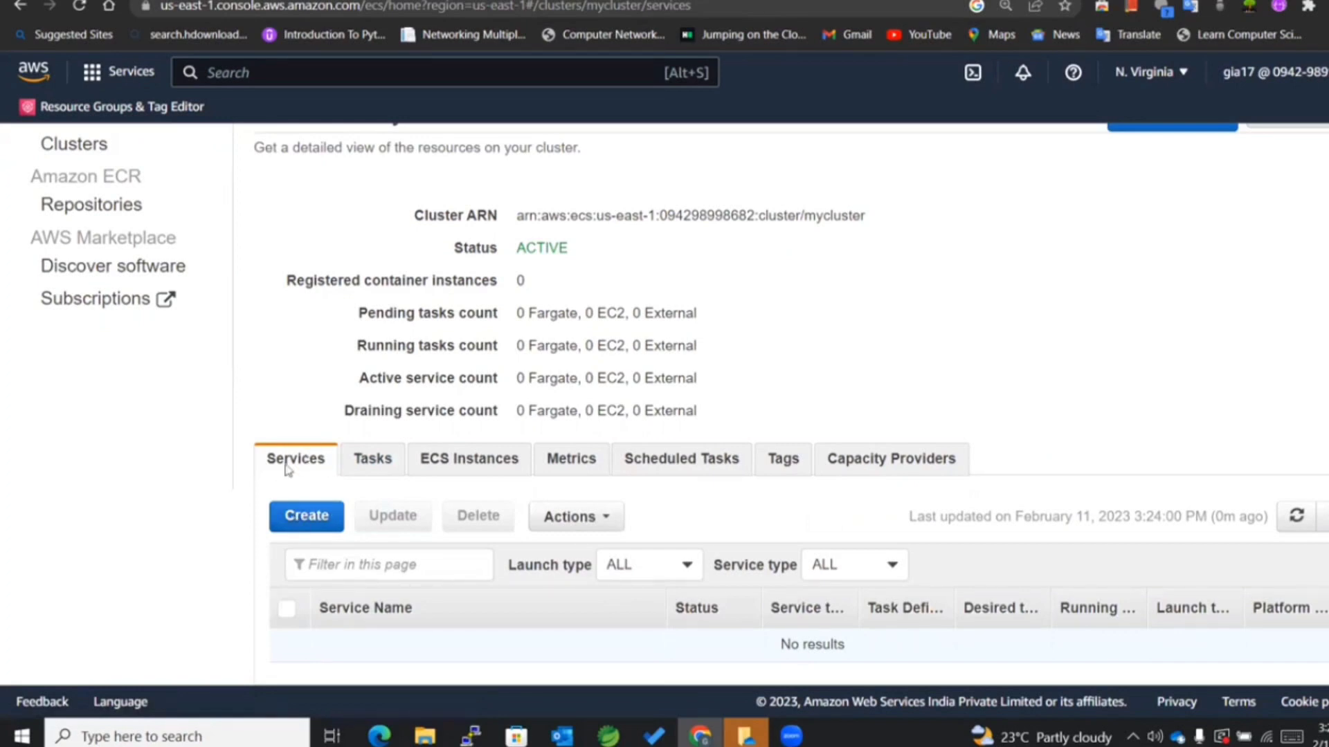
Start a Fargate service on mycluster named mynginxservice.
{"action": "left_click", "coordinate": [306, 515]}
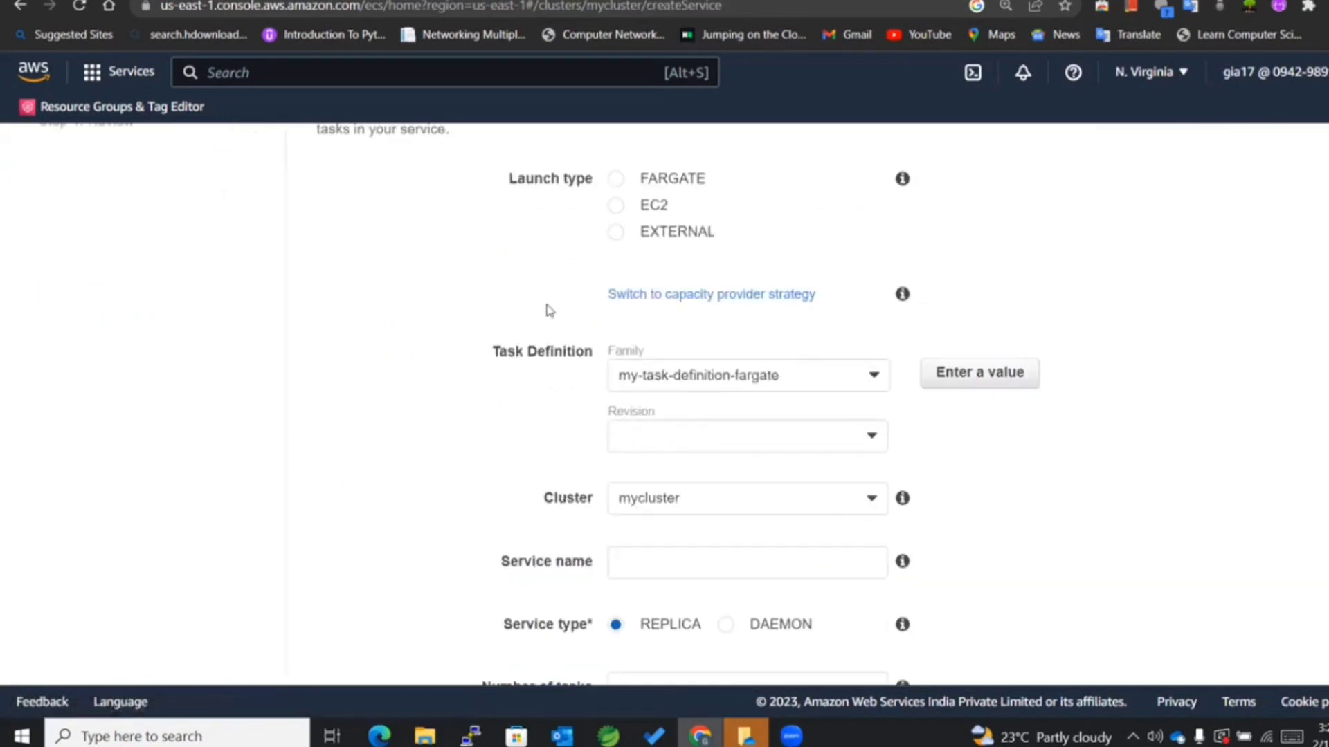
{"action": "left_click", "coordinate": [616, 270]}
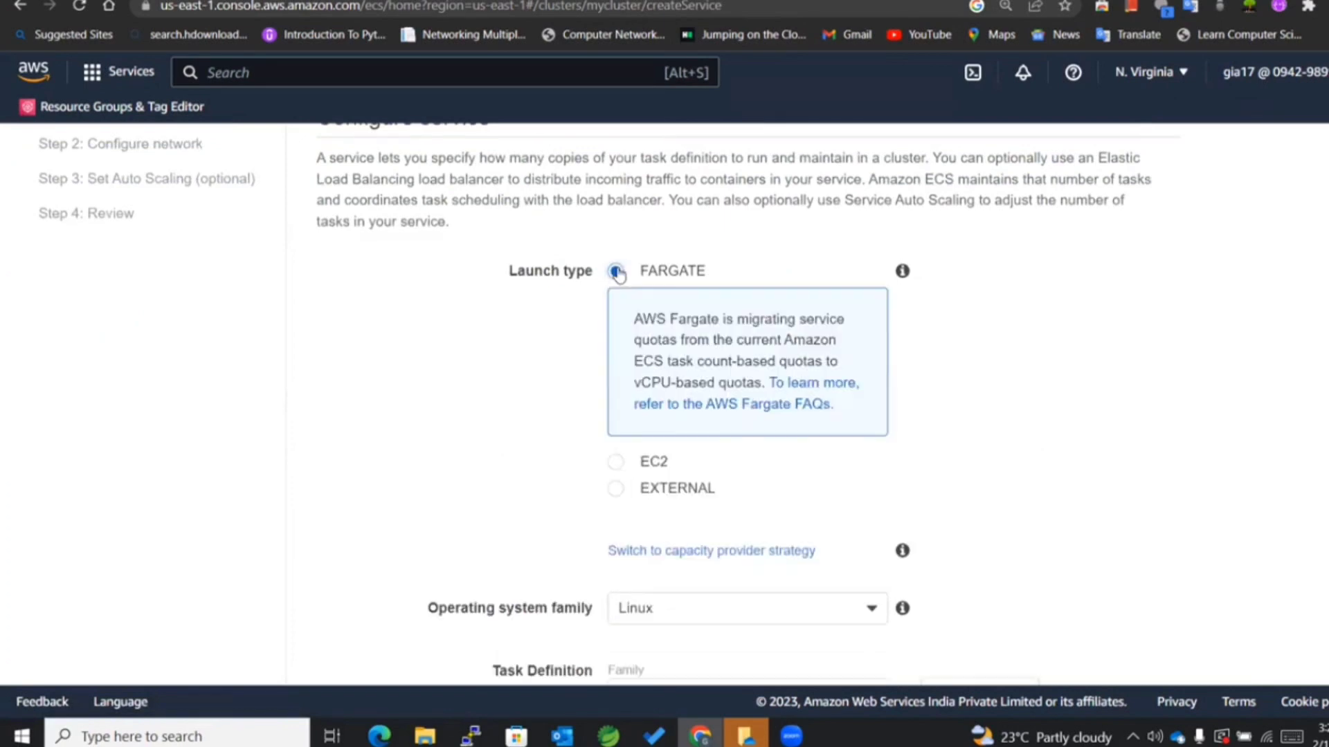
{"action": "scroll", "scroll_direction": "down", "scroll_amount": 3}
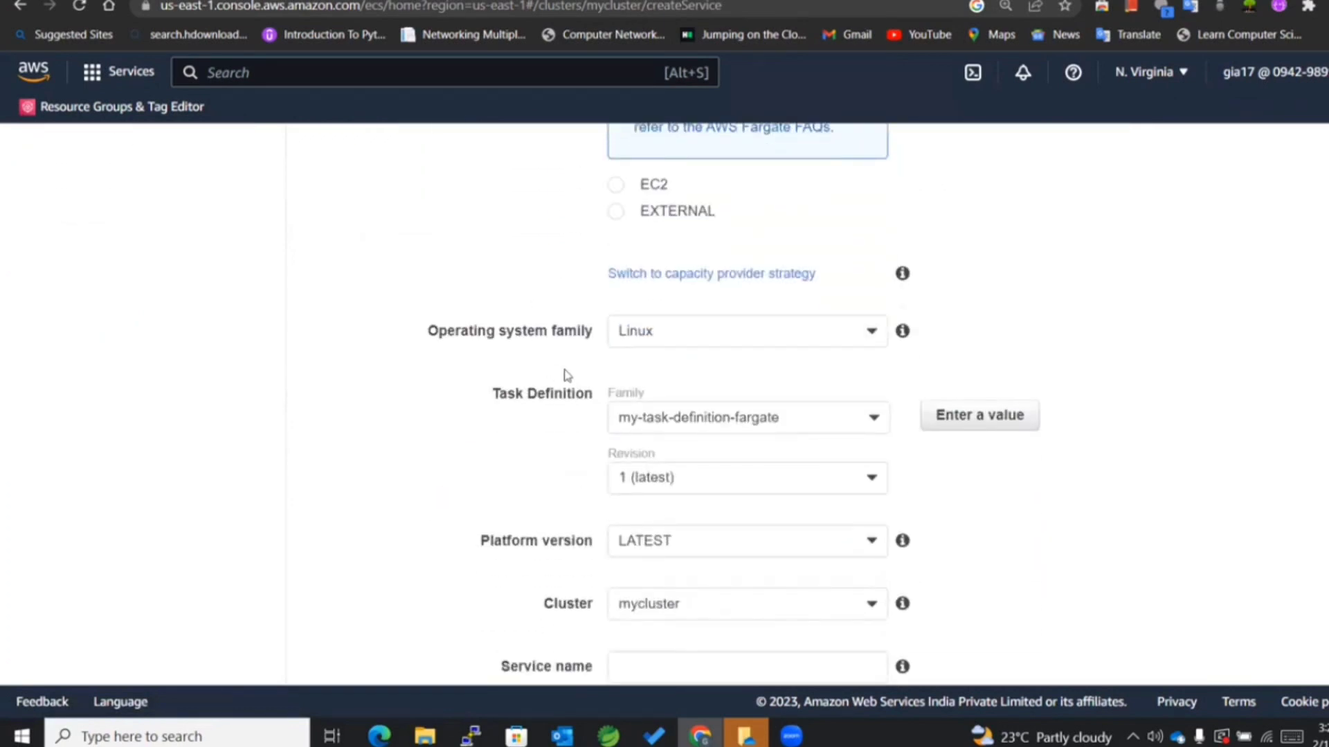
{"action": "scroll", "scroll_direction": "down", "scroll_amount": 3}
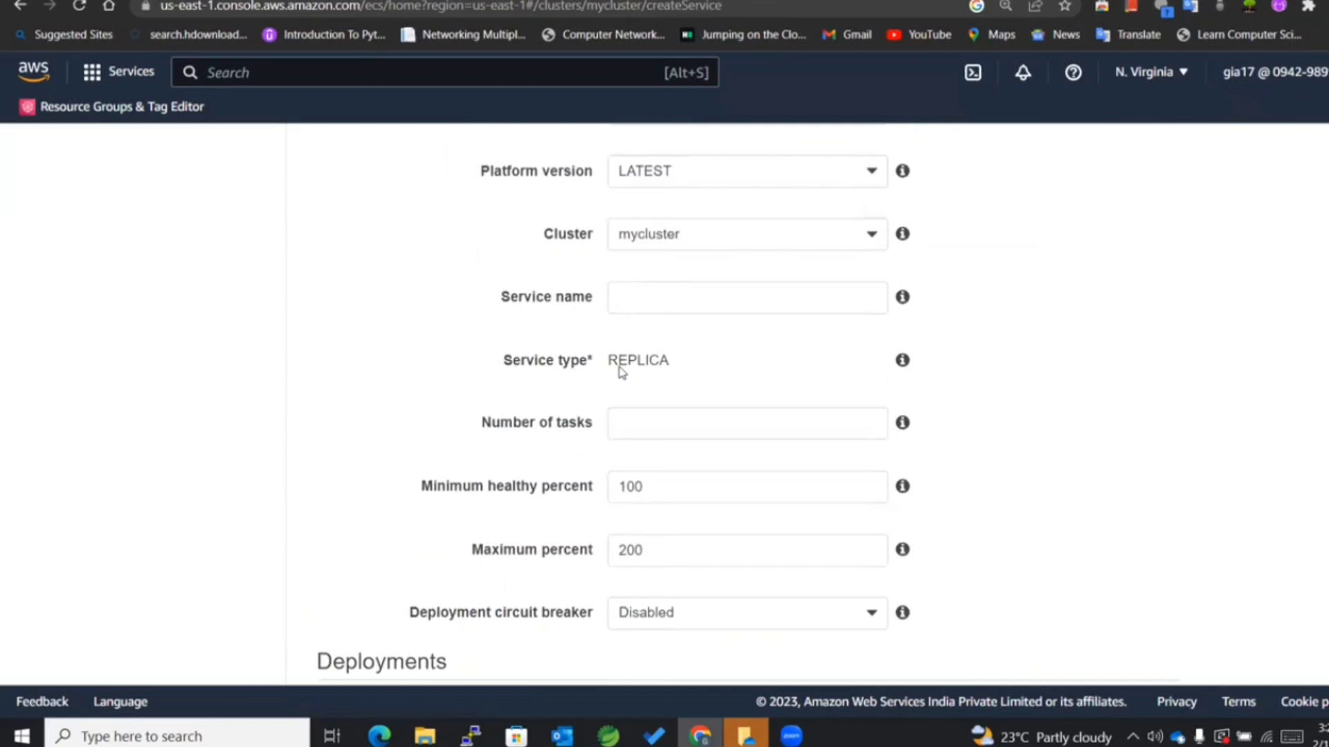
{"action": "left_click", "coordinate": [746, 296]}
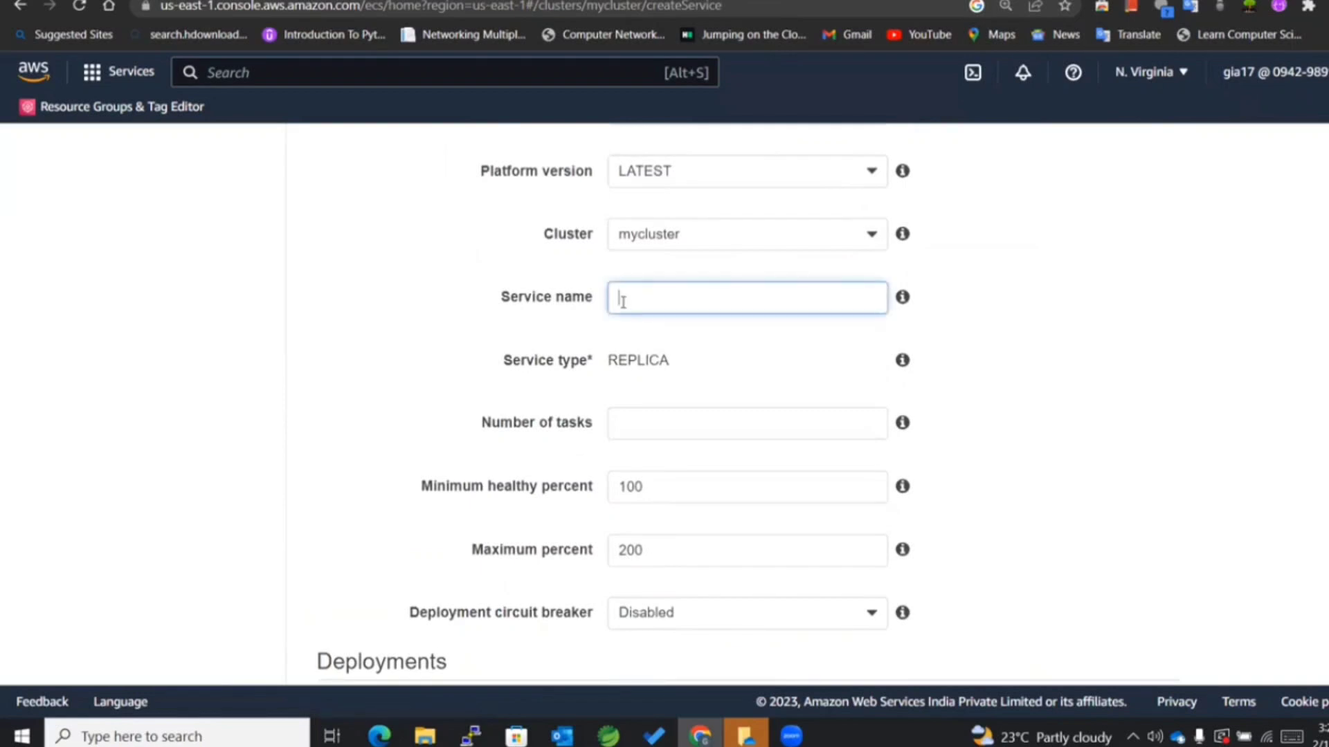
{"action": "type", "text": "mynginx"}
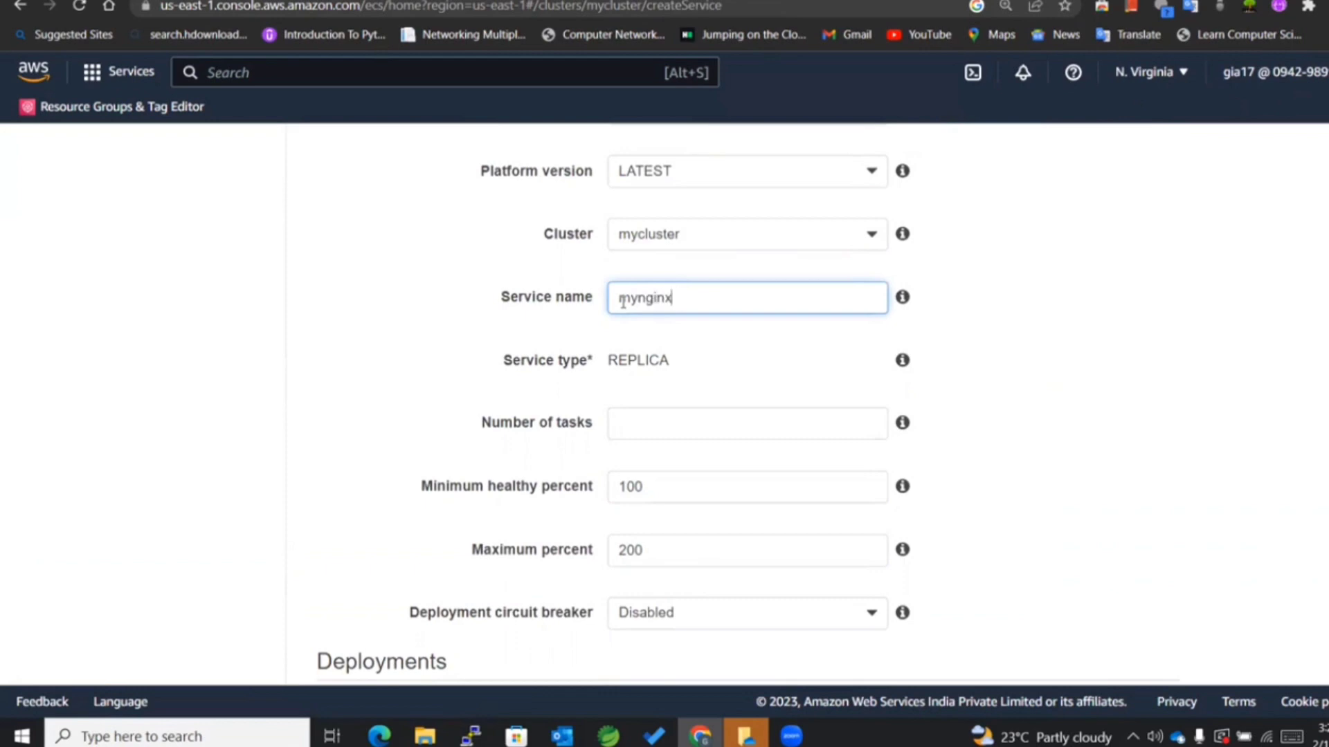
{"action": "type", "text": "servic"}
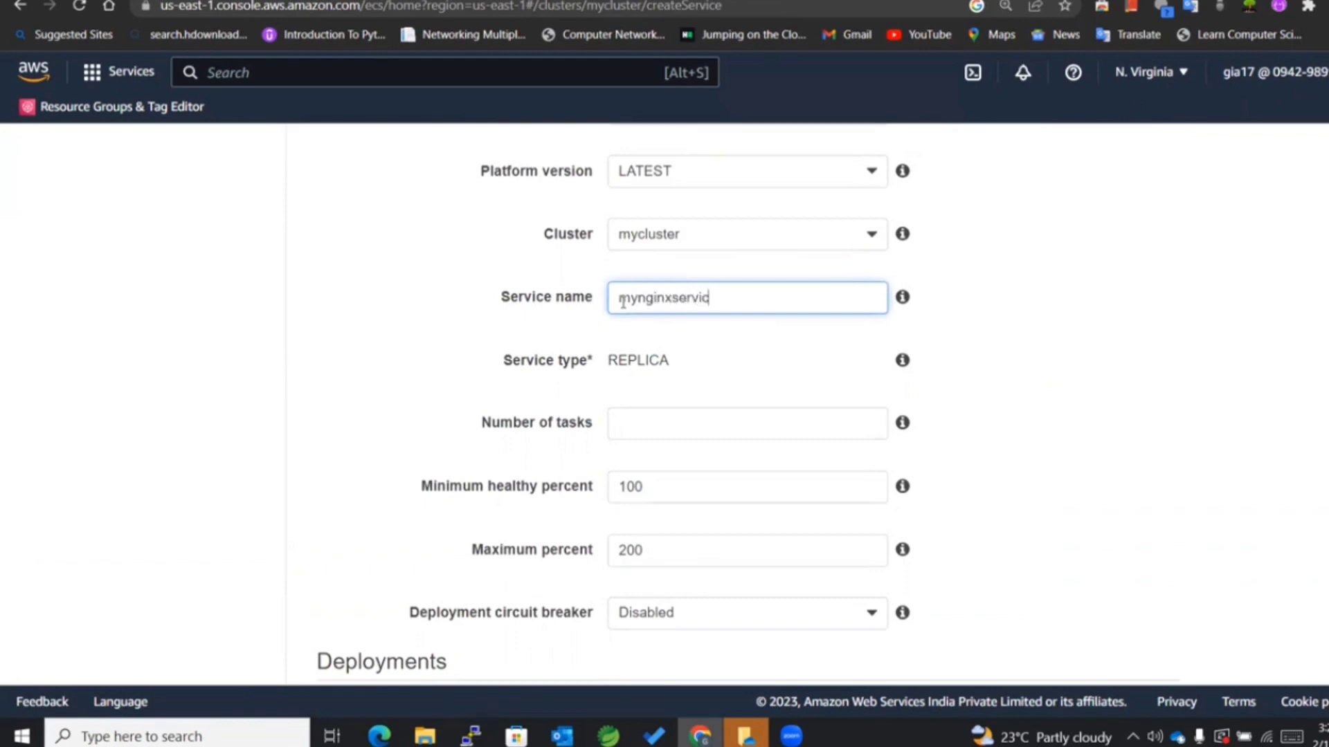
Set 2 tasks and minimum healthy percent 0.
{"action": "scroll", "scroll_direction": "down", "scroll_amount": 3}
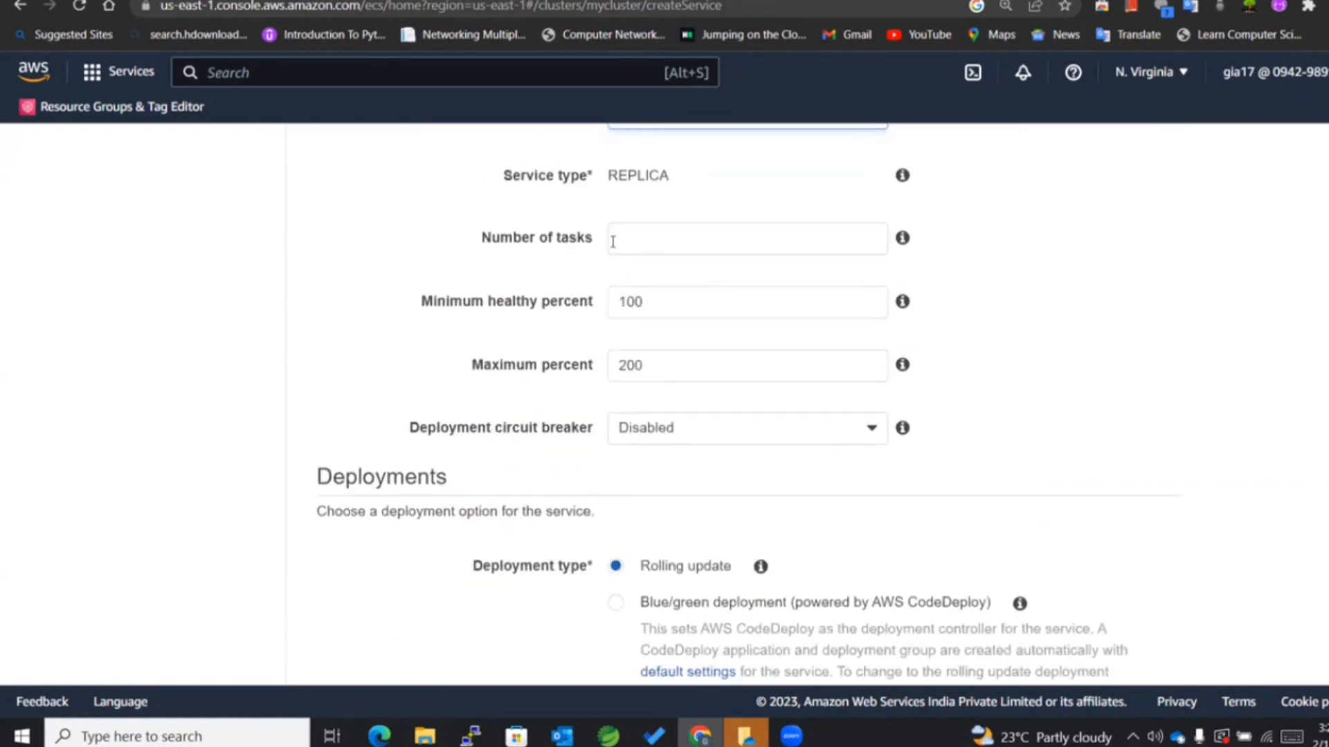
{"action": "type", "text": "2"}
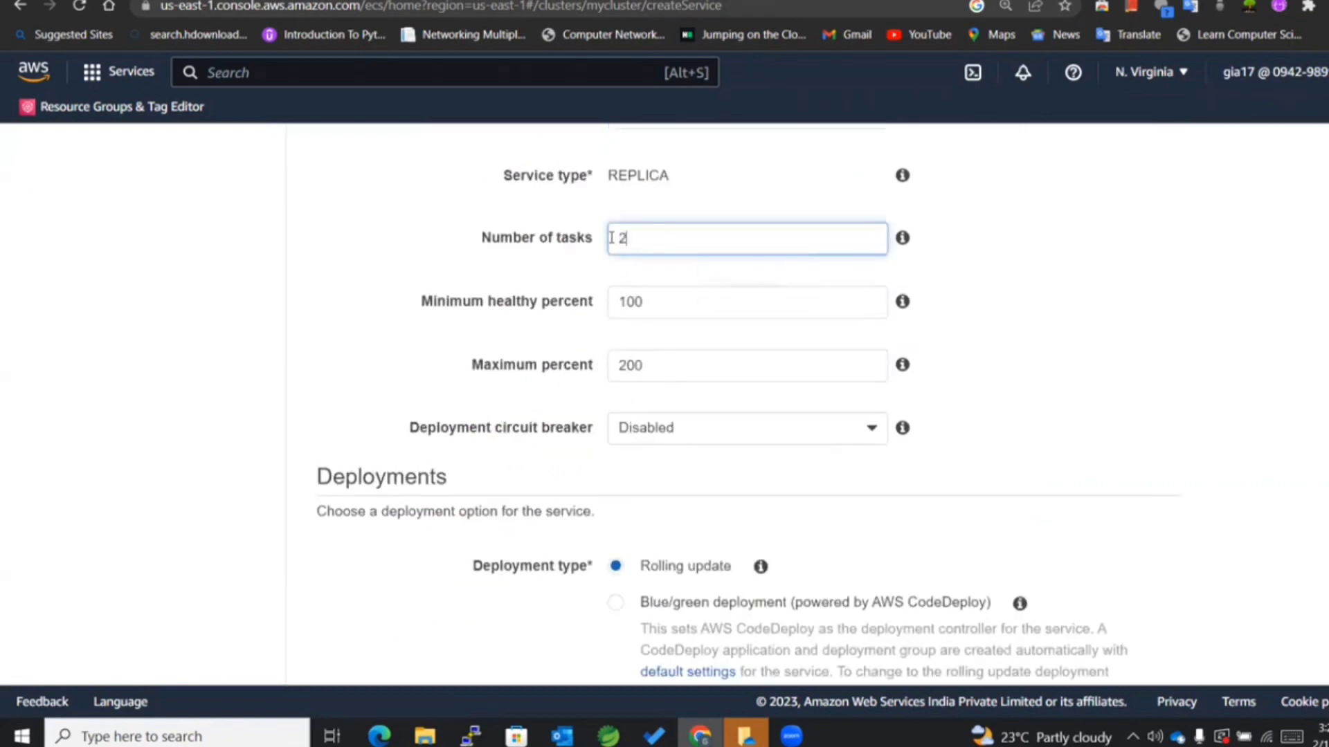
{"action": "left_click", "coordinate": [746, 302]}
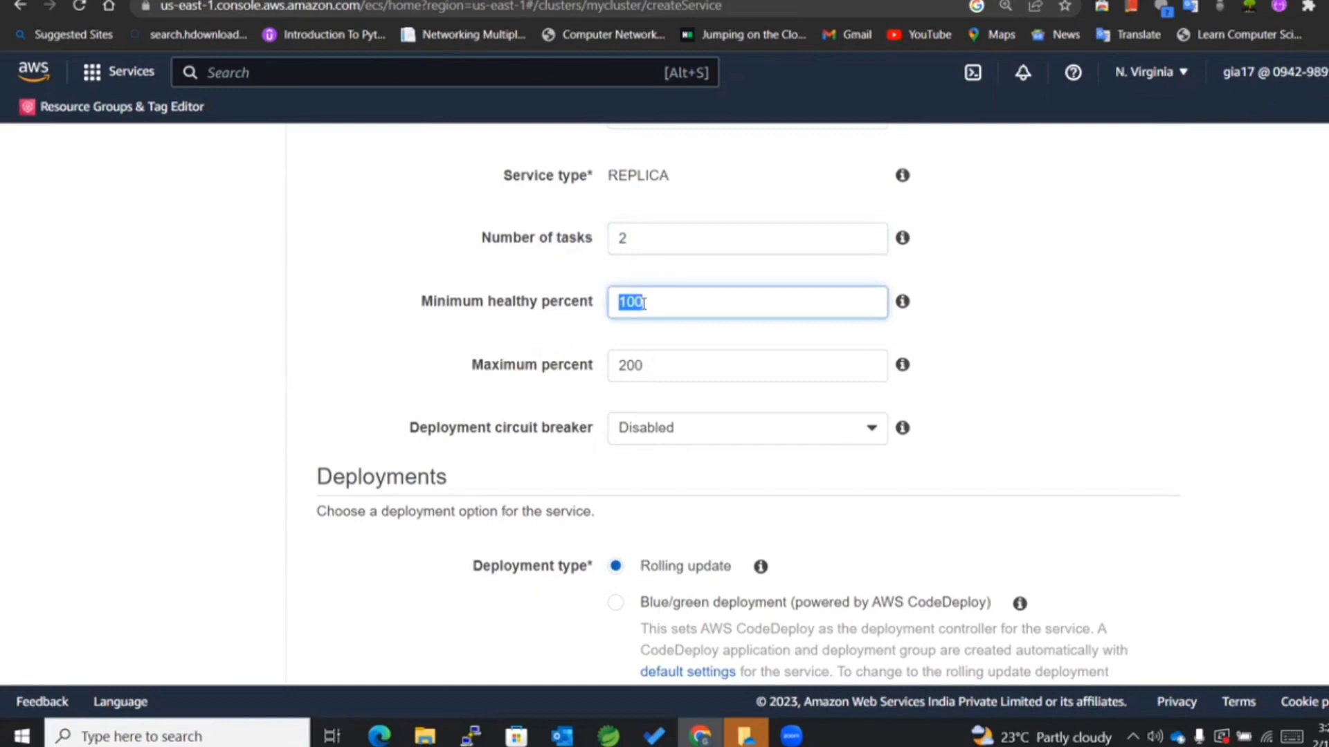
{"action": "type", "text": "0"}
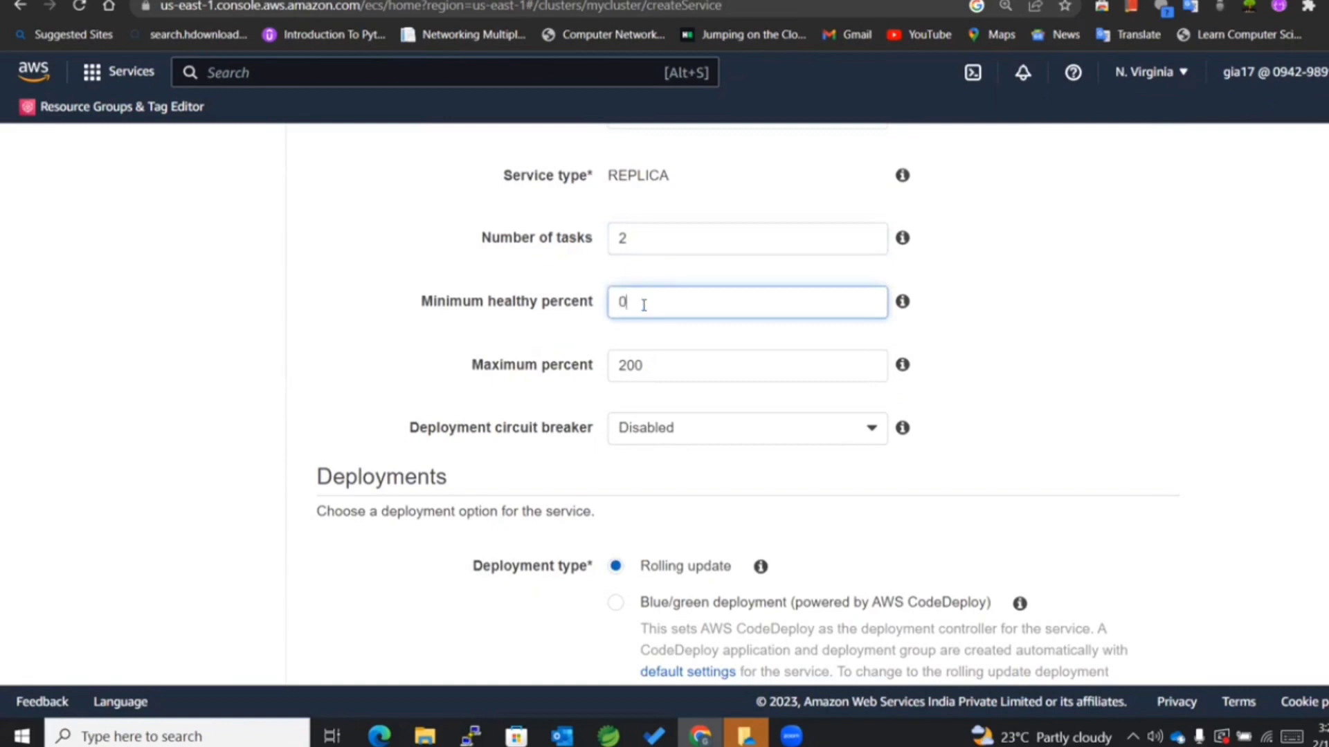
{"action": "scroll", "scroll_direction": "down", "scroll_amount": 3}
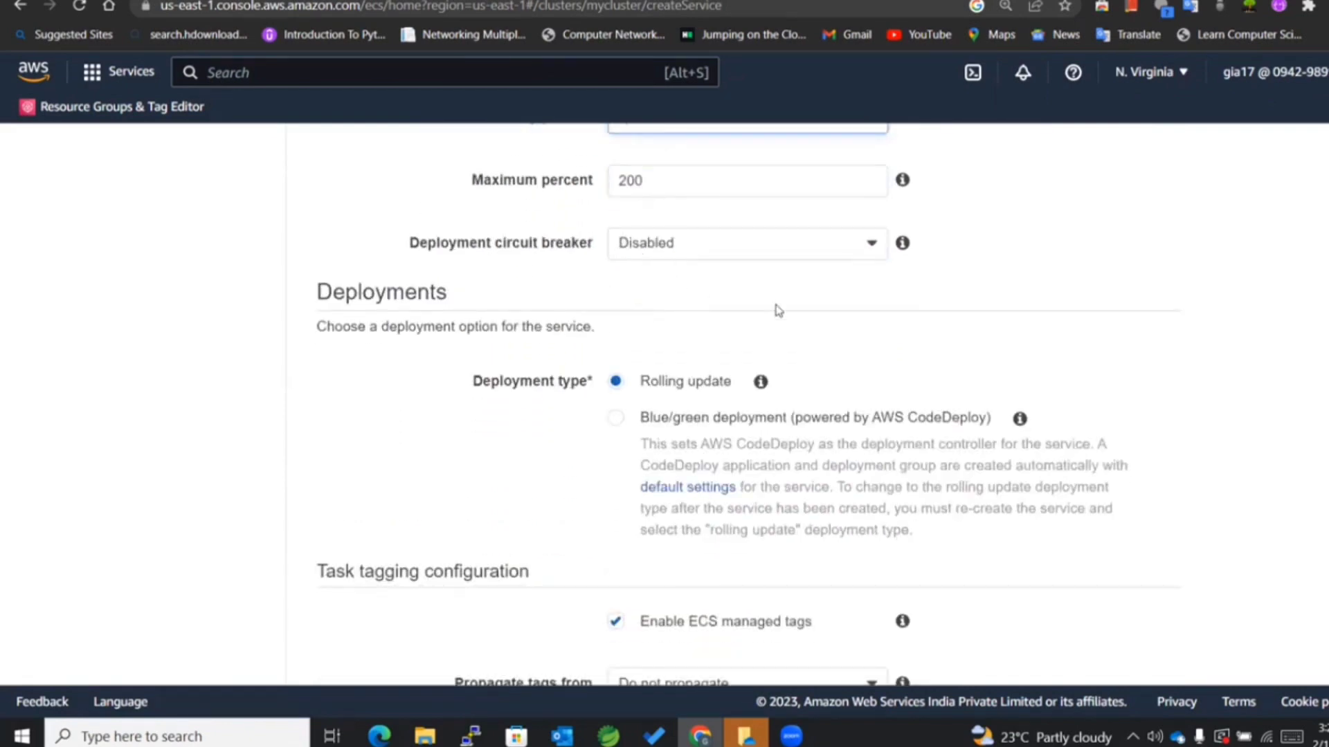
{"action": "scroll", "scroll_direction": "down", "scroll_amount": 3}
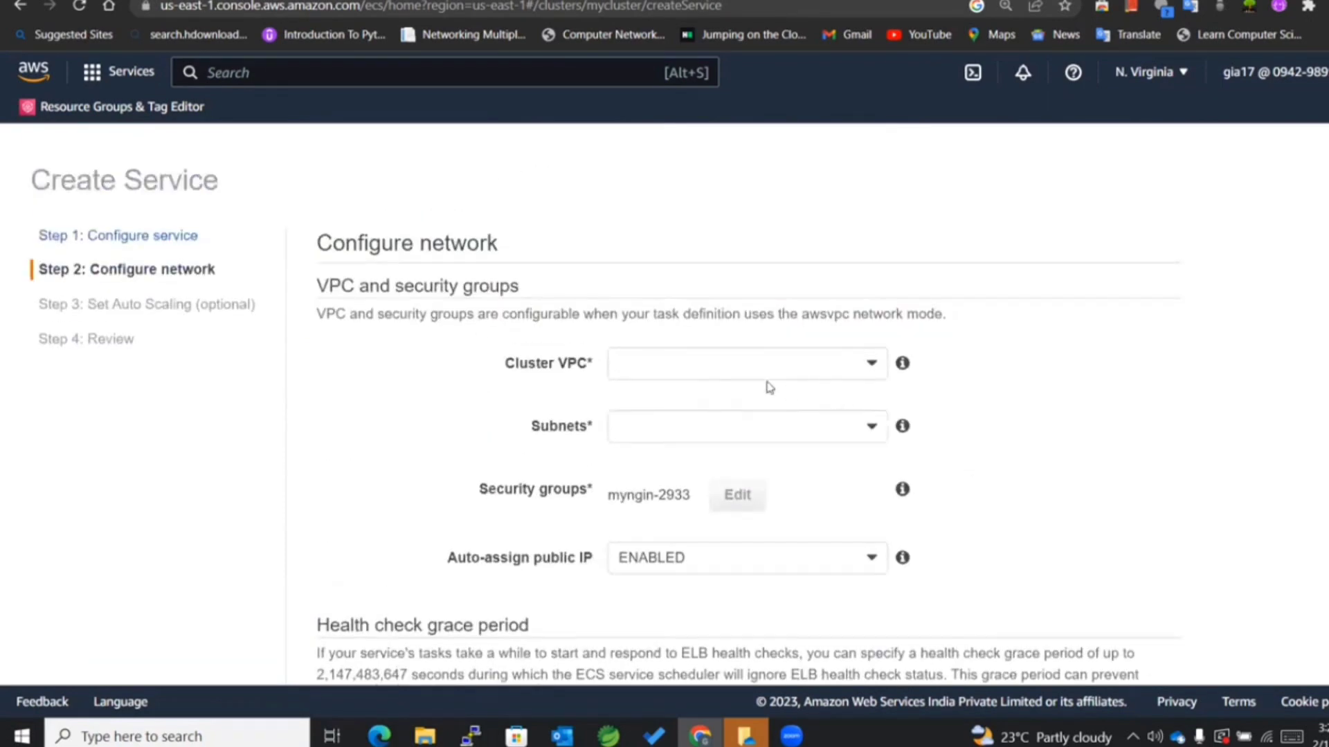
Choose the VPC and add the us-east-1a, 1c and 1b subnets, then continue.
{"action": "left_click", "coordinate": [745, 362]}
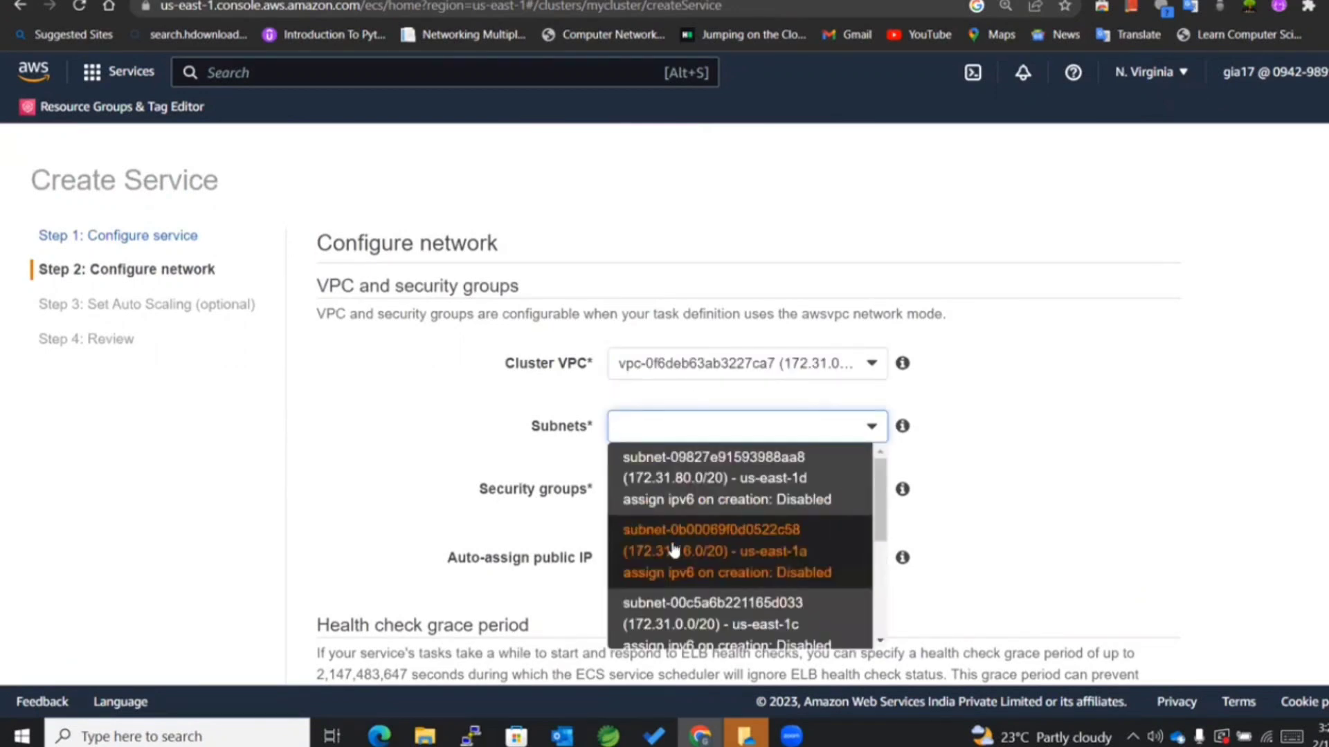
{"action": "left_click", "coordinate": [710, 551]}
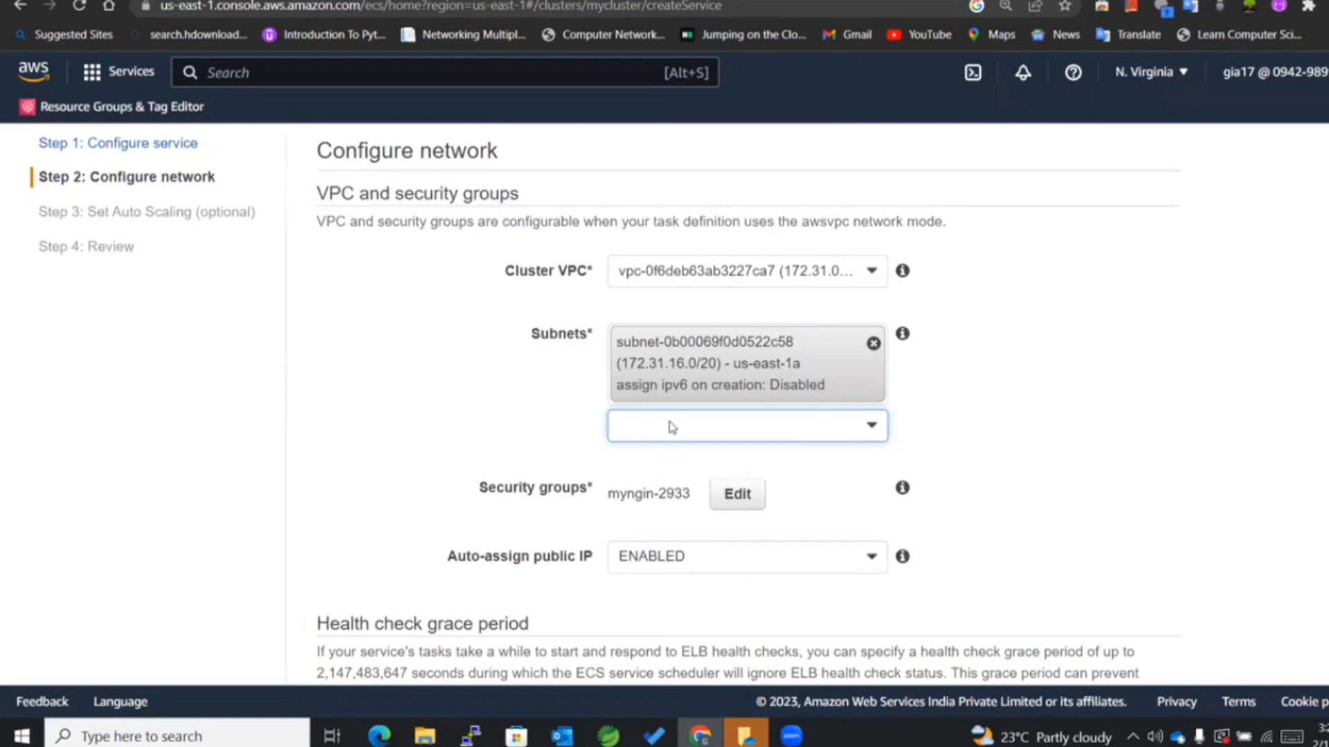
{"action": "left_click", "coordinate": [746, 425]}
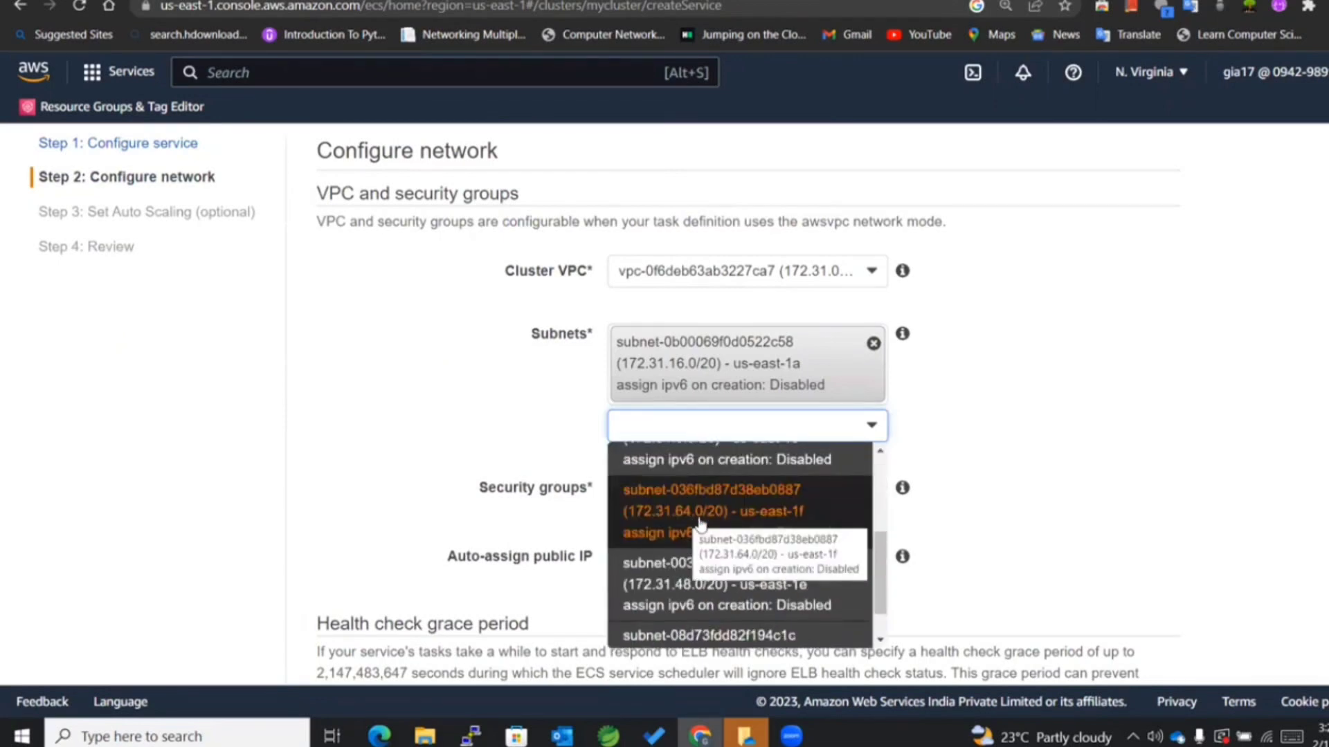
{"action": "left_click", "coordinate": [720, 584]}
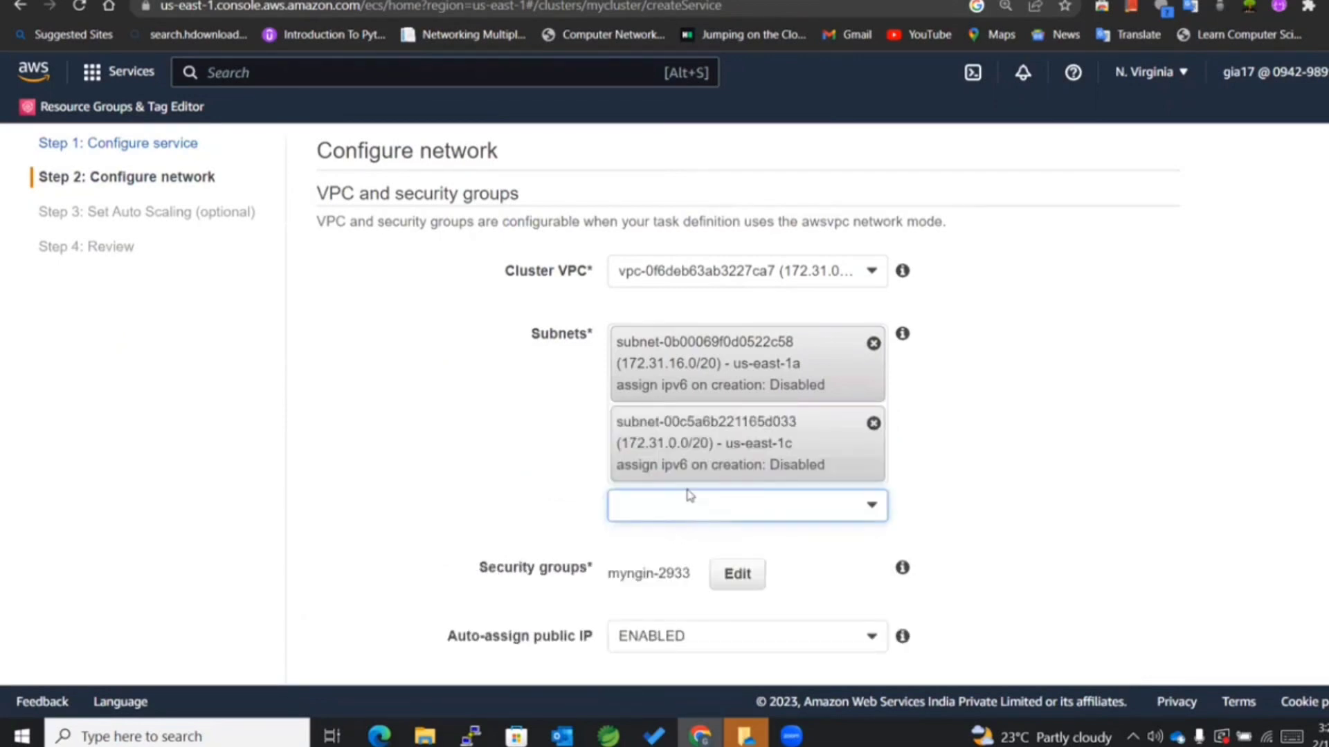
{"action": "left_click", "coordinate": [746, 506]}
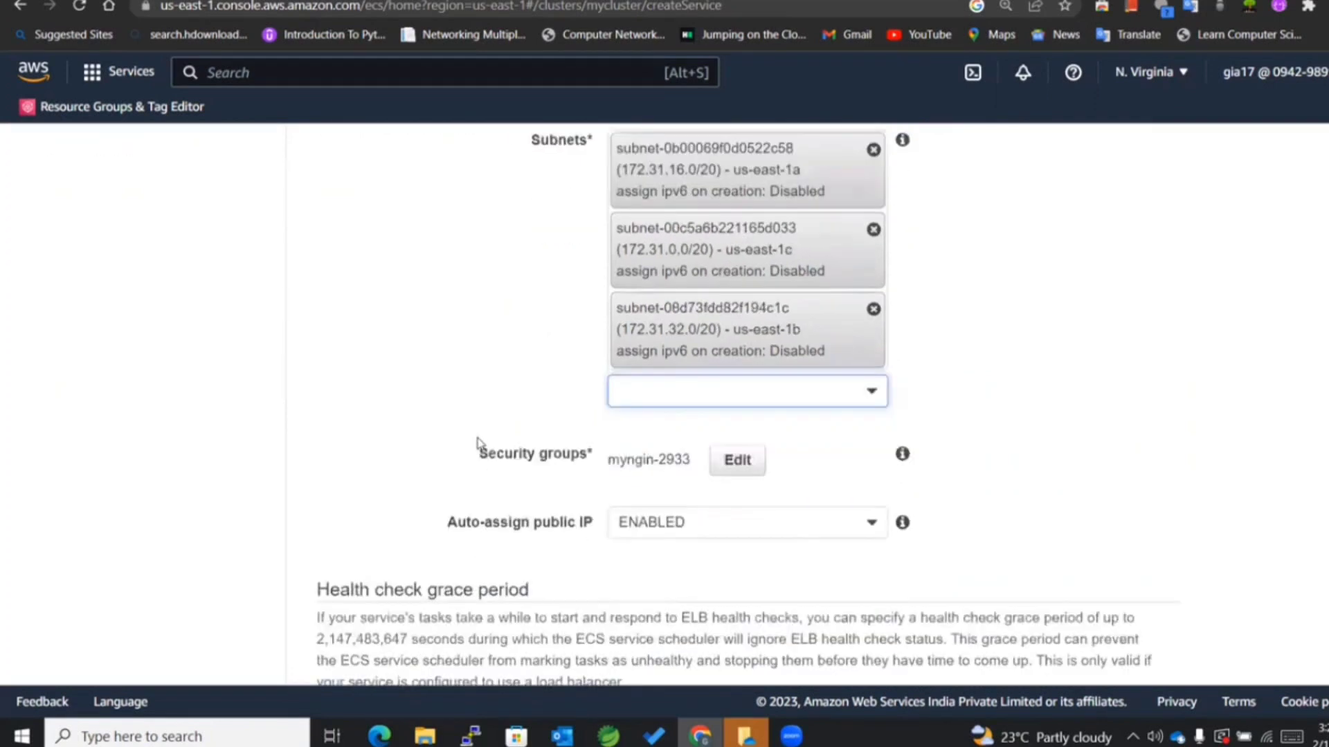
{"action": "scroll", "scroll_direction": "down", "scroll_amount": 3}
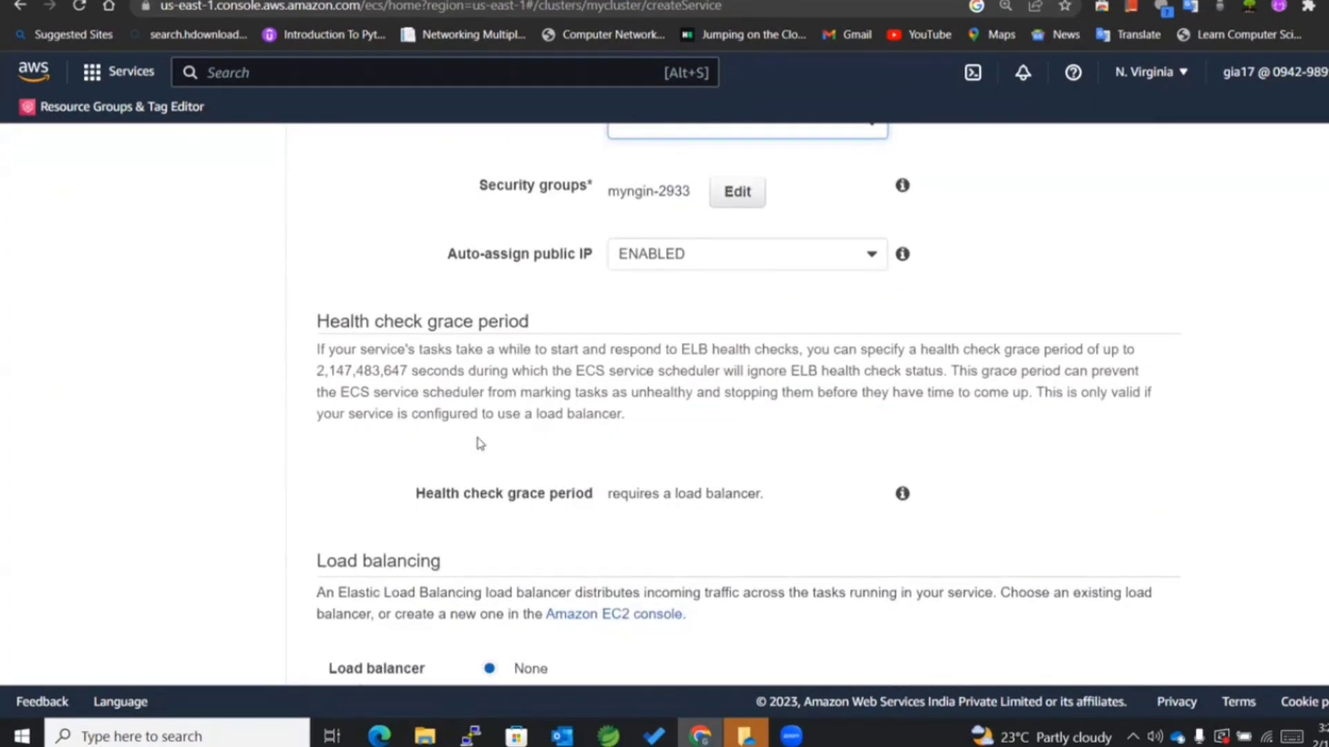
{"action": "scroll", "scroll_direction": "down", "scroll_amount": 3}
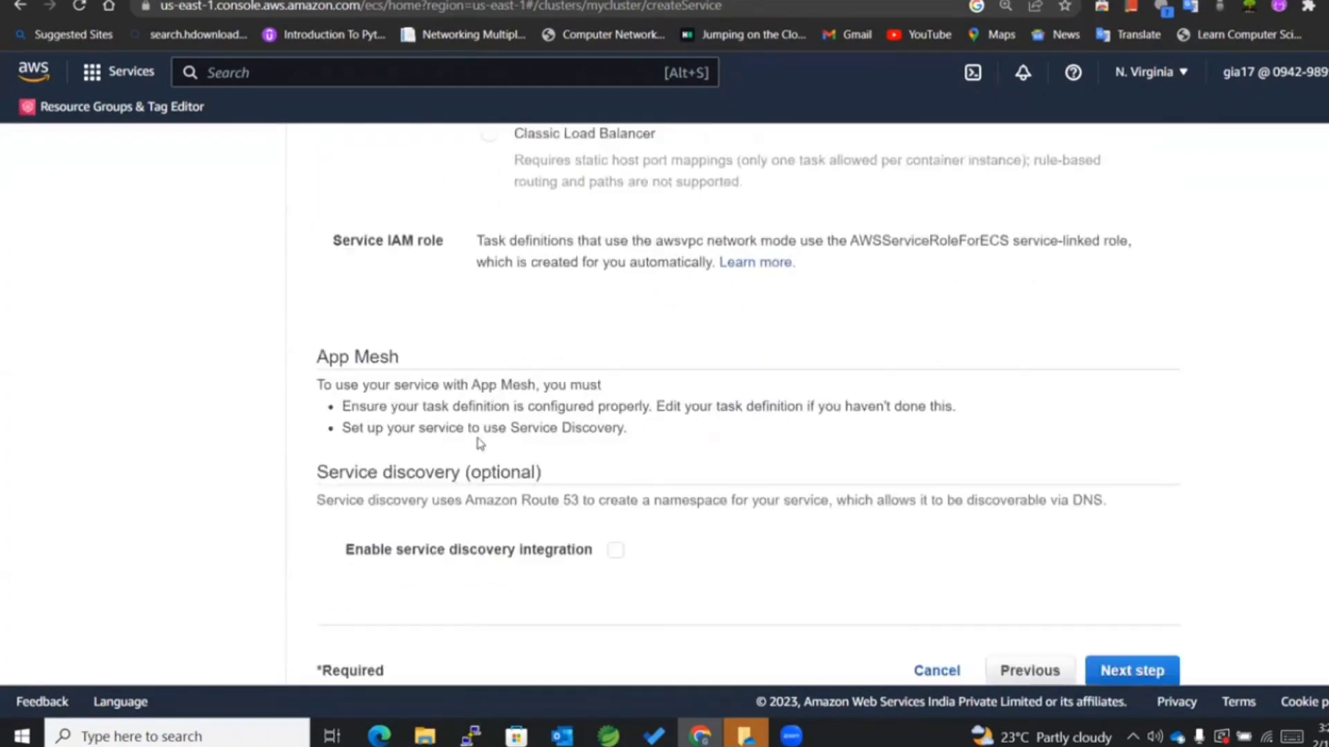
{"action": "left_click", "coordinate": [1130, 670]}
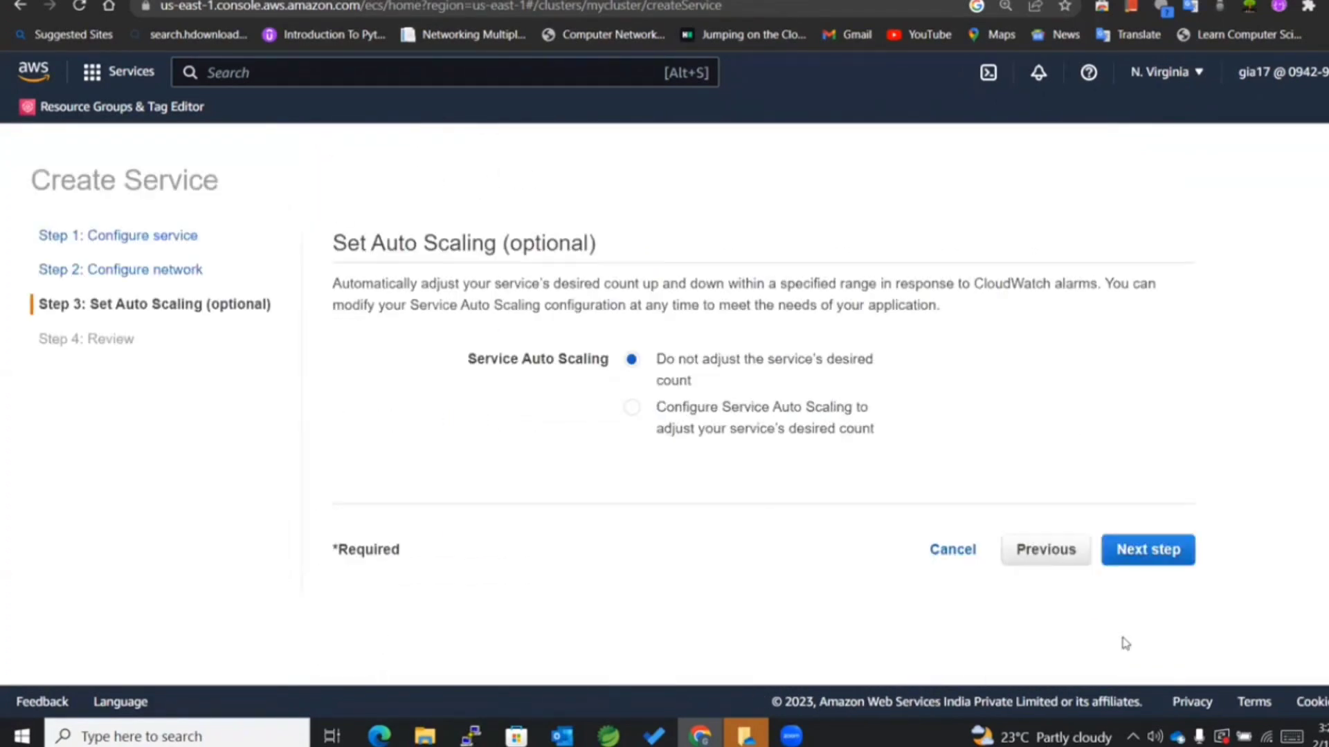
Skip auto scaling, review and create the mynginxservice service.
{"action": "left_click", "coordinate": [1147, 549]}
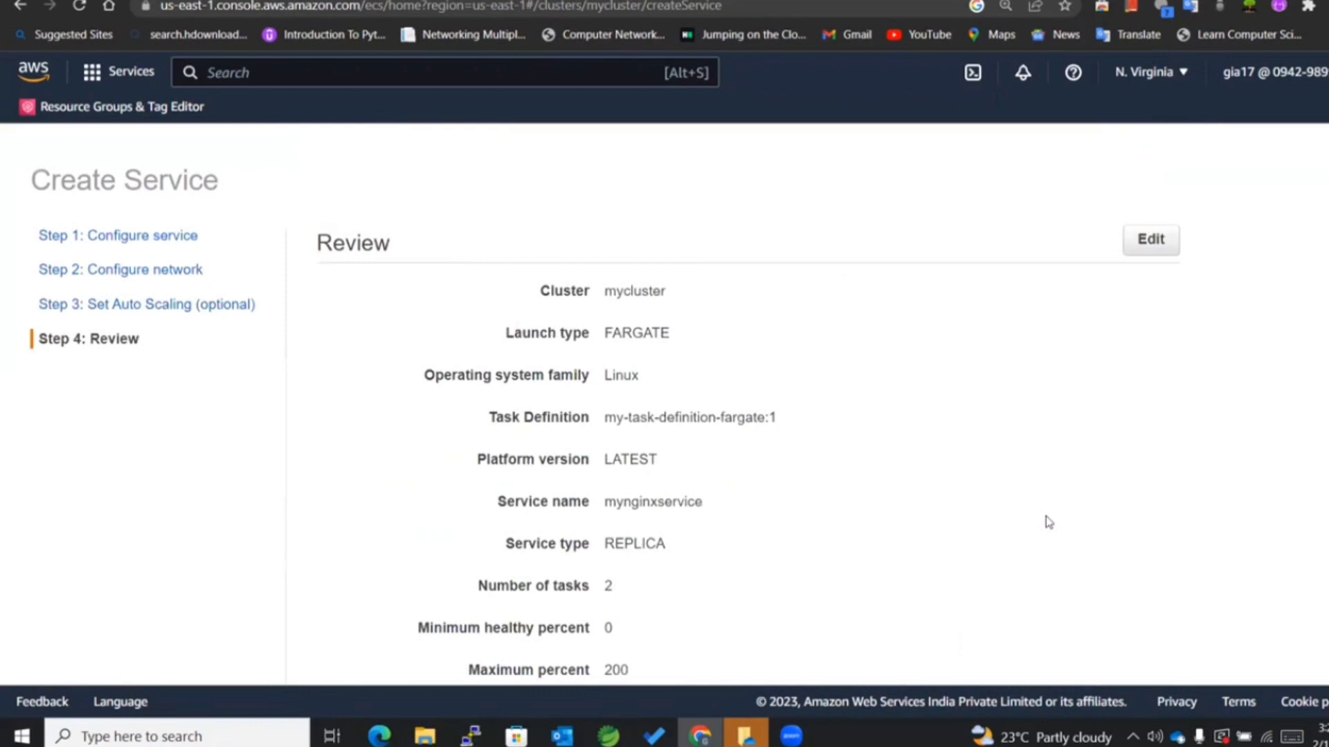
{"action": "scroll", "scroll_direction": "down", "scroll_amount": 3}
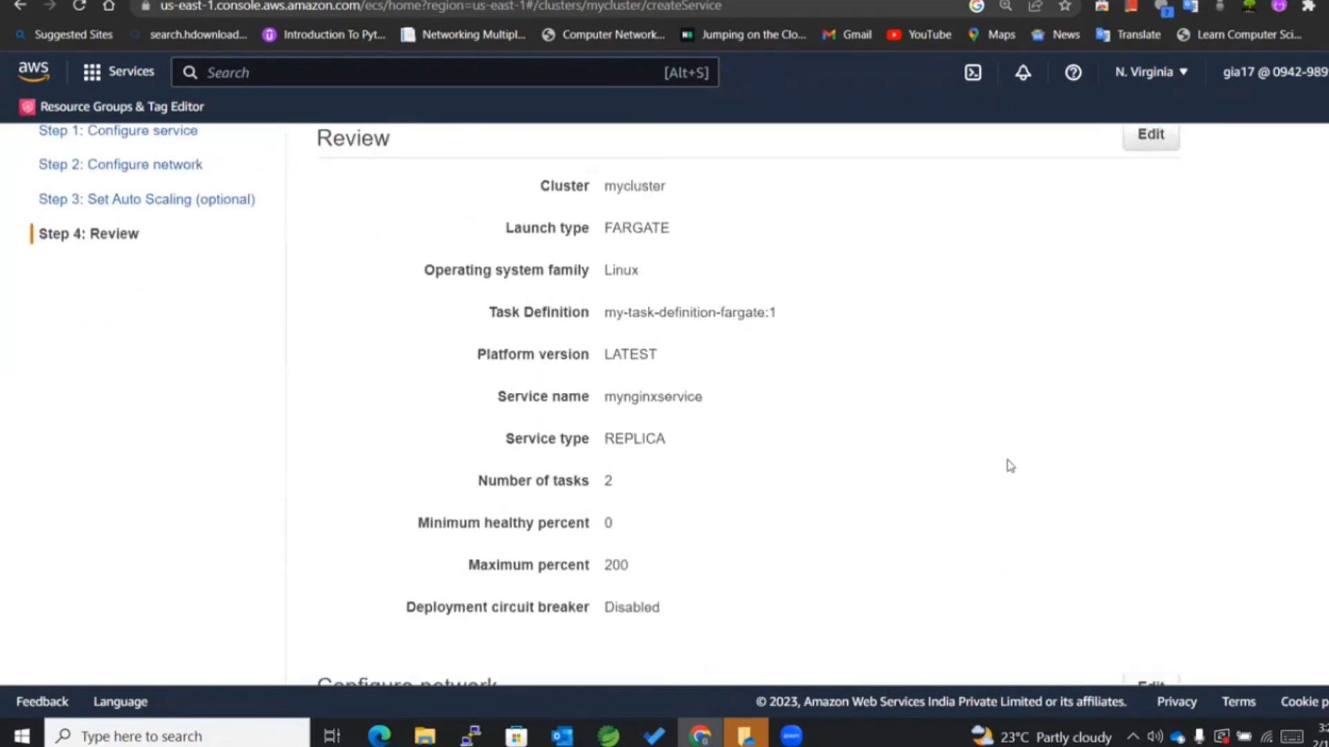
{"action": "scroll", "scroll_direction": "down", "scroll_amount": 3}
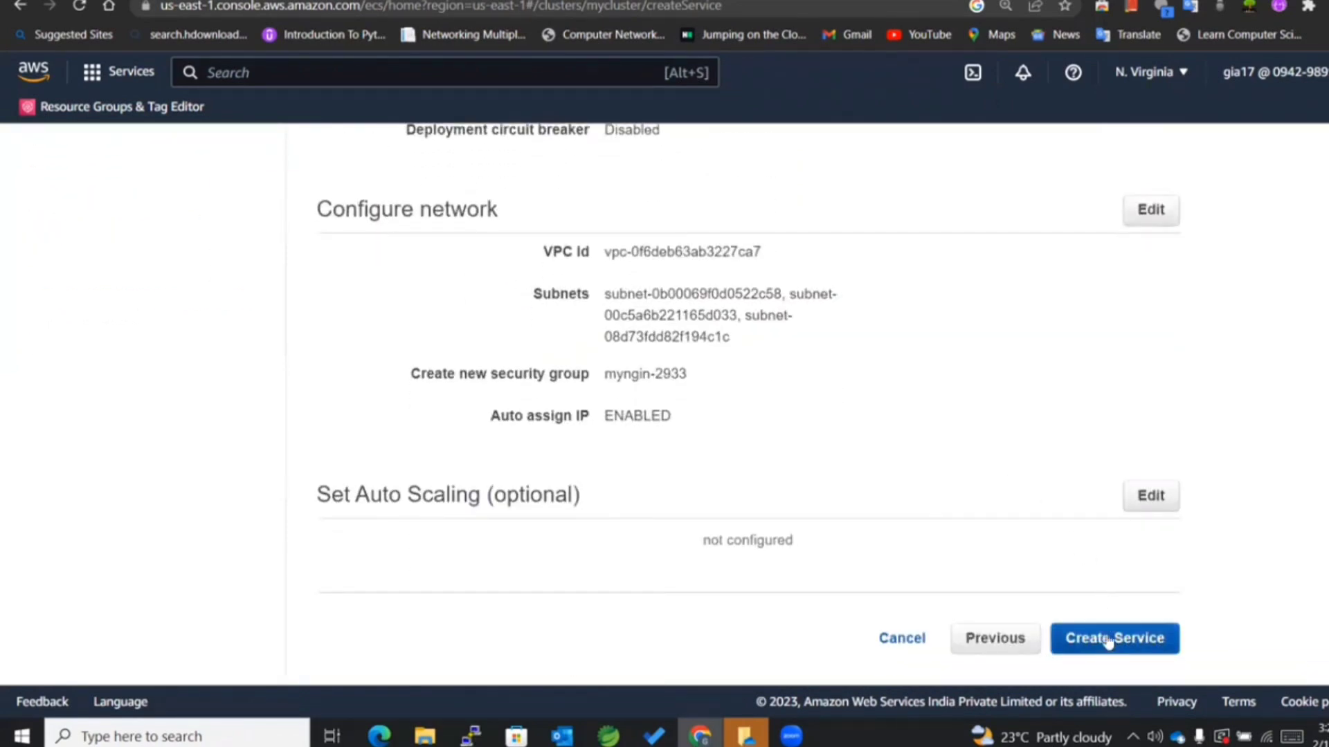
{"action": "left_click", "coordinate": [1112, 638]}
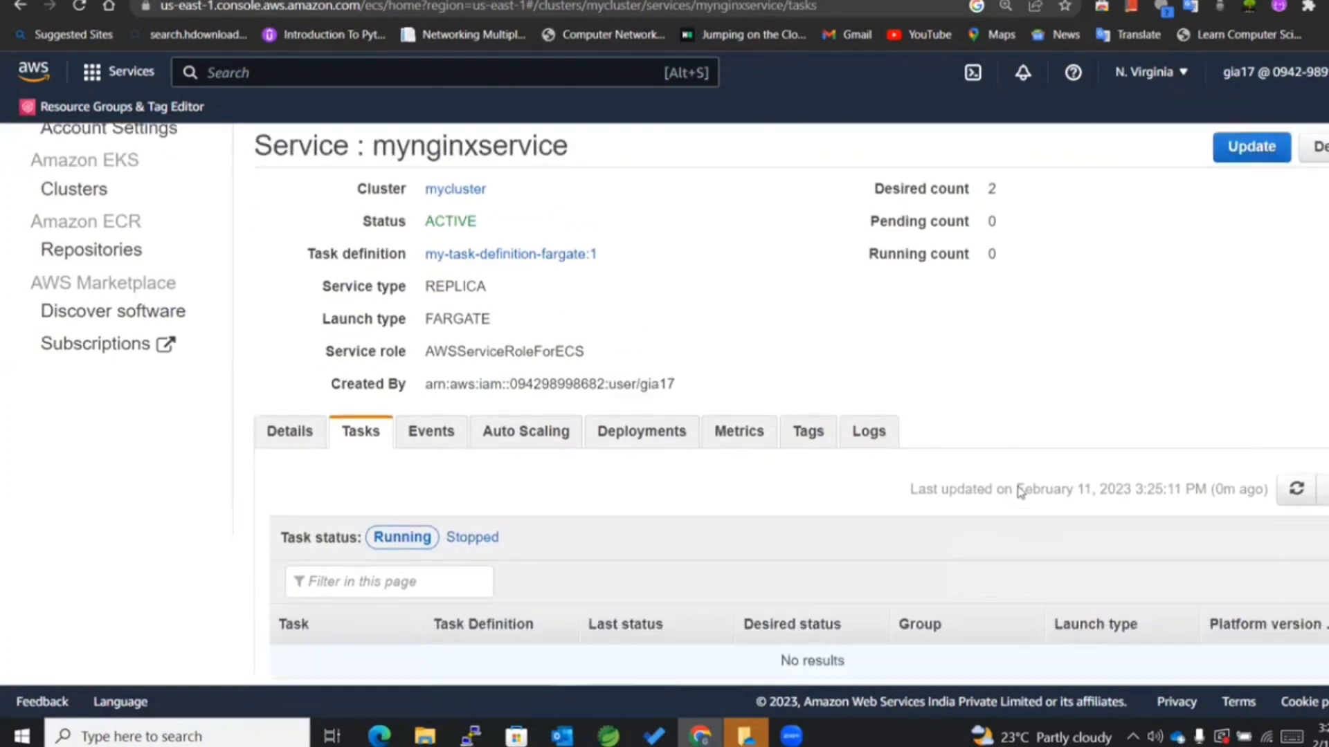
Refresh the Tasks list repeatedly until both mynginxservice tasks report RUNNING.
{"action": "left_click", "coordinate": [1296, 489]}
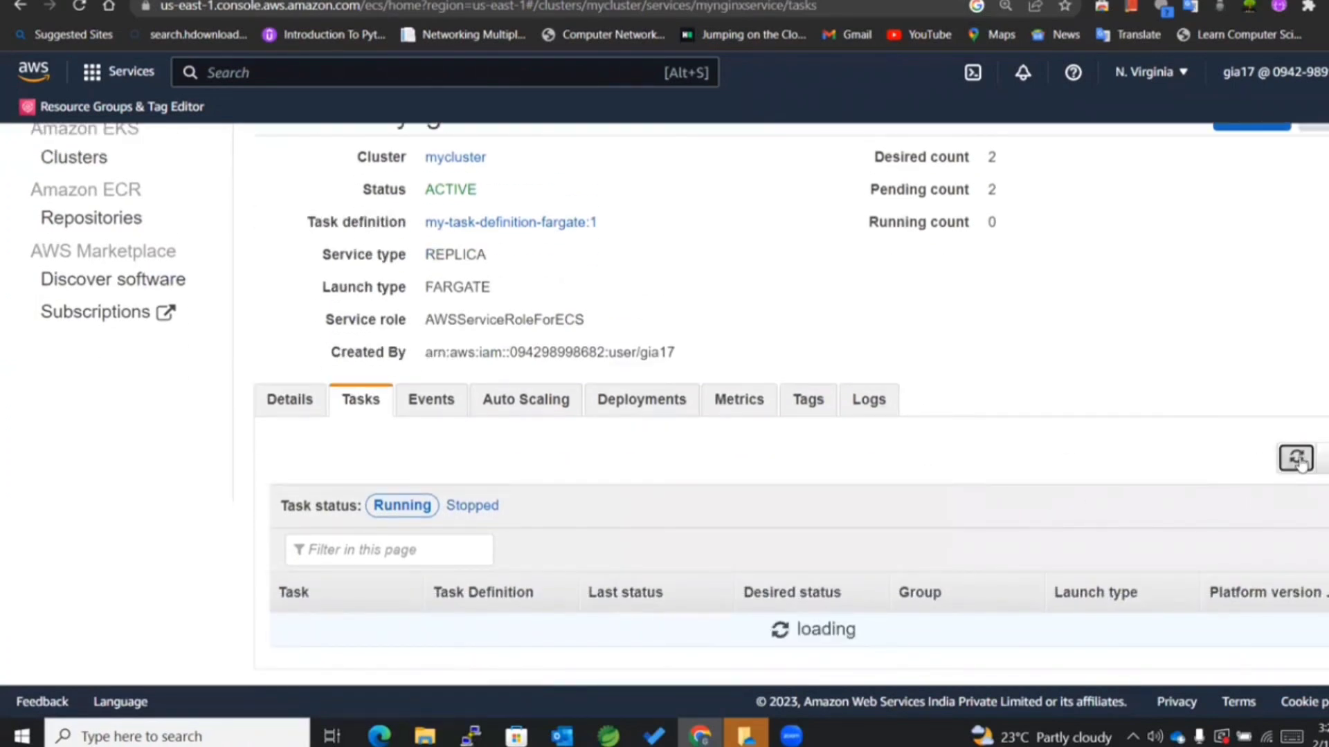
{"action": "left_click", "coordinate": [1295, 458]}
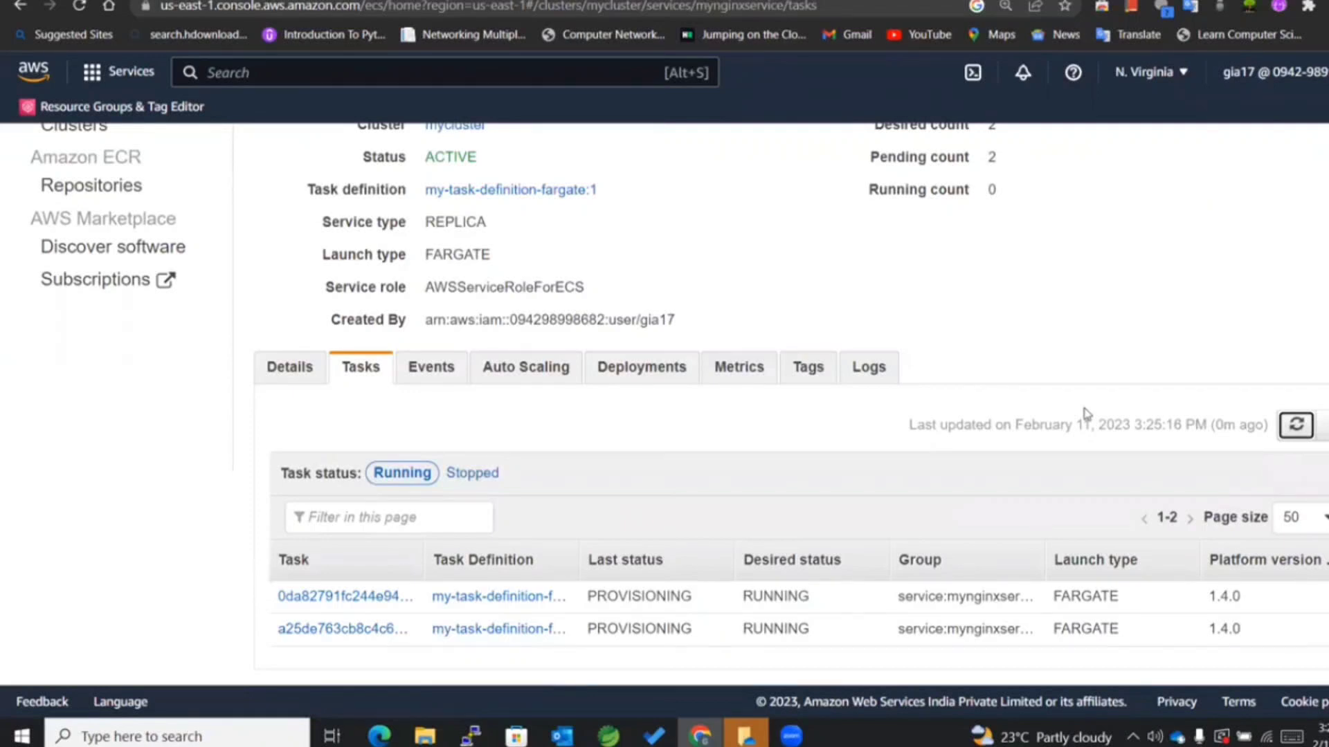
{"action": "mouse_move", "coordinate": [1225, 416]}
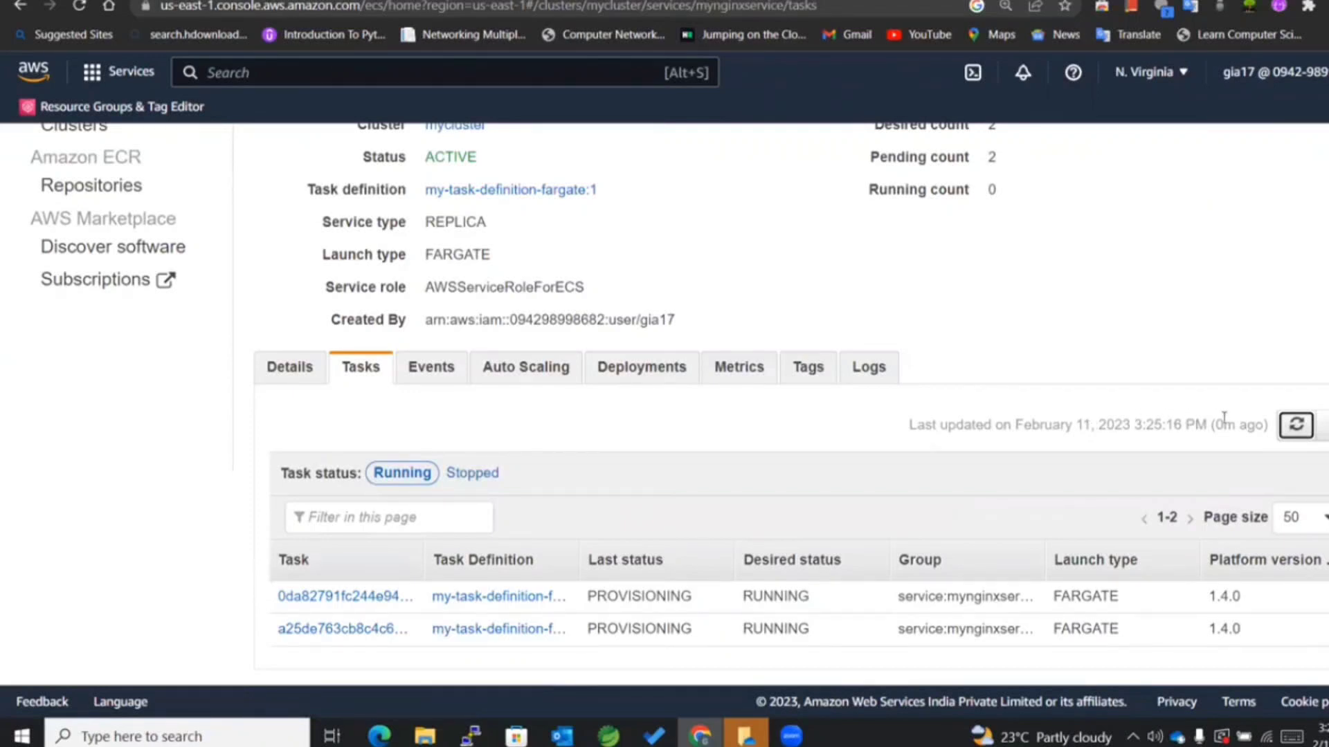
{"action": "left_click", "coordinate": [1296, 425]}
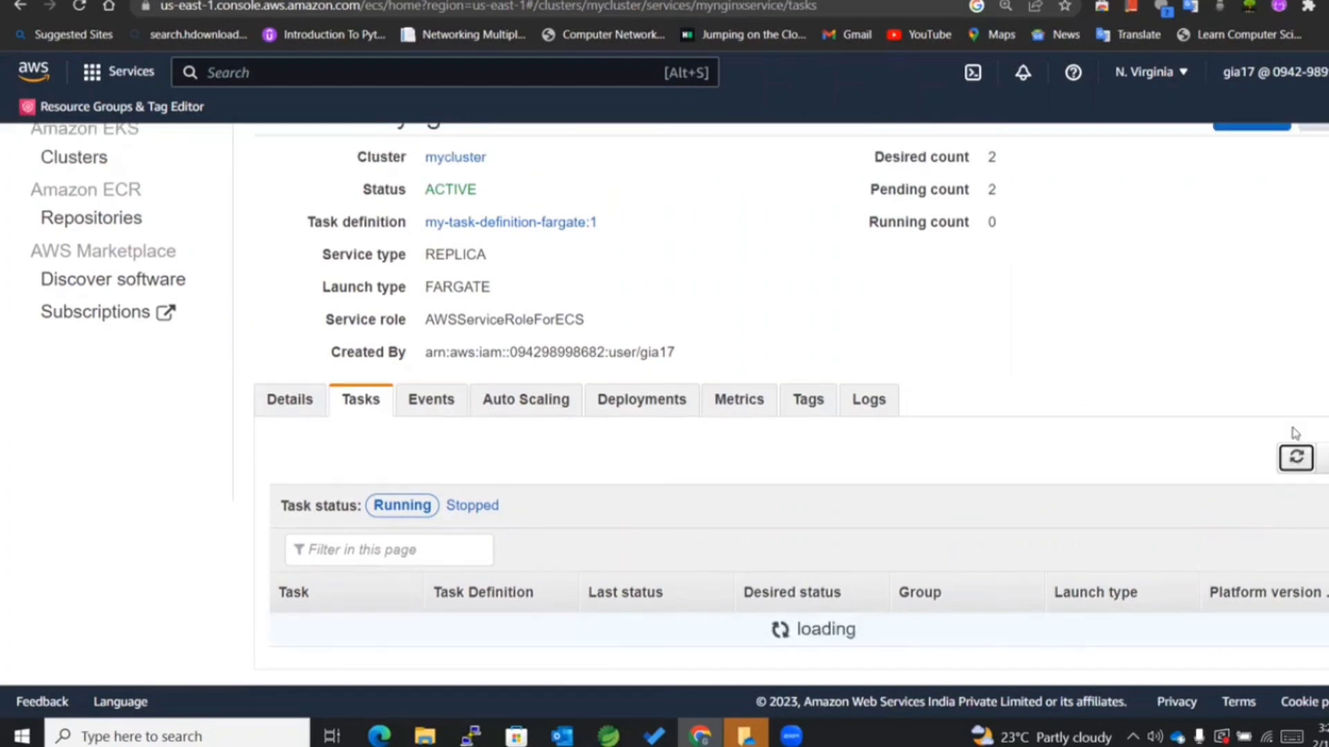
{"action": "left_click", "coordinate": [1296, 458]}
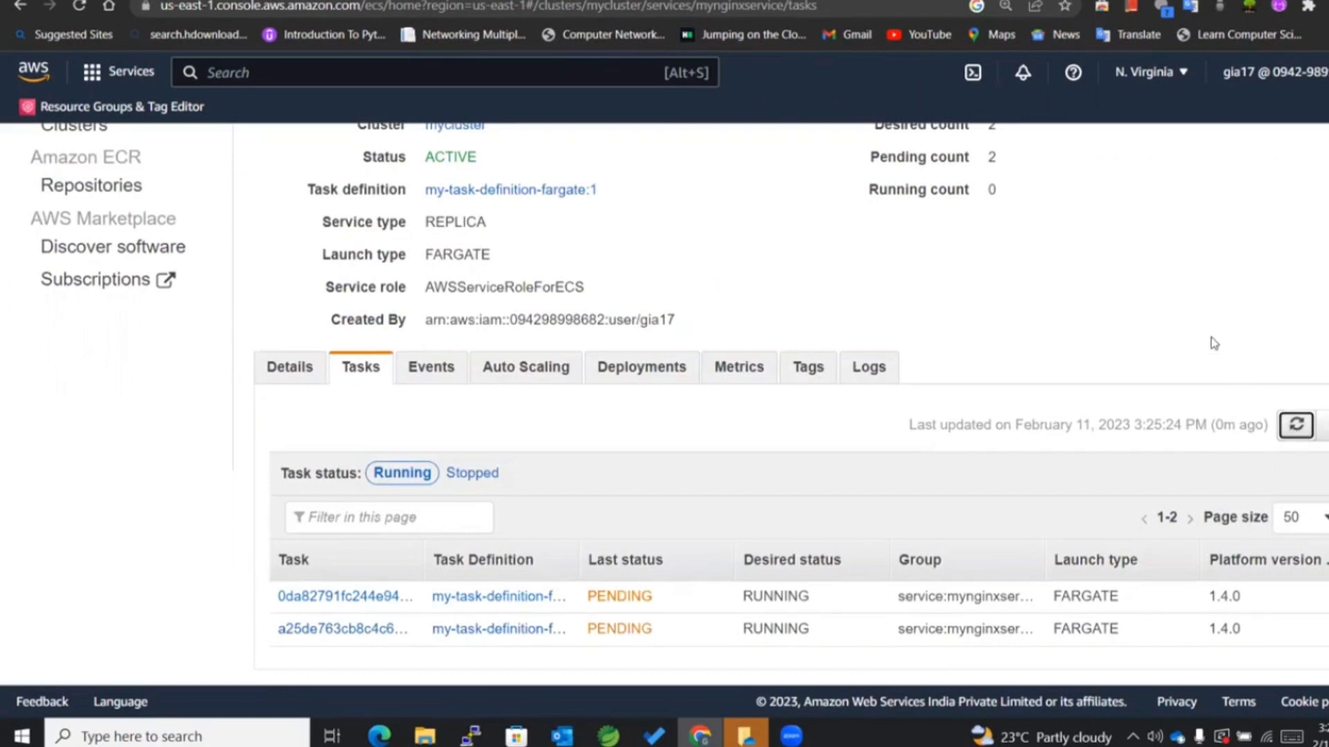
{"action": "mouse_move", "coordinate": [909, 252]}
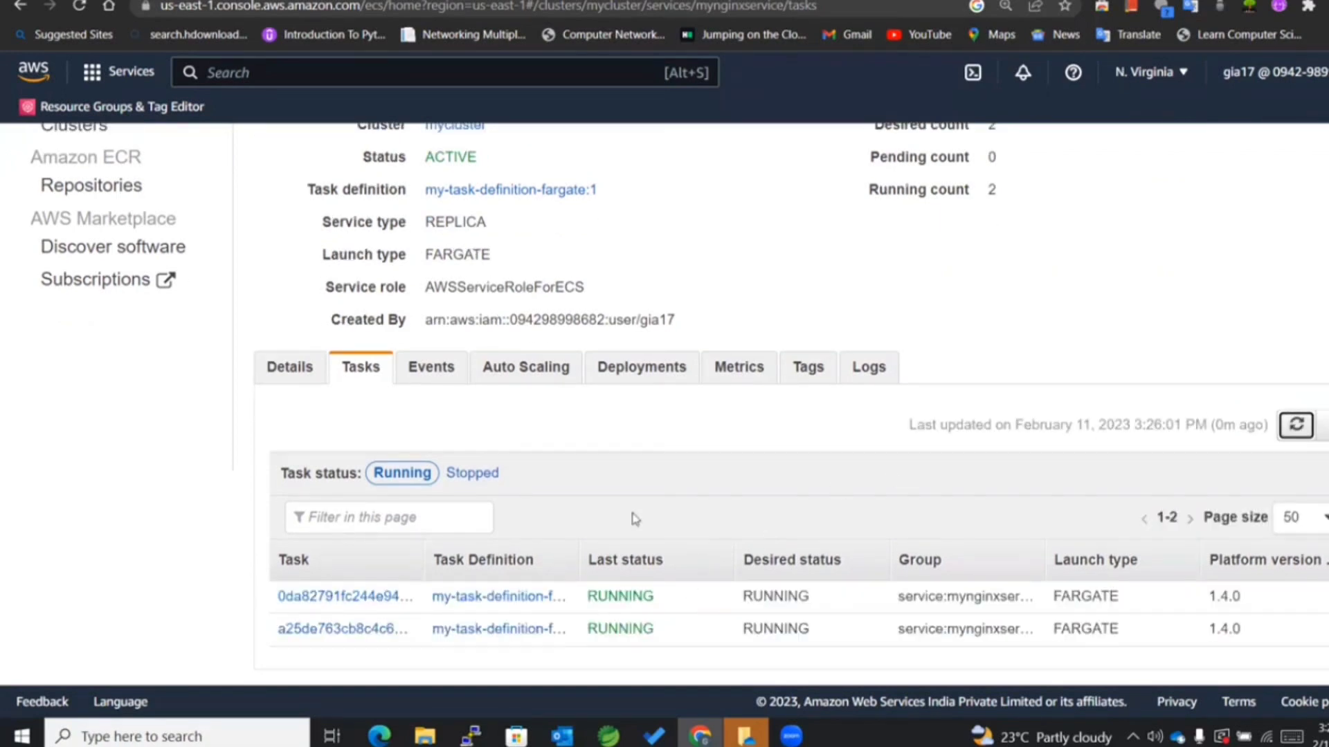
View task 0da82791's details and select its public IP 3.81.2.215 from the Network section.
{"action": "left_click", "coordinate": [344, 595]}
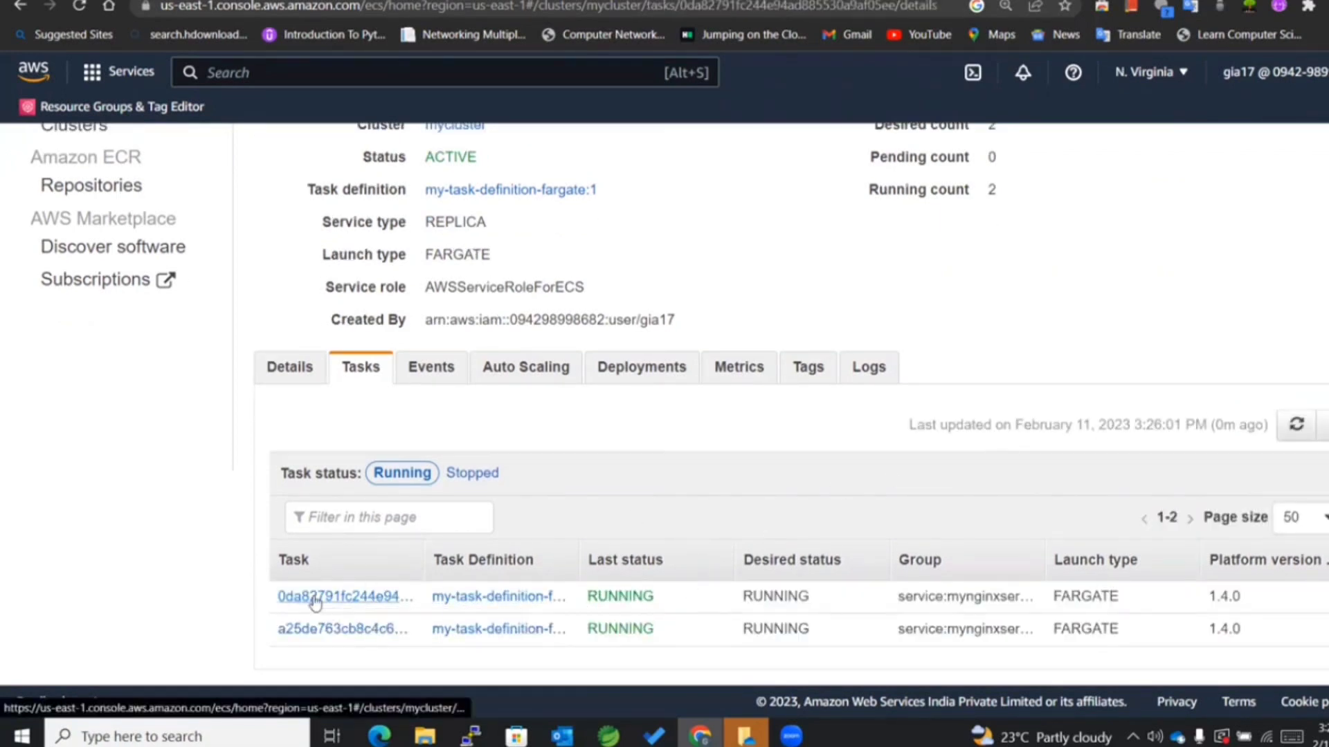
{"action": "left_click", "coordinate": [342, 595]}
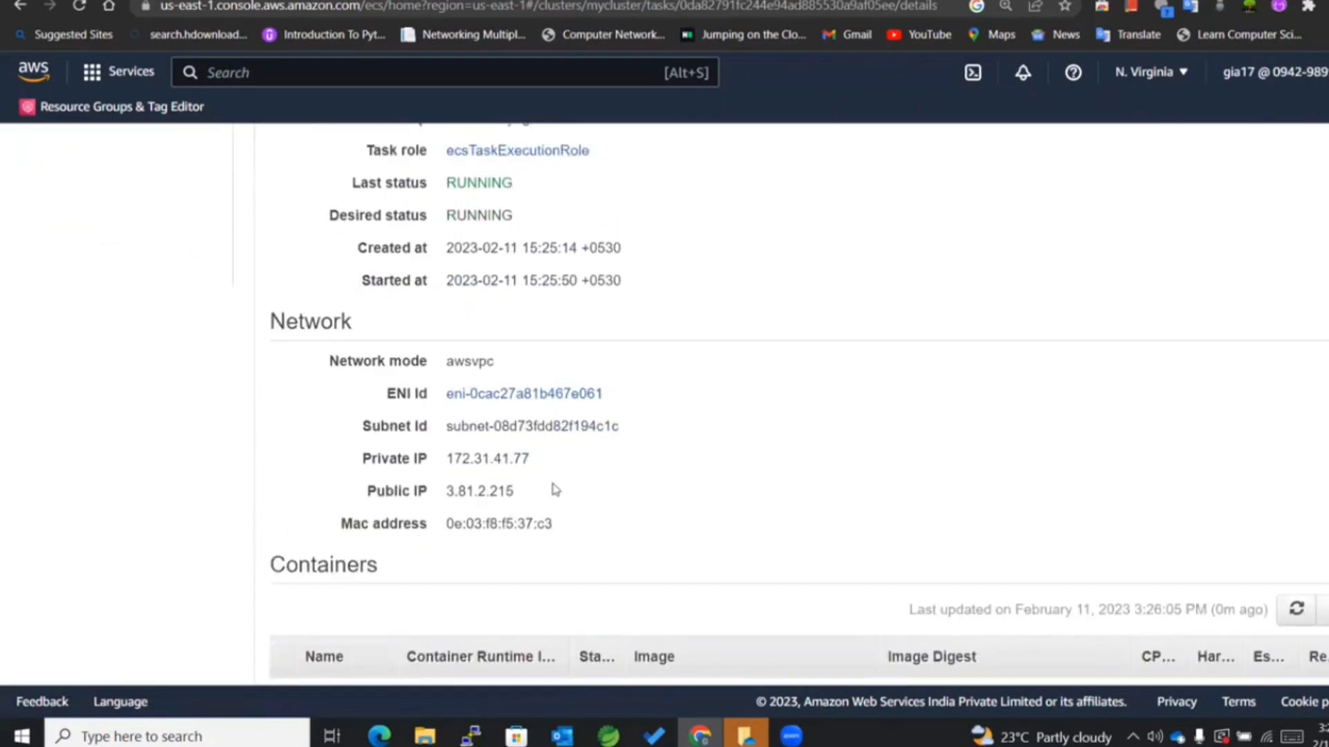
{"action": "left_click_drag", "start_coordinate": [462, 490], "coordinate": [512, 490]}
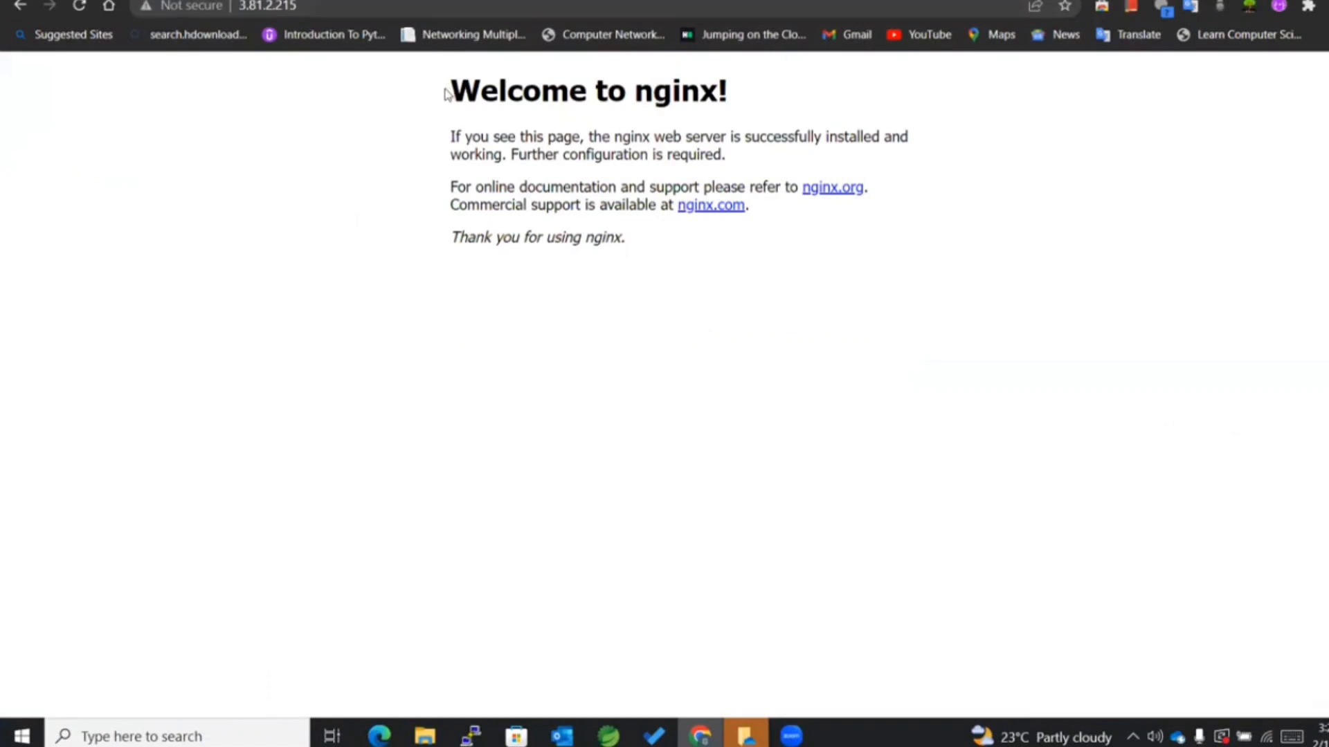
Highlight the 'Welcome to nginx!' heading and message on the page at 3.81.2.215, then clear the selection.
{"action": "left_click_drag", "start_coordinate": [444, 92], "coordinate": [746, 137]}
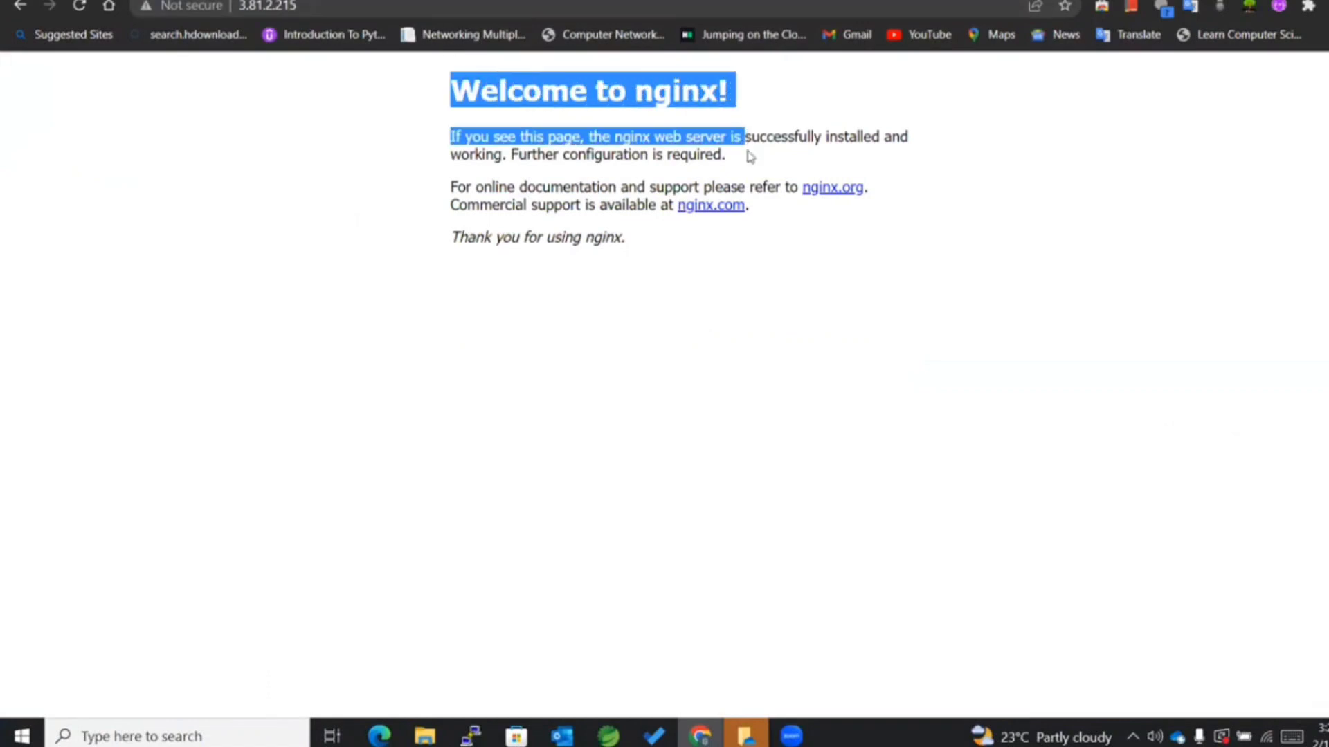
{"action": "left_click_drag", "start_coordinate": [749, 156], "coordinate": [733, 163]}
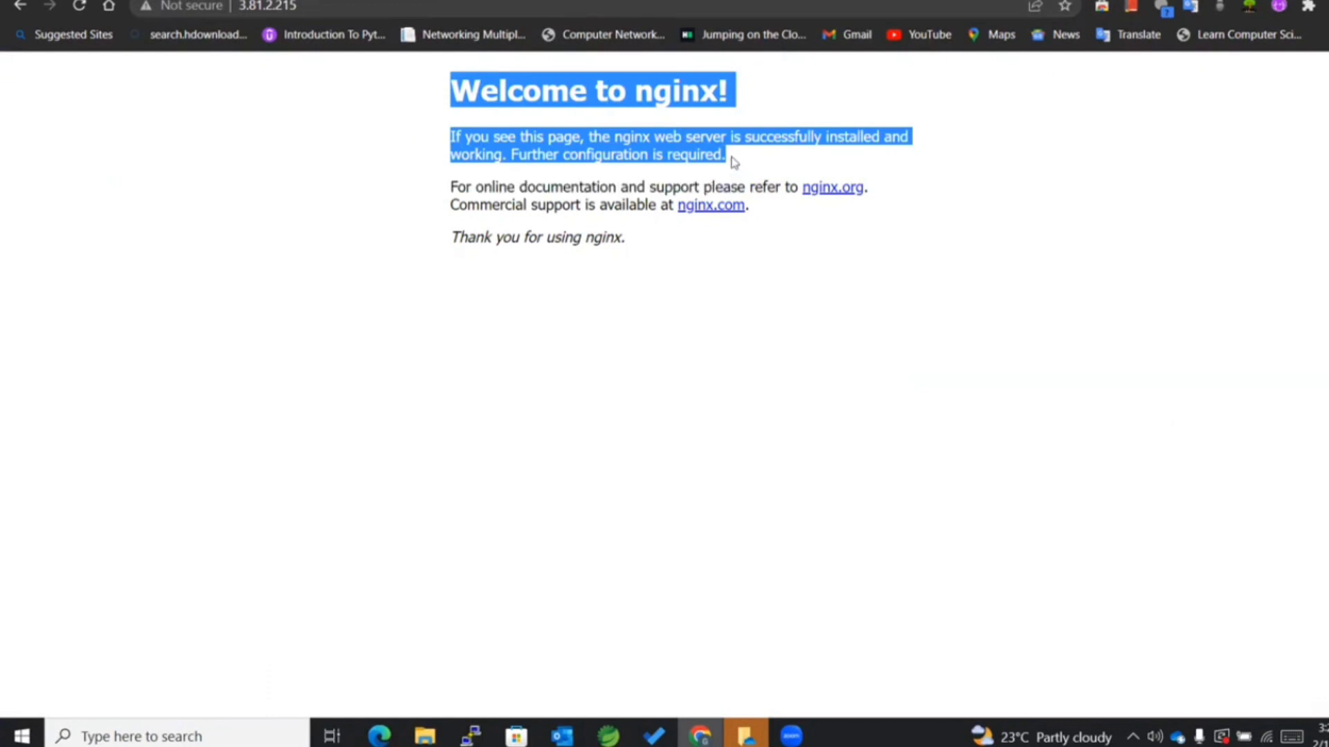
{"action": "left_click", "coordinate": [779, 172]}
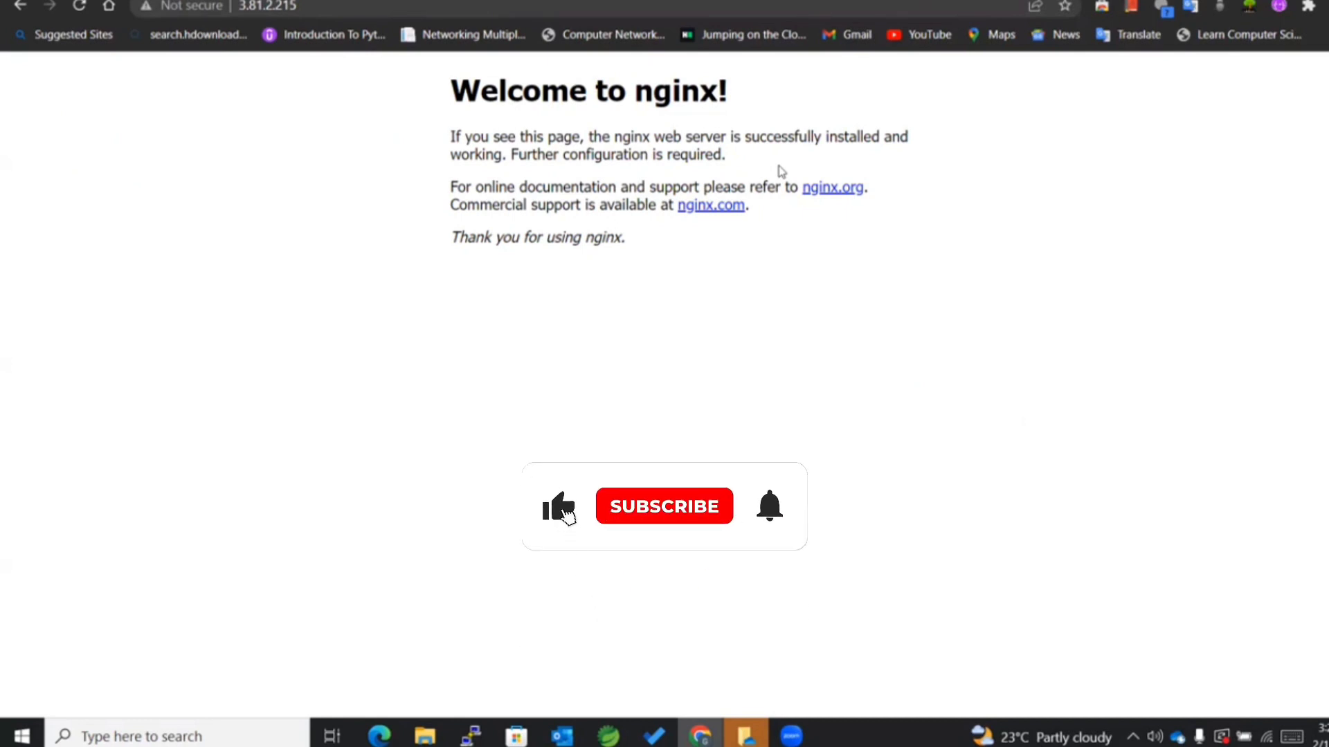
{"action": "left_click", "coordinate": [663, 506]}
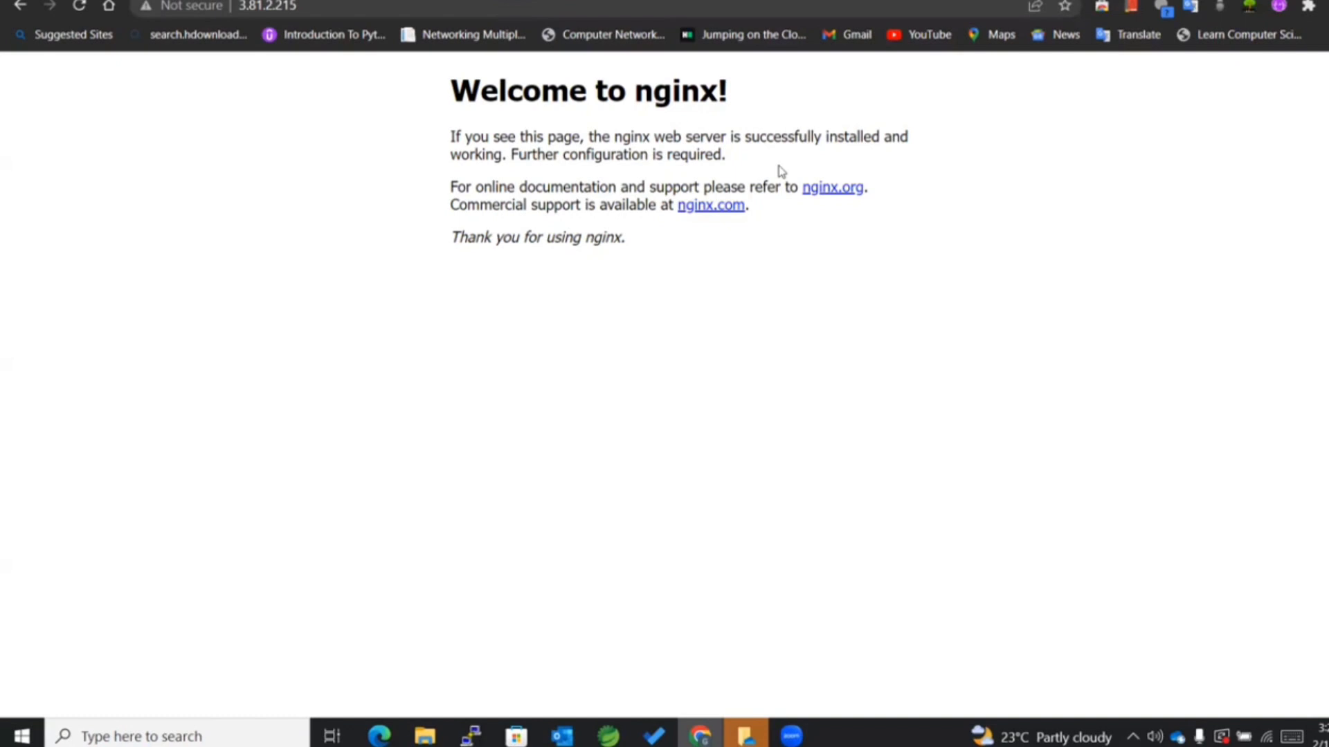
{"action": "mouse_move", "coordinate": [743, 696]}
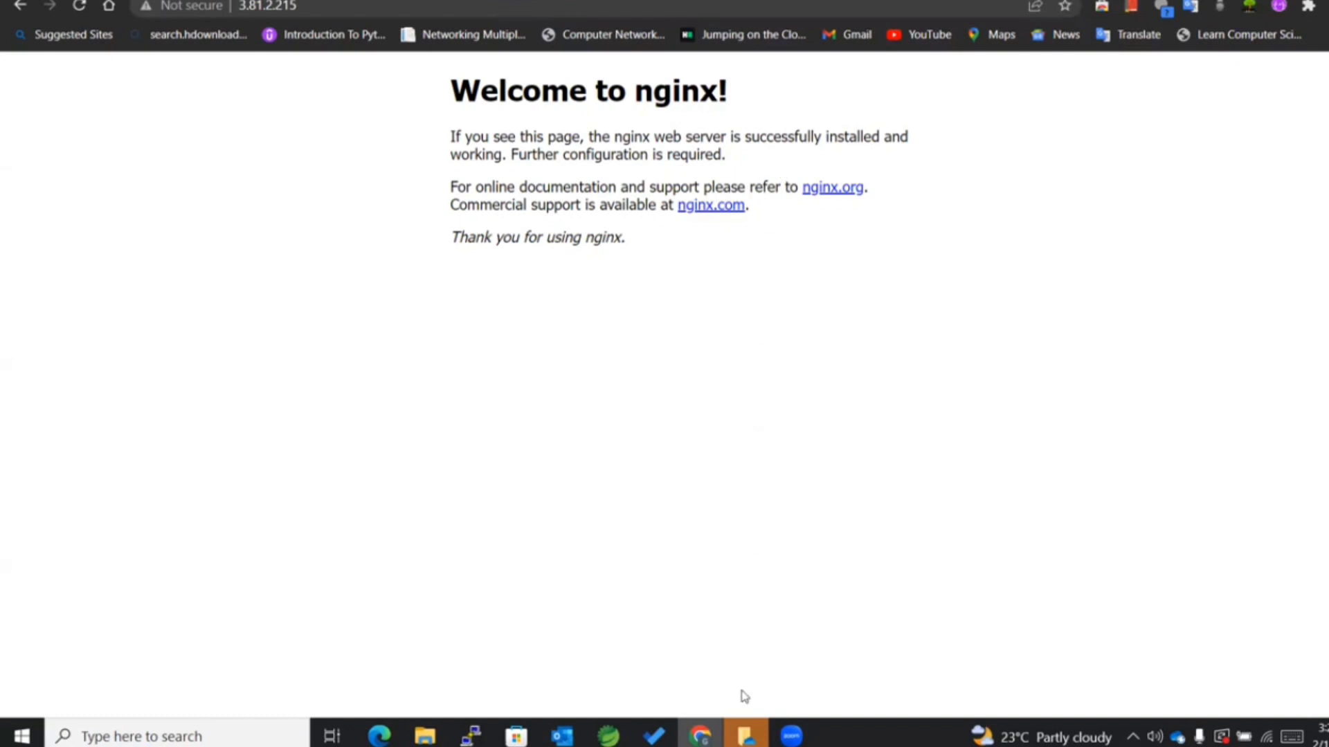